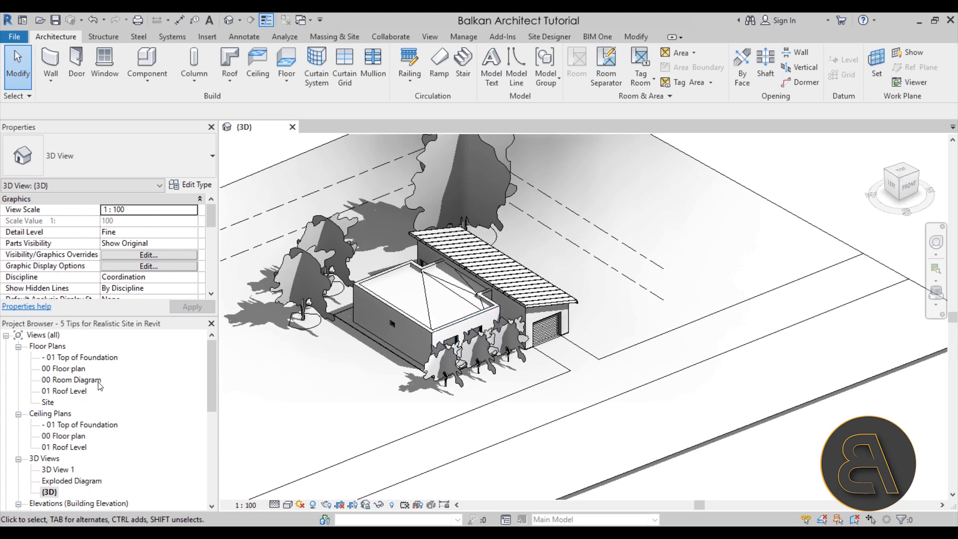
Open the 00 Floor plan view, then return to the 3D view and orbit around the house and street.
left_click(60, 368)
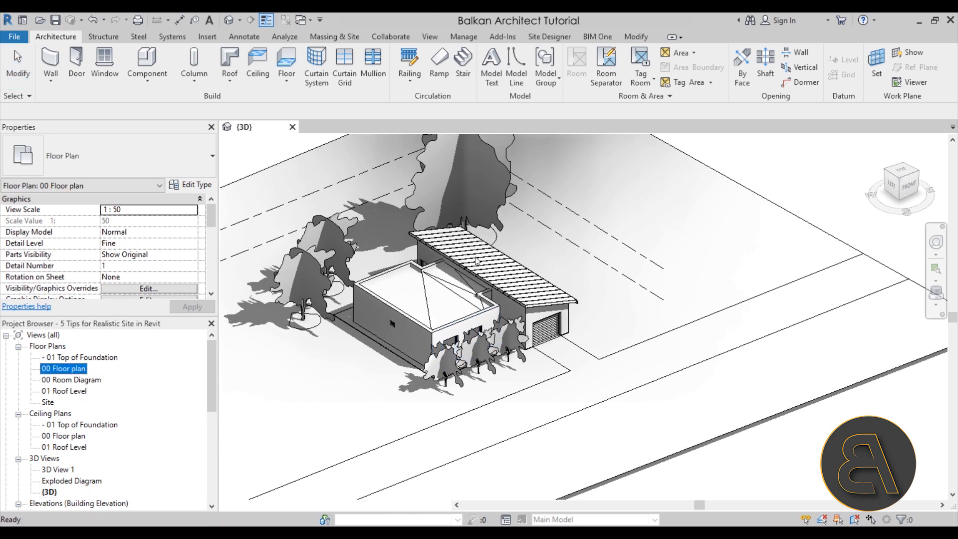
double_click(52, 368)
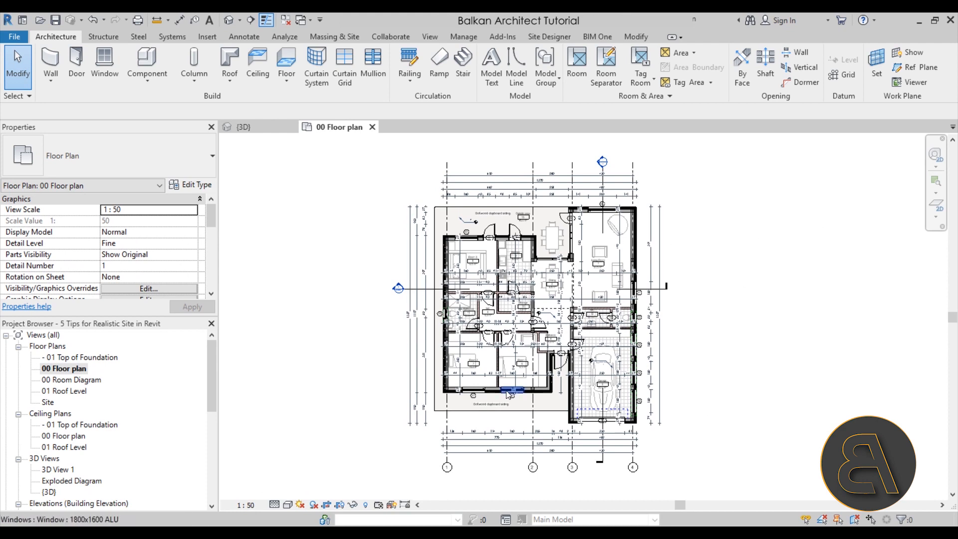
left_click(241, 127)
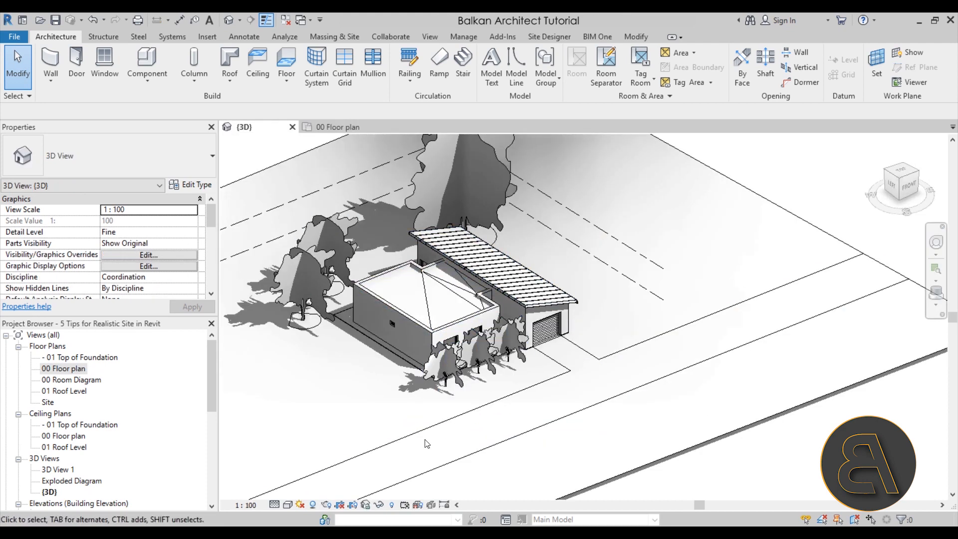
left_click_drag(426, 443, 366, 417)
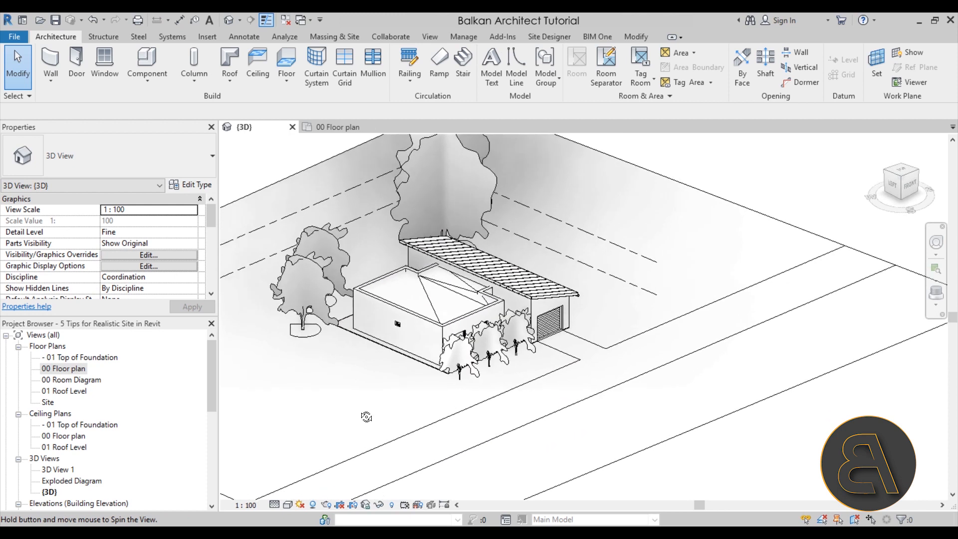
left_click_drag(366, 417, 369, 387)
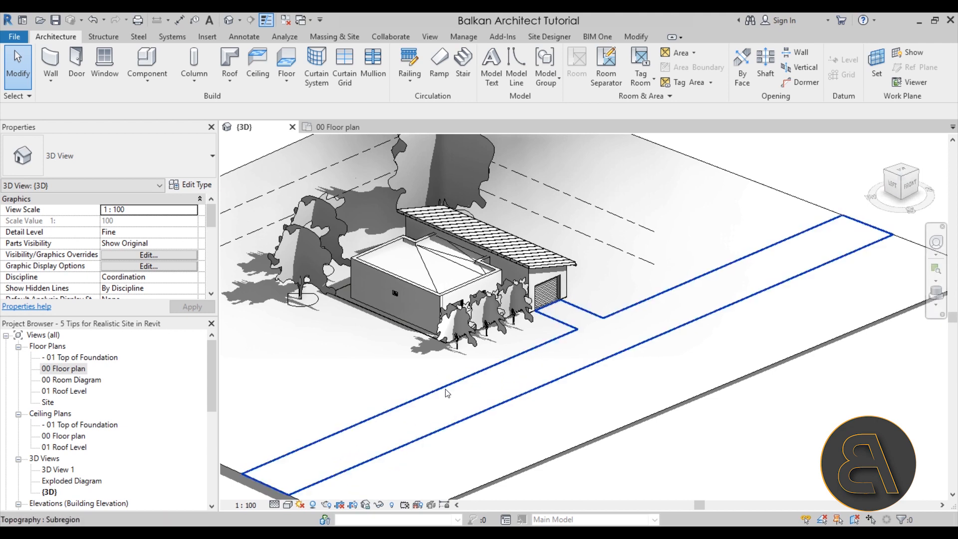
Select the street subregion in the 3D view so it can be deleted.
left_click(447, 394)
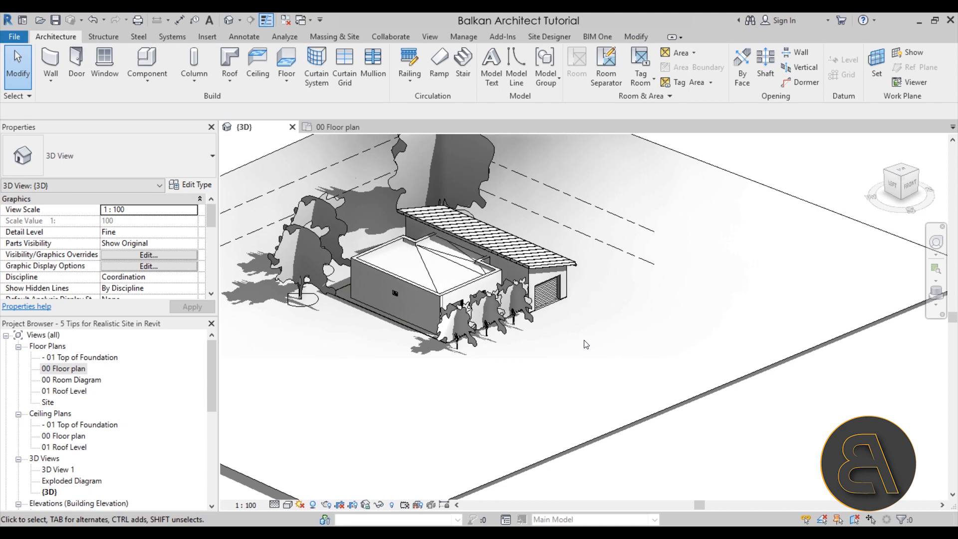
mouse_move(421, 425)
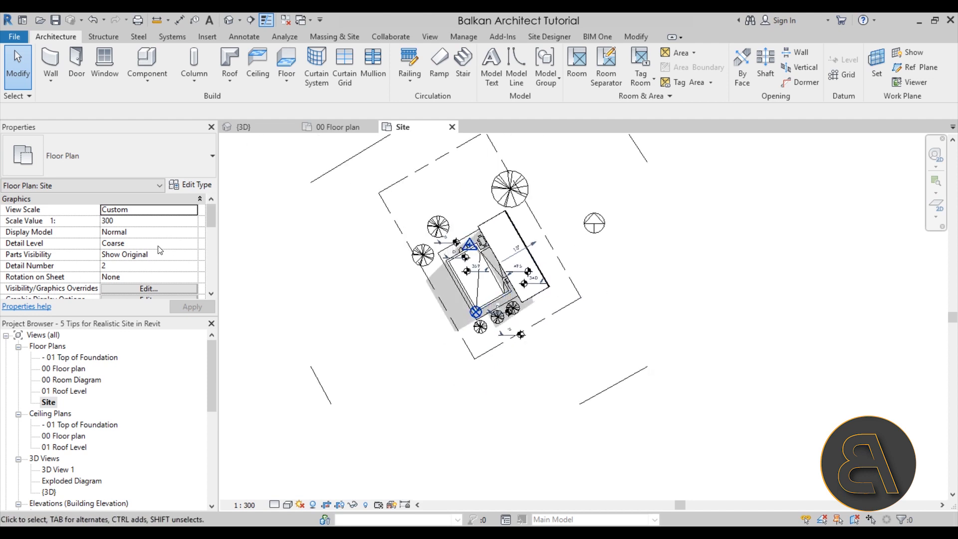
Set the Site plan's Orientation property to Project North.
scroll("down", 3)
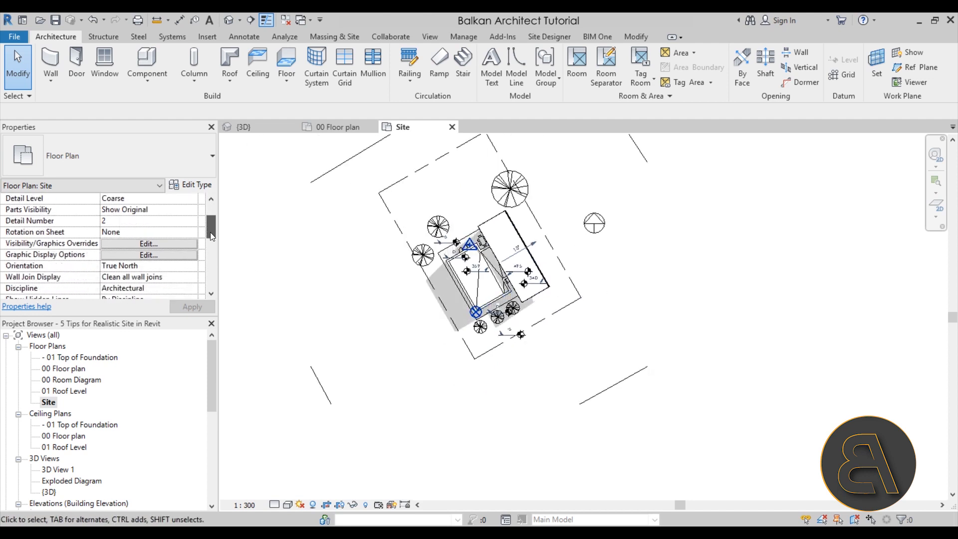
scroll("down", 3)
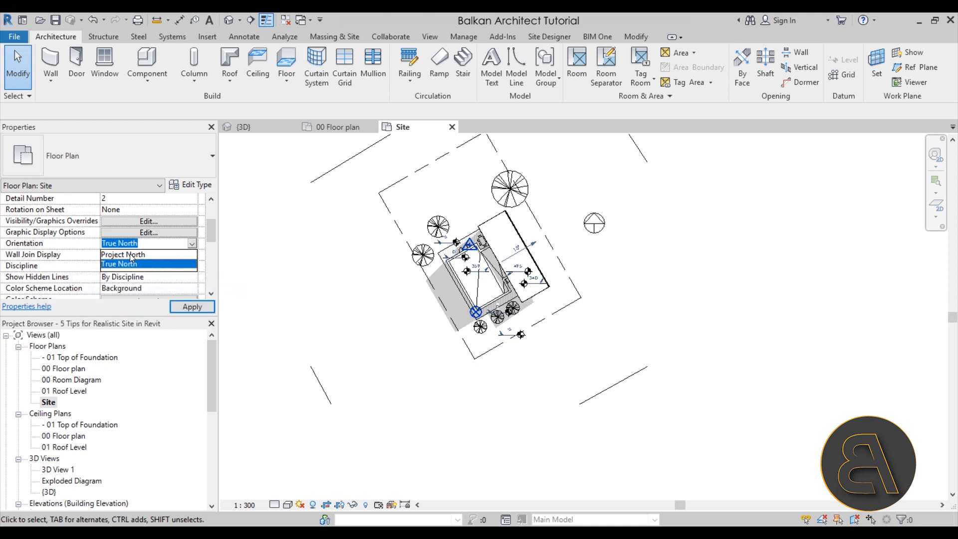
left_click(123, 255)
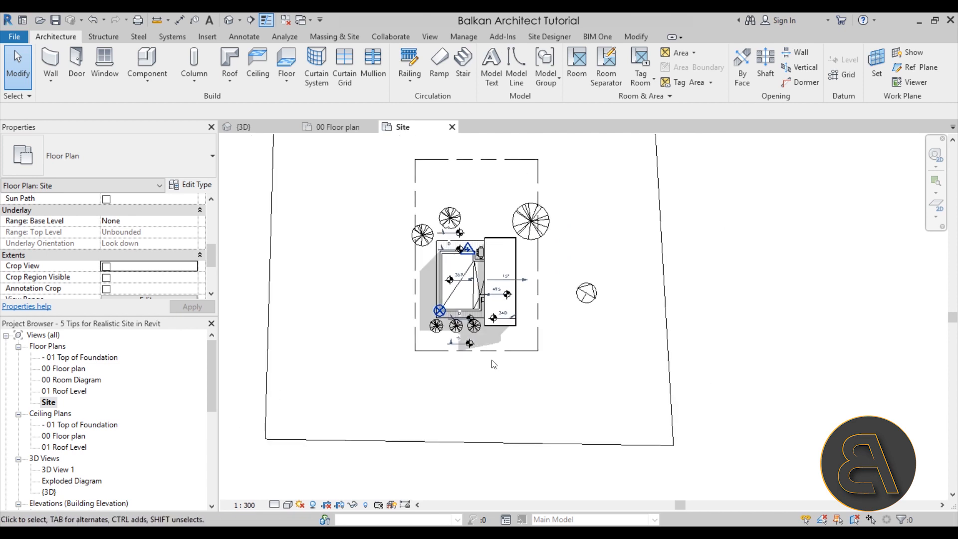
mouse_move(340, 311)
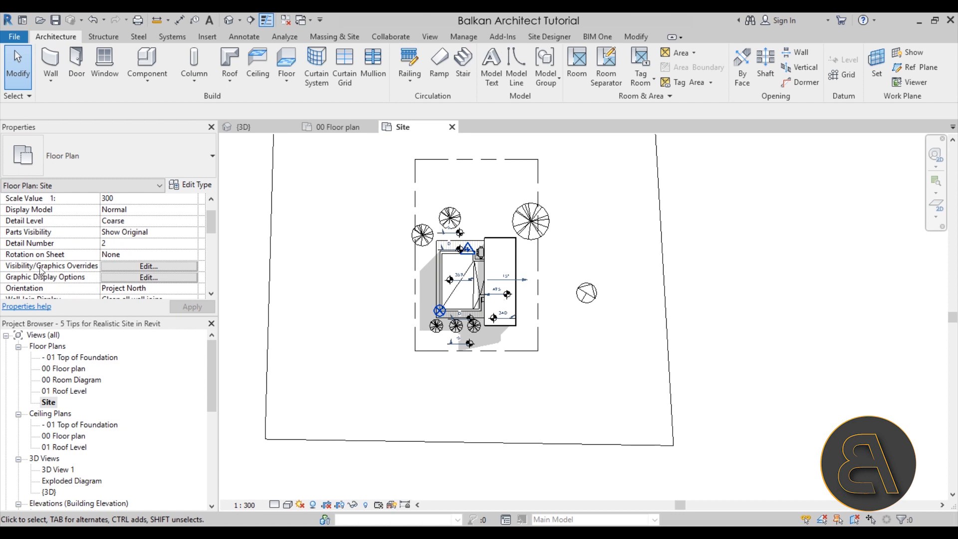
Turn off 'Show annotation categories in this view' in the Site plan's Visibility/Graphics Overrides.
left_click(149, 266)
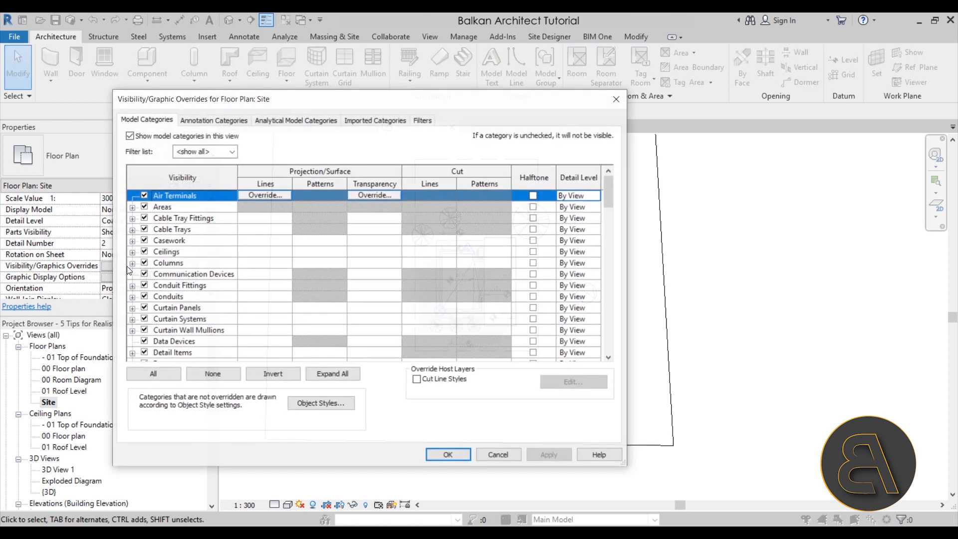
left_click(213, 120)
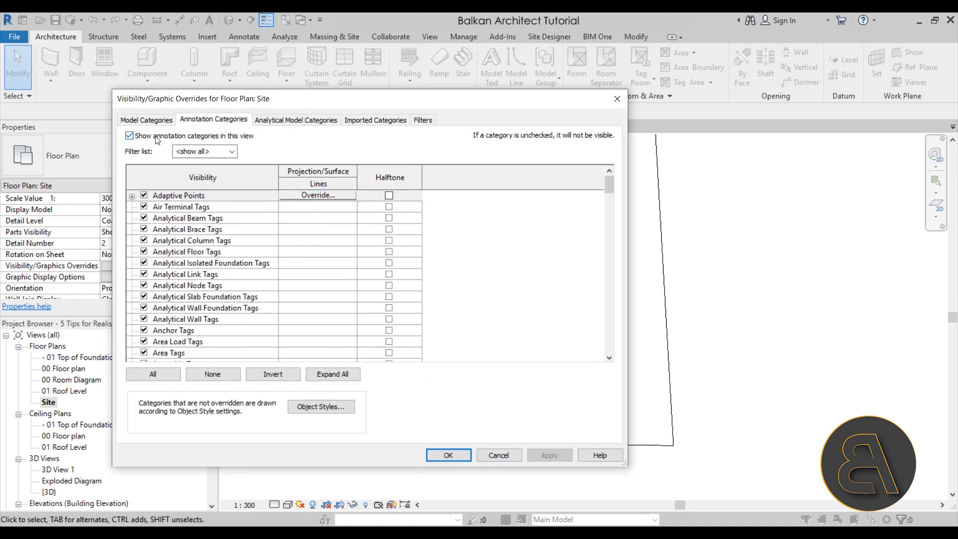
left_click(130, 136)
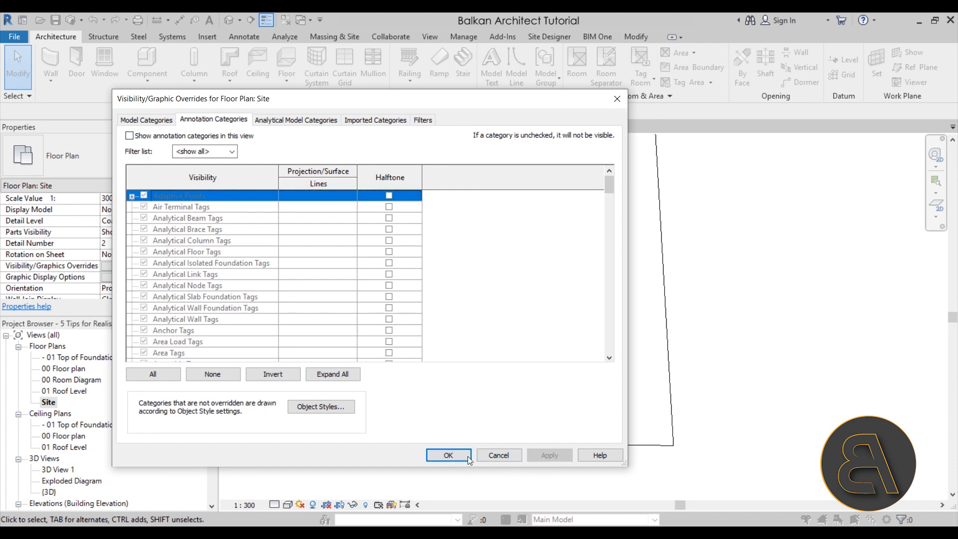
left_click(448, 454)
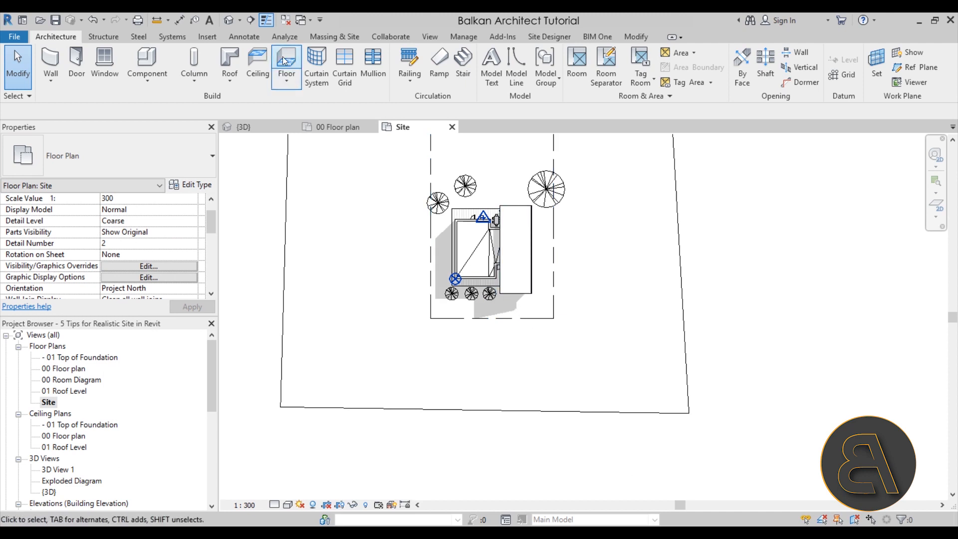
Start a floor with the Generic Floor - 400mm type and set its structure layer thickness to 5.
left_click(286, 60)
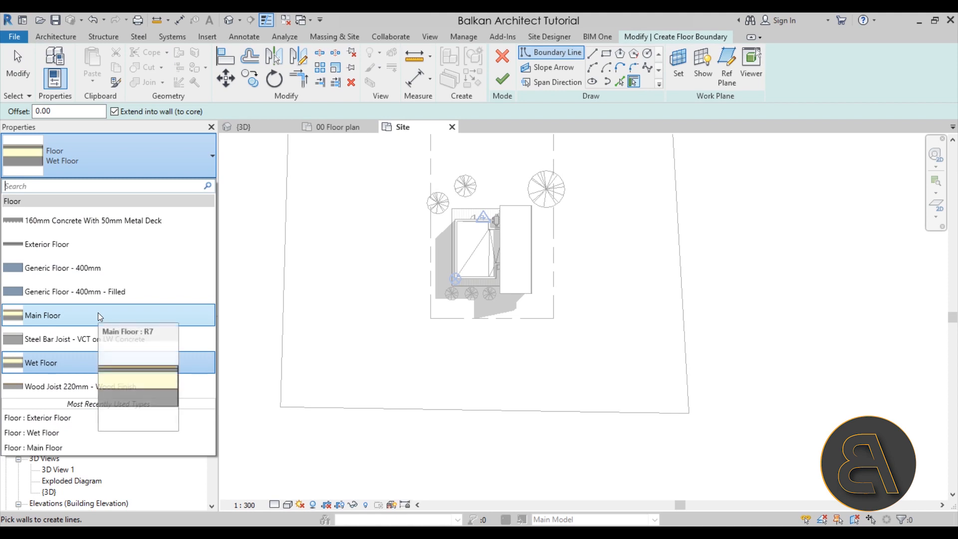
left_click(62, 267)
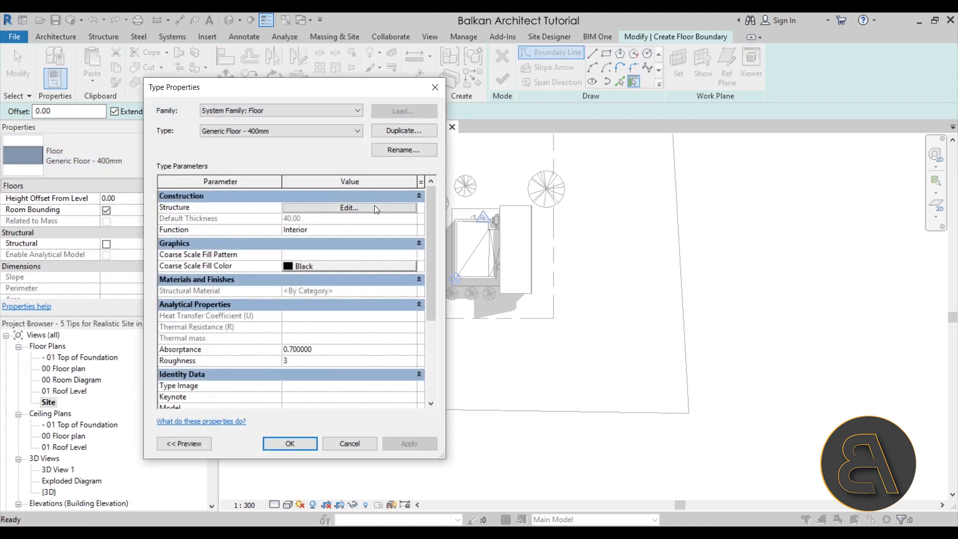
left_click(348, 207)
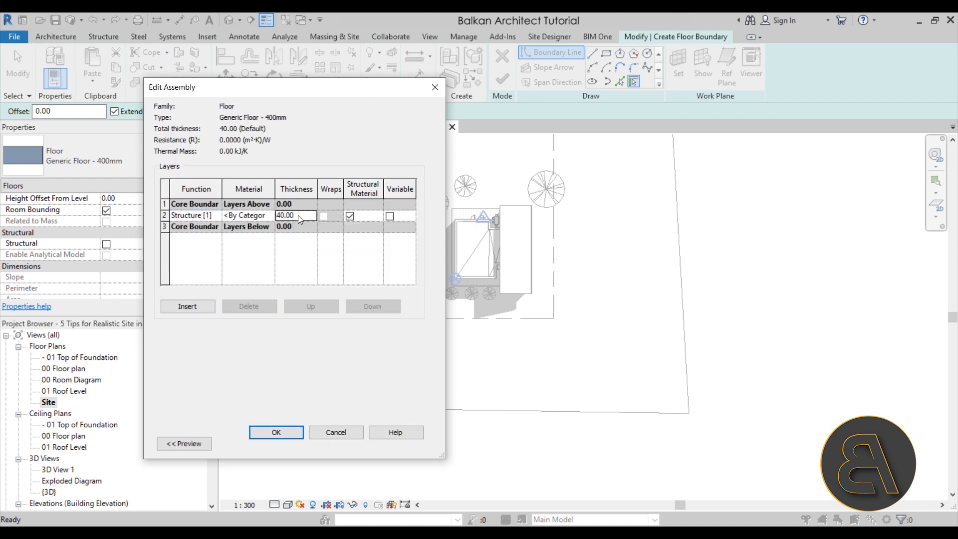
type("5")
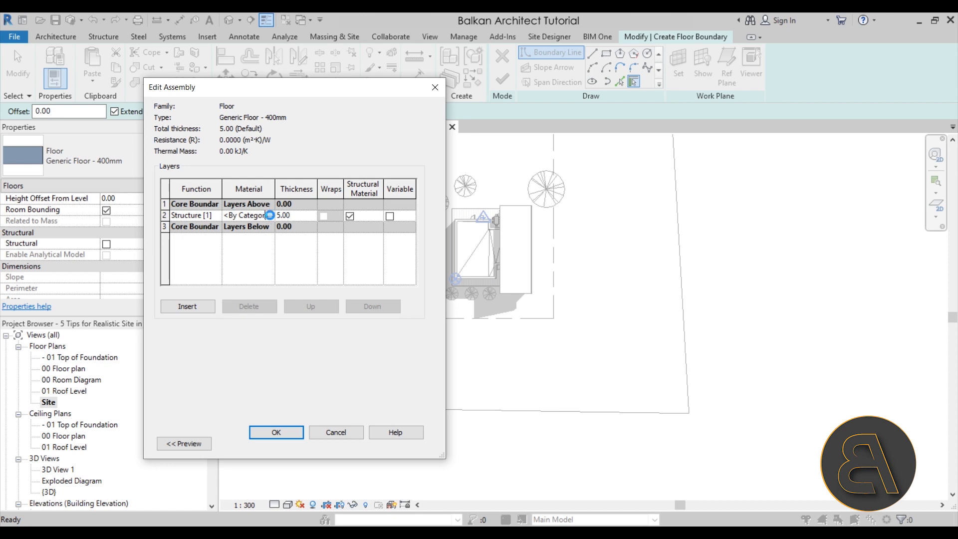
Assign Asphalt, Pavement as the layer material and apply the edited floor type.
left_click(269, 215)
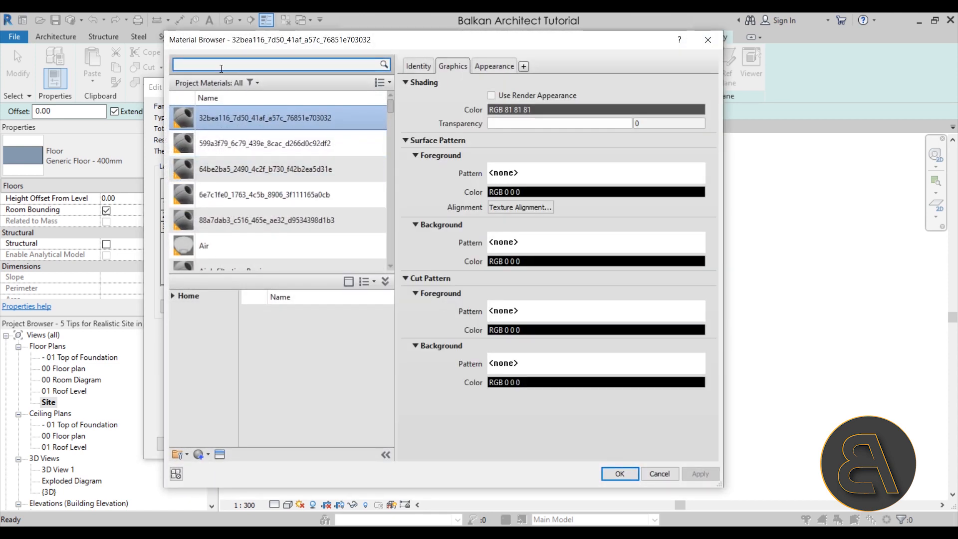
type("a")
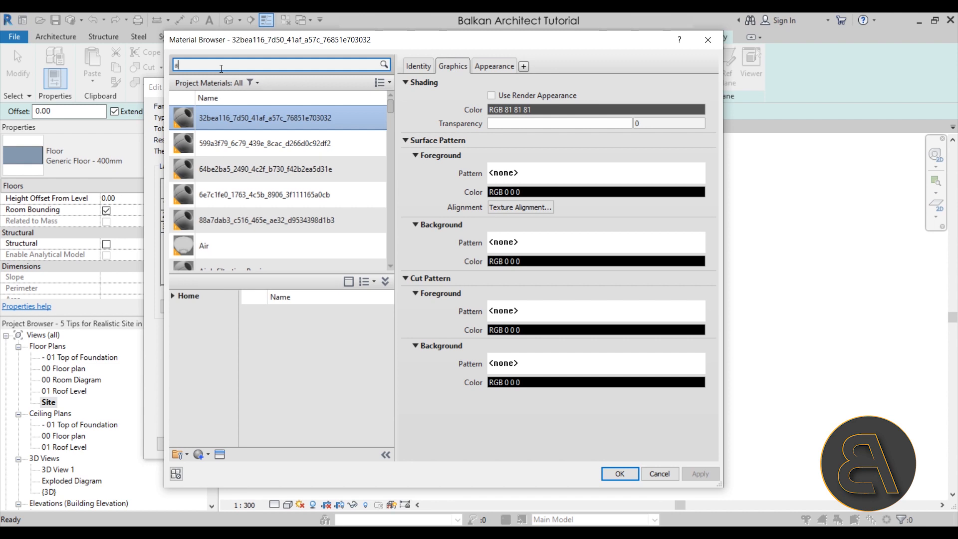
type("s")
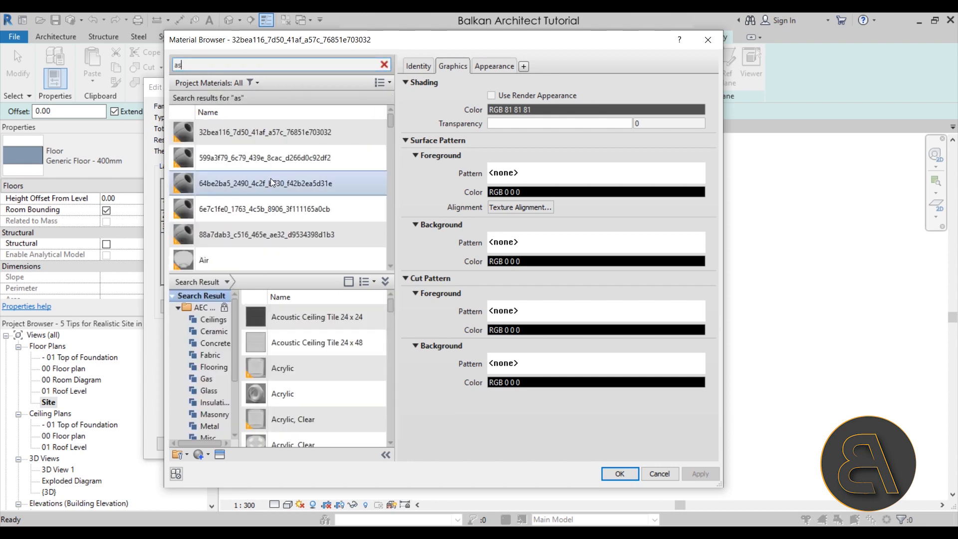
scroll("down", 3)
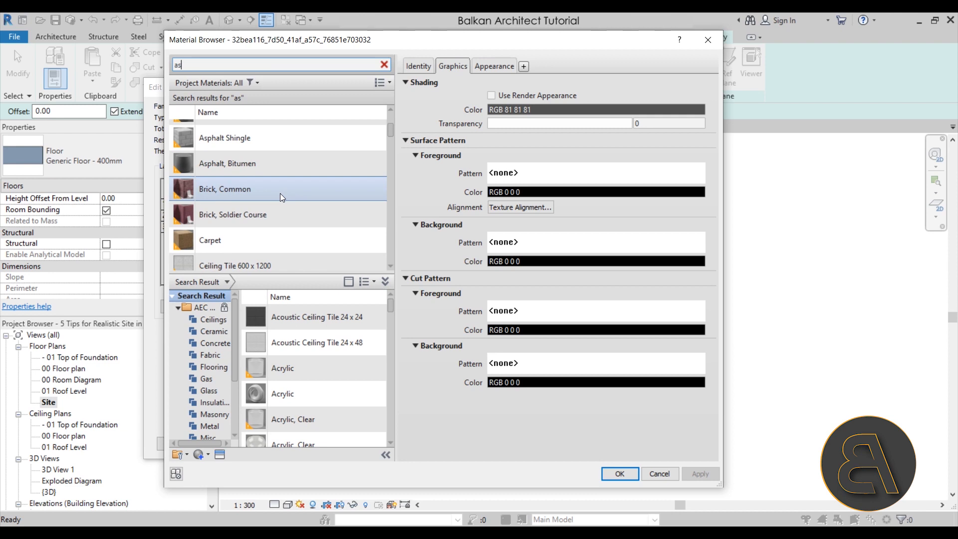
scroll("down", 3)
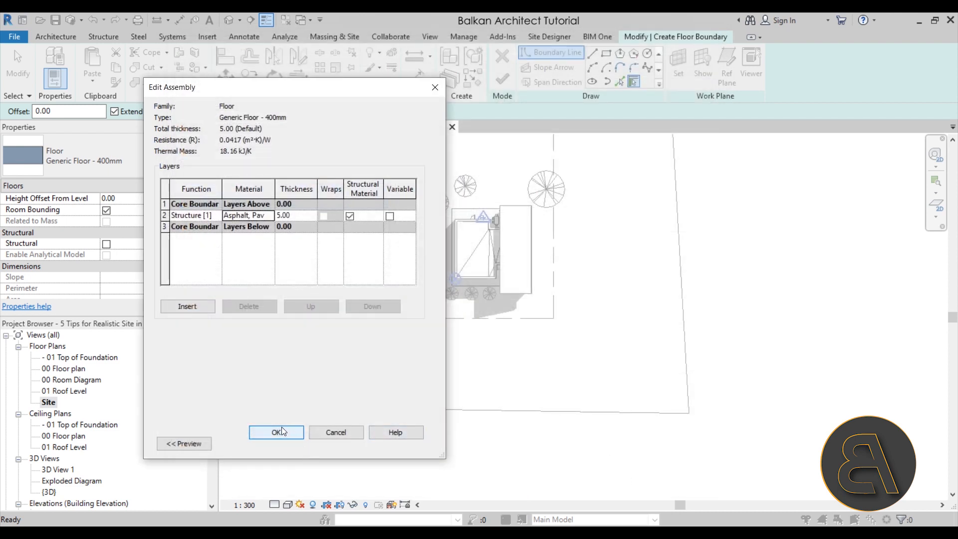
left_click(275, 432)
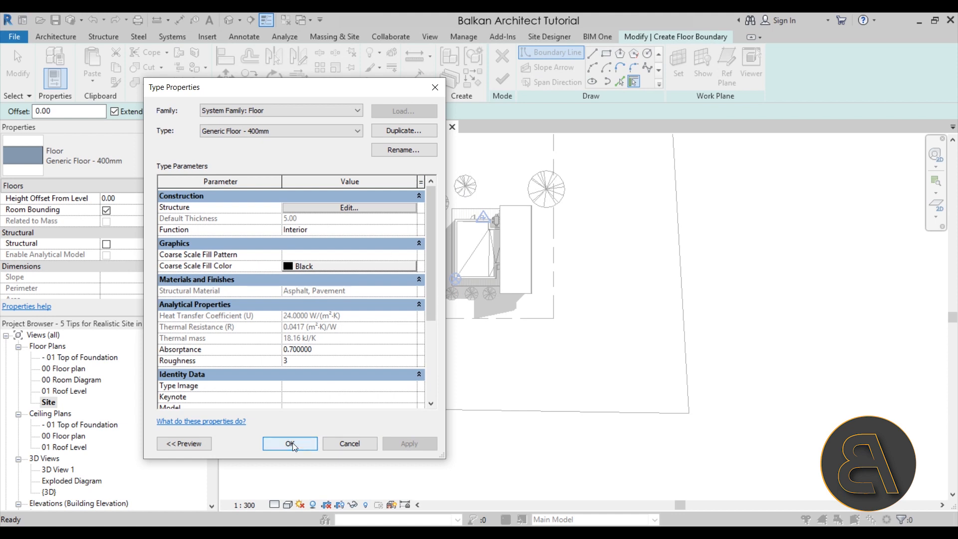
left_click(289, 443)
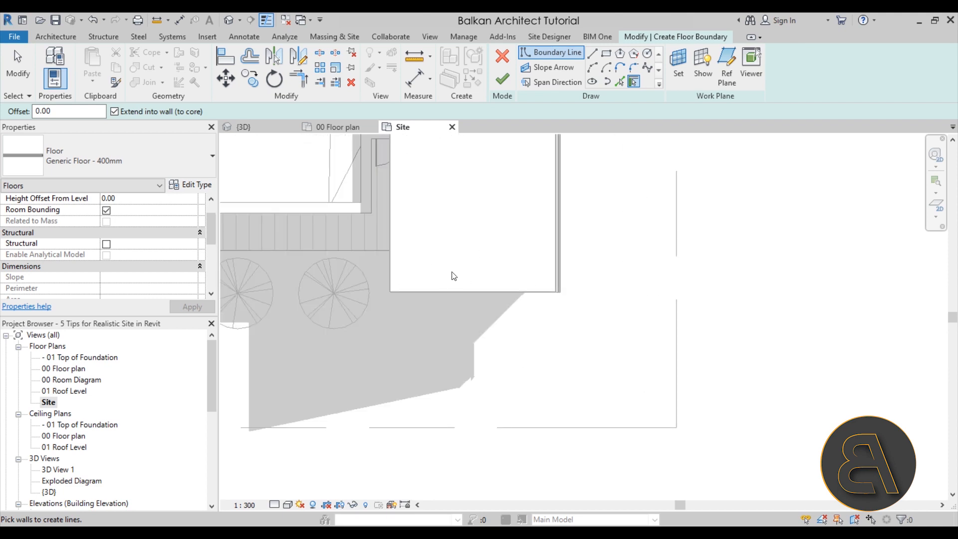
Switch the plan to wireframe, finish the street floor boundary, and view the slab in 3D.
left_click(287, 504)
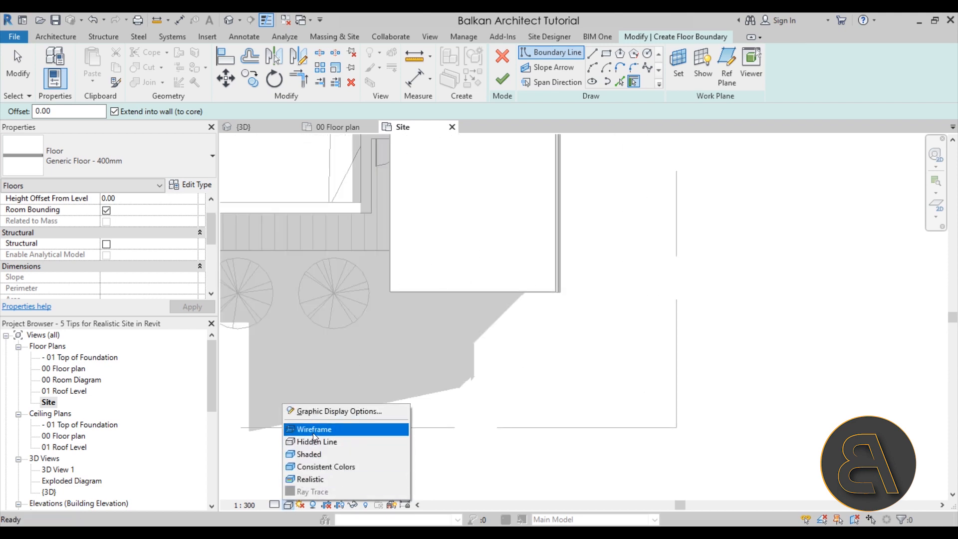
left_click(313, 429)
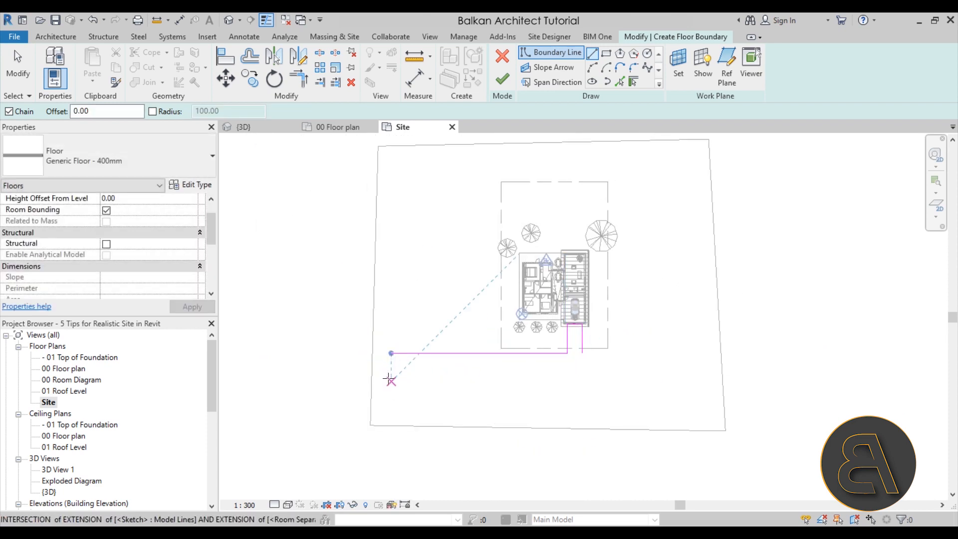
left_click(704, 383)
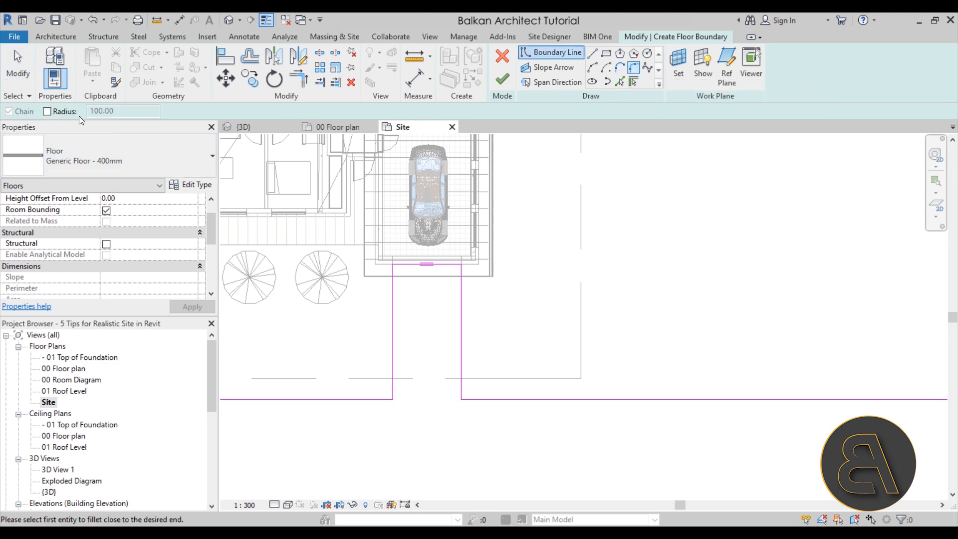
left_click(48, 112)
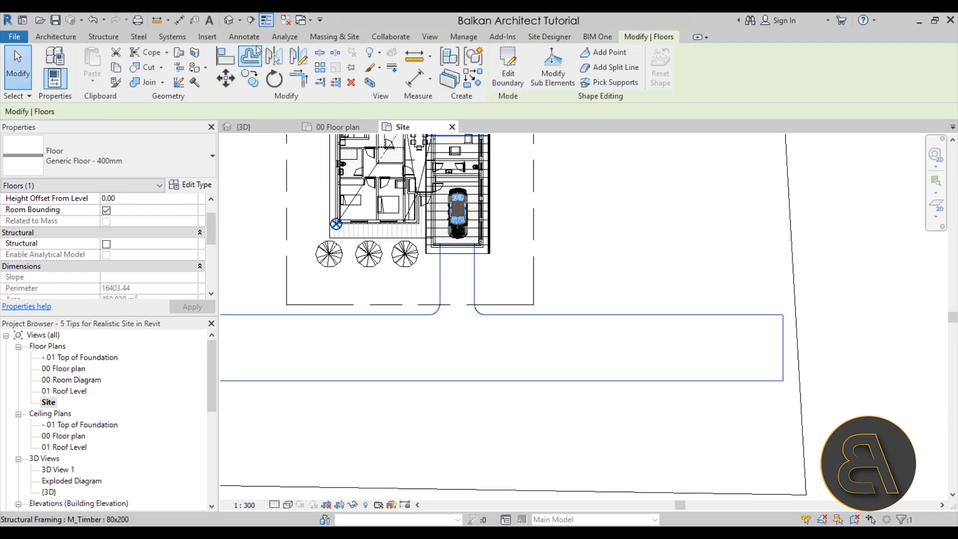
left_click(245, 127)
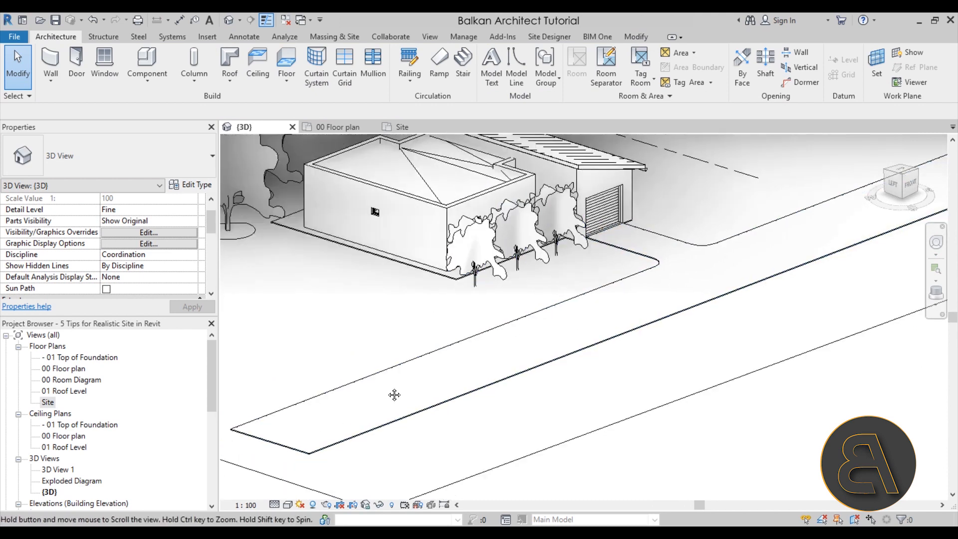
Orbit along the new street slab in 3D, then go back to the Site plan.
left_click_drag(394, 395, 691, 312)
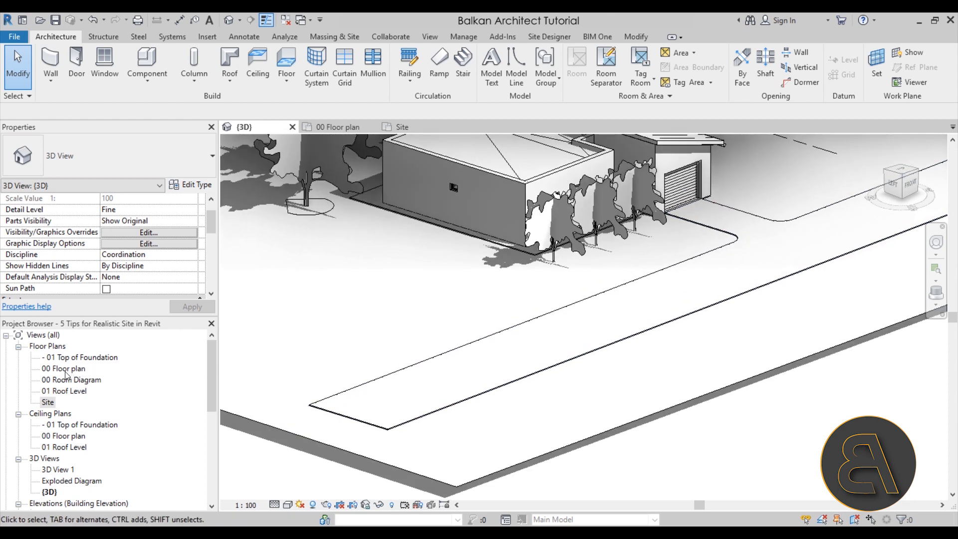
left_click(453, 188)
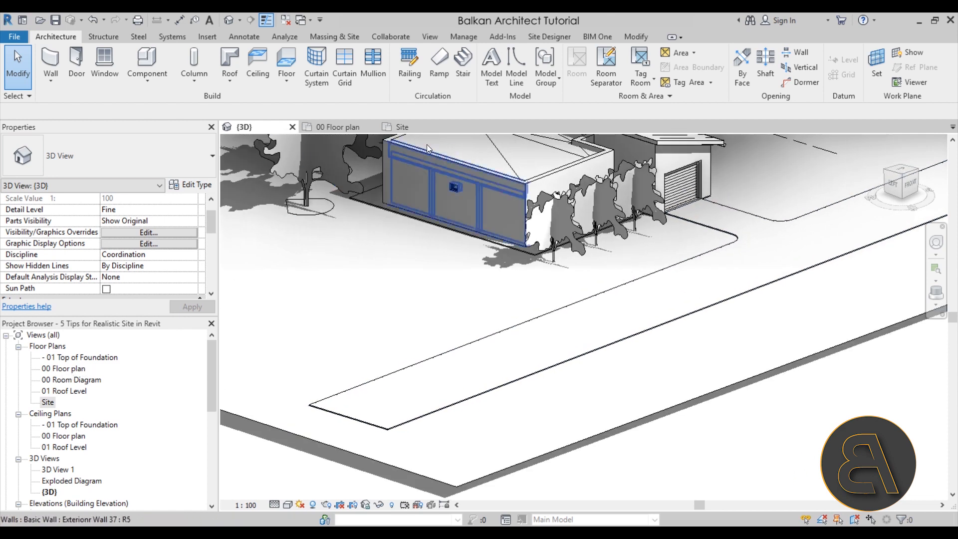
left_click(401, 127)
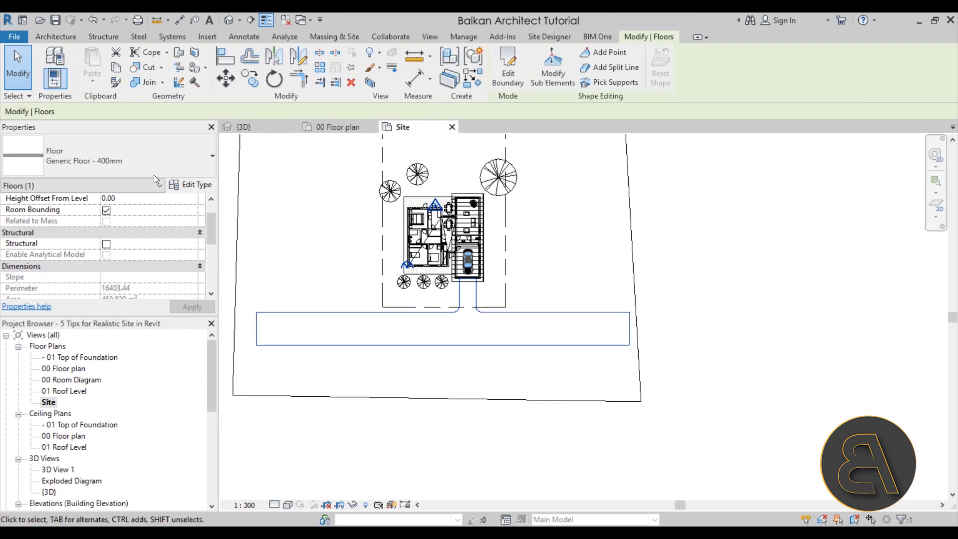
mouse_move(196, 189)
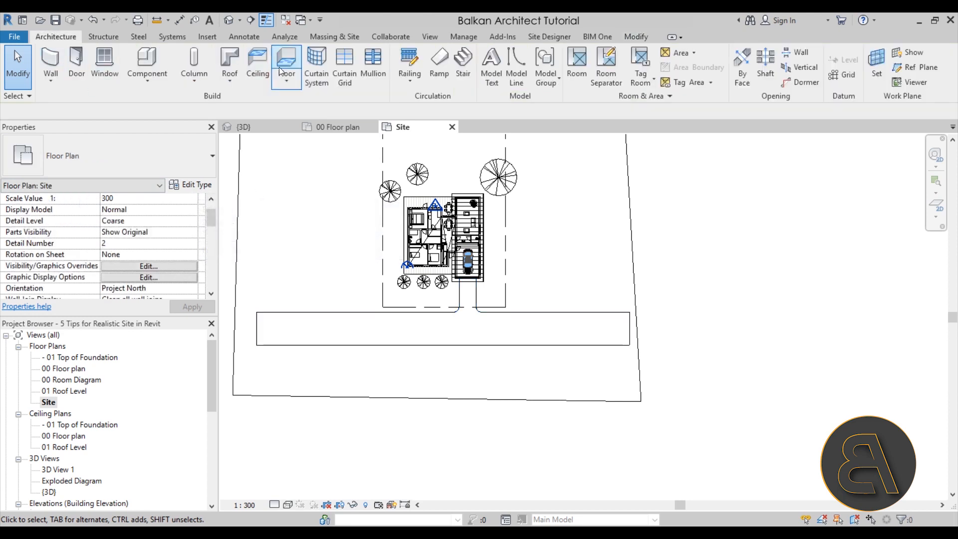
Duplicate the floor type as a new type named sidewalk.
left_click(286, 60)
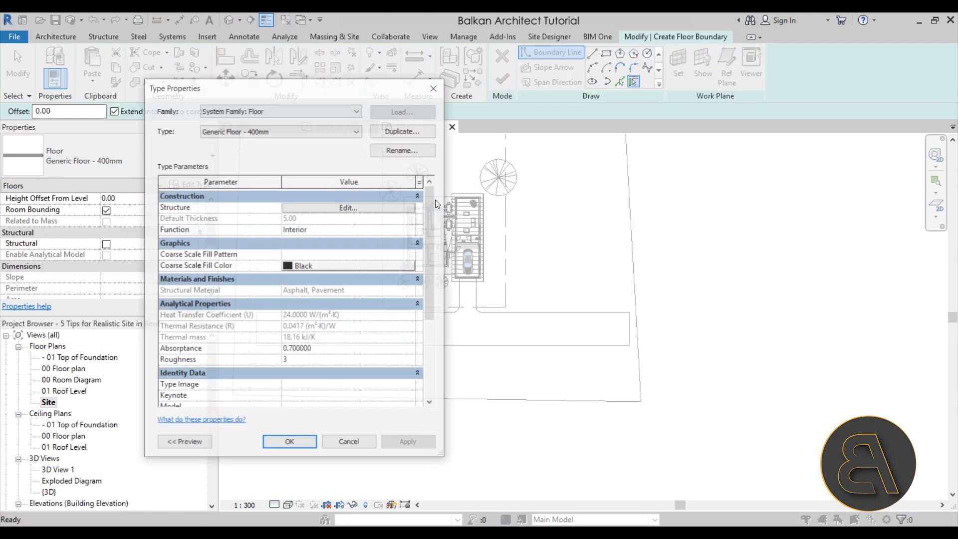
left_click(403, 131)
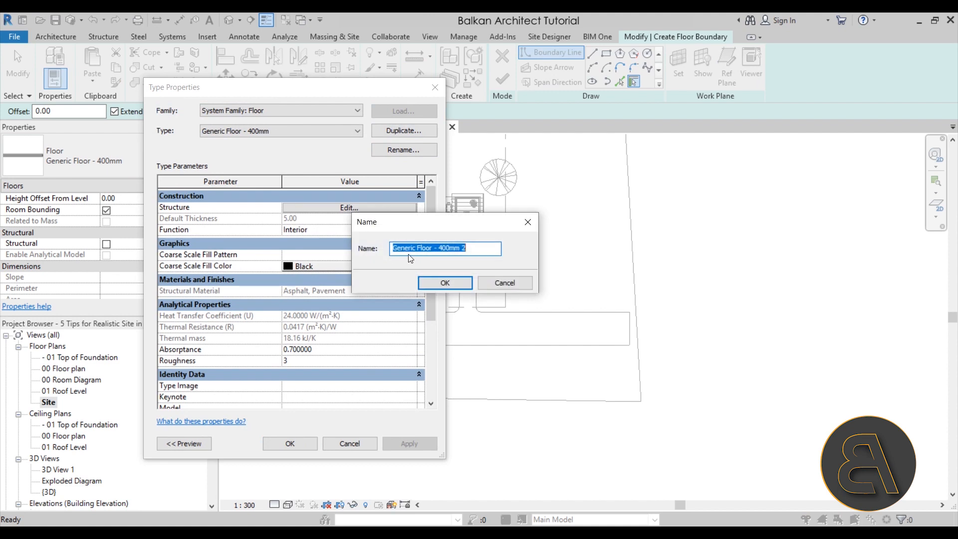
type("sidewall")
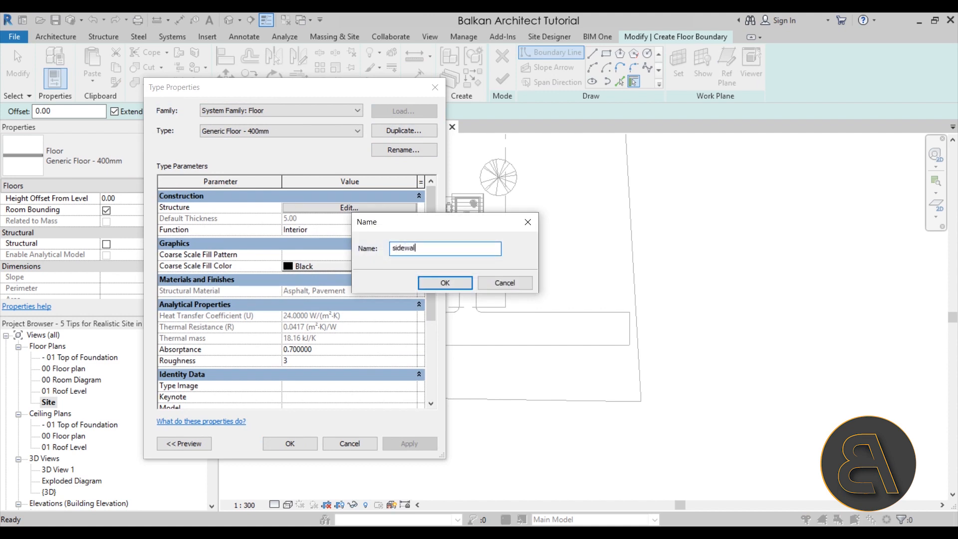
left_click(445, 282)
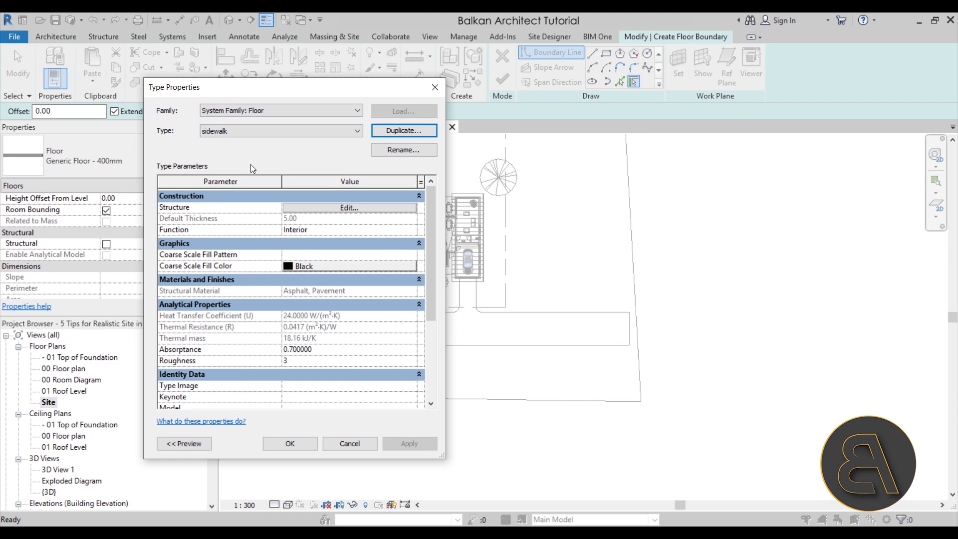
mouse_move(295, 210)
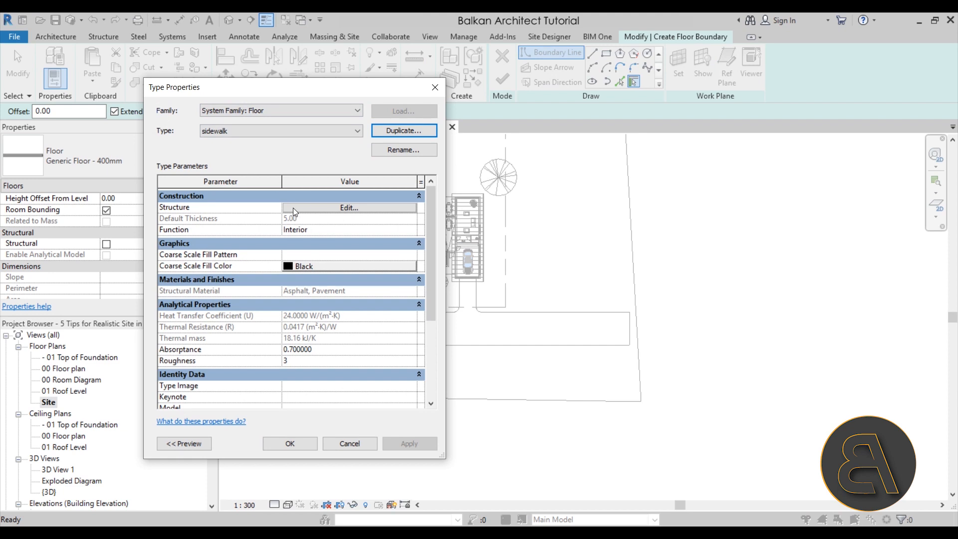
Give the sidewalk type a single 15-thick Concrete, Lightweight layer.
left_click(349, 208)
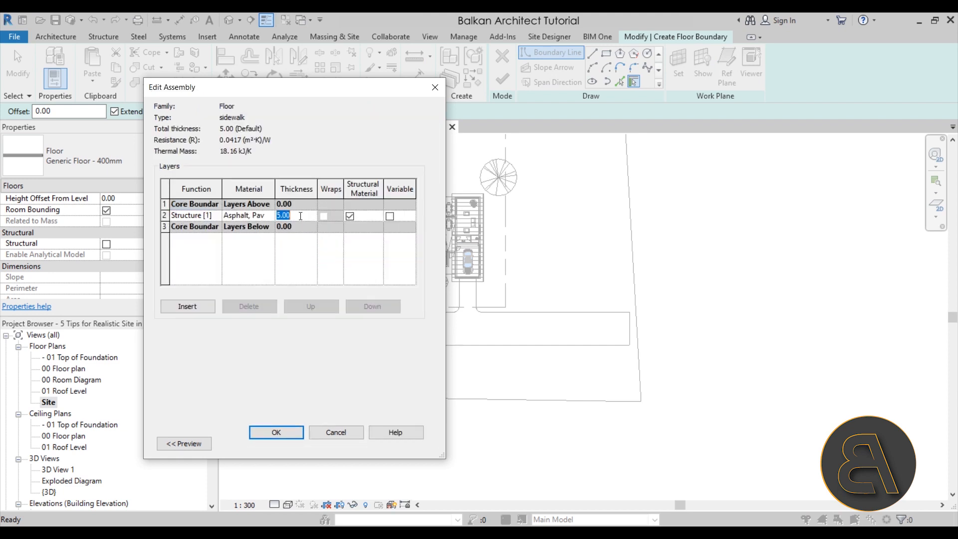
type("15")
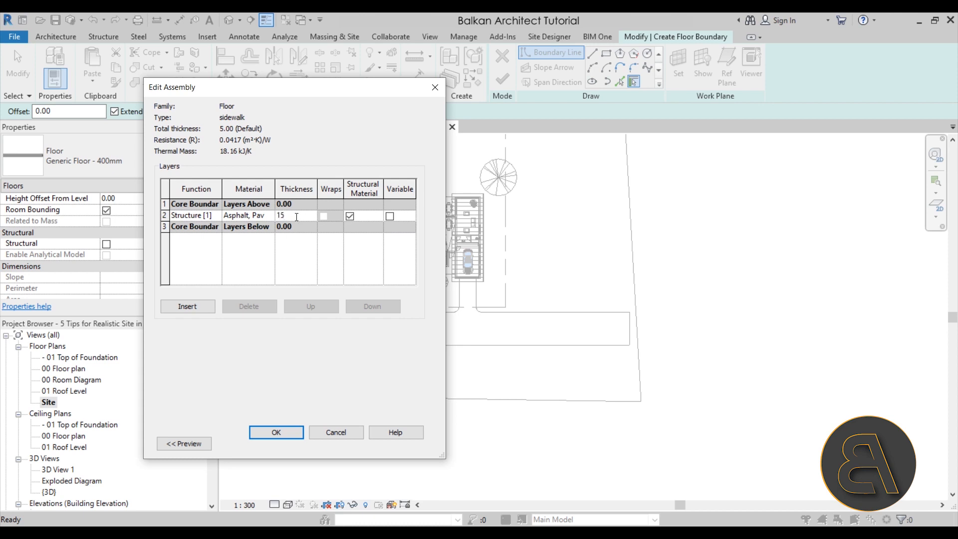
left_click(248, 215)
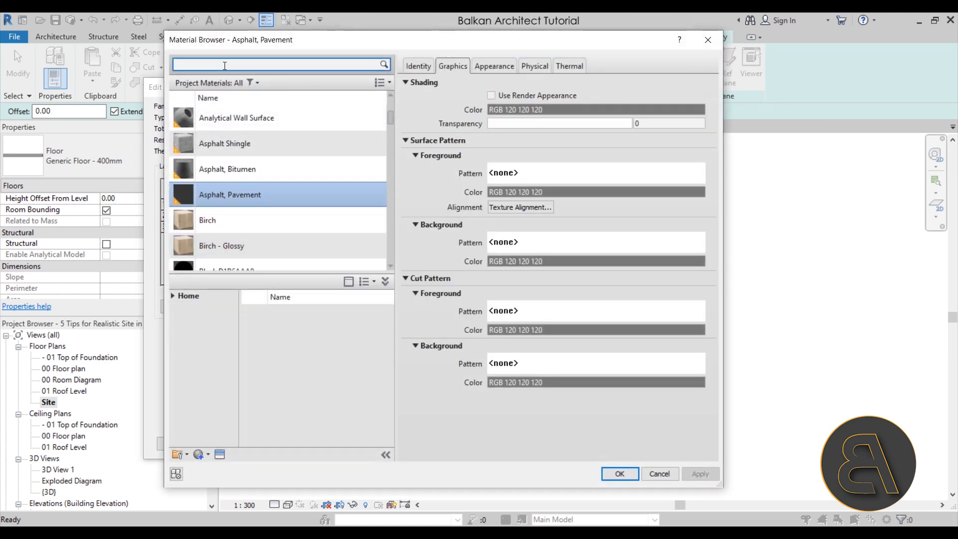
type("conc")
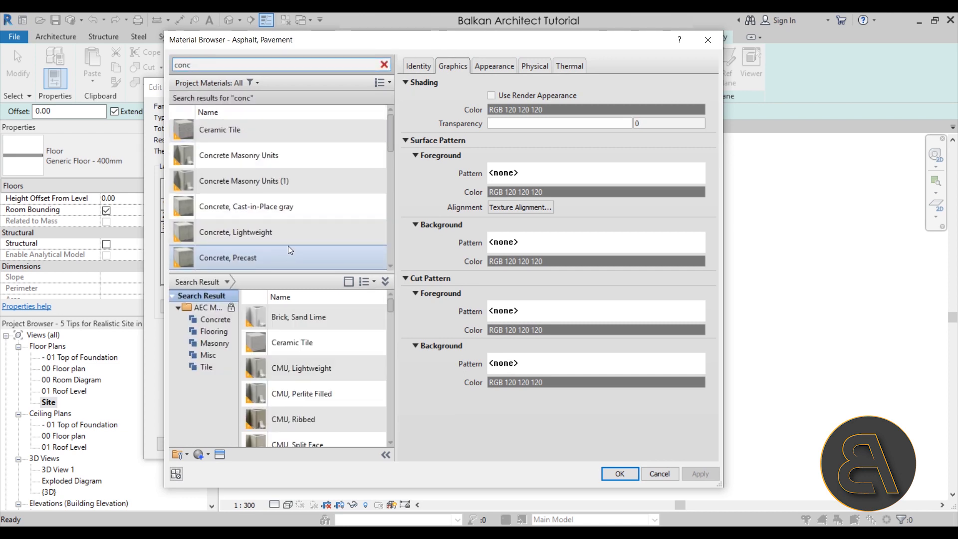
scroll("down", 3)
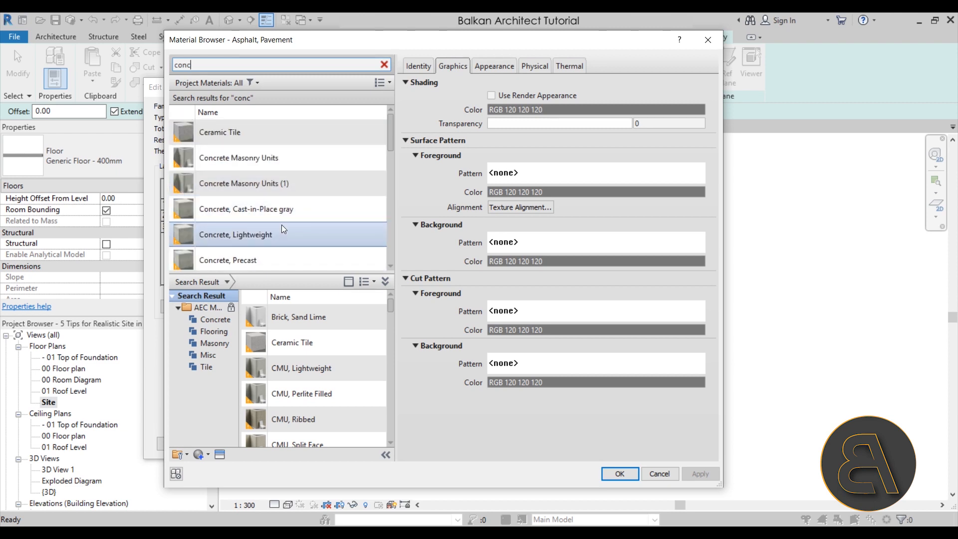
left_click(622, 474)
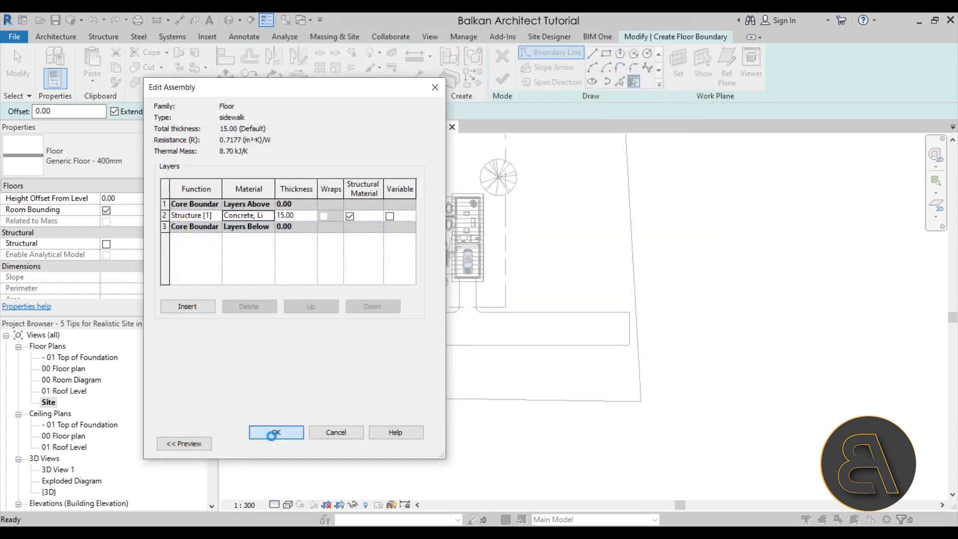
left_click(275, 432)
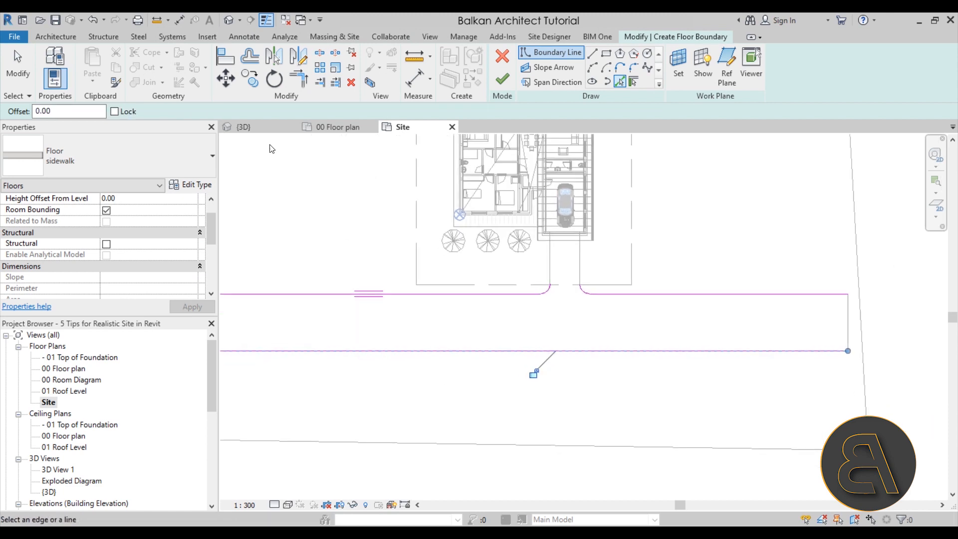
Trace the street edges with Pick Lines at offset 100 as the sidewalk boundary.
type("10")
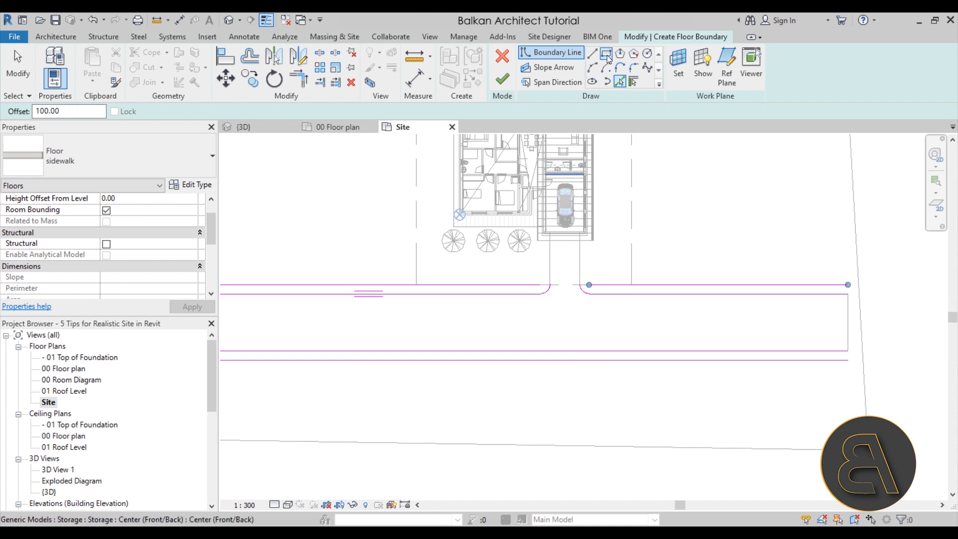
left_click(607, 51)
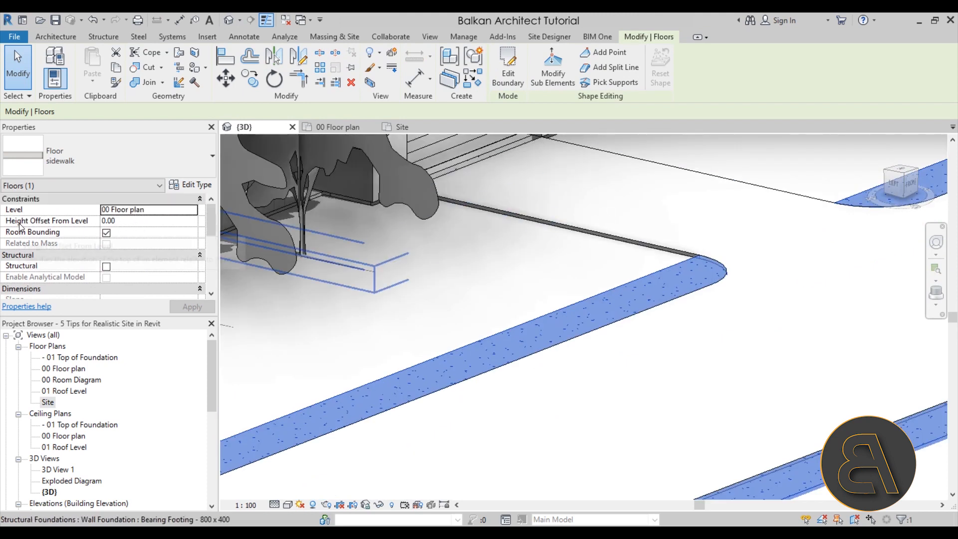
Set the sidewalk floors' Height Offset From Level to 10, review around the site in 3D, and return to the Site plan.
type("10")
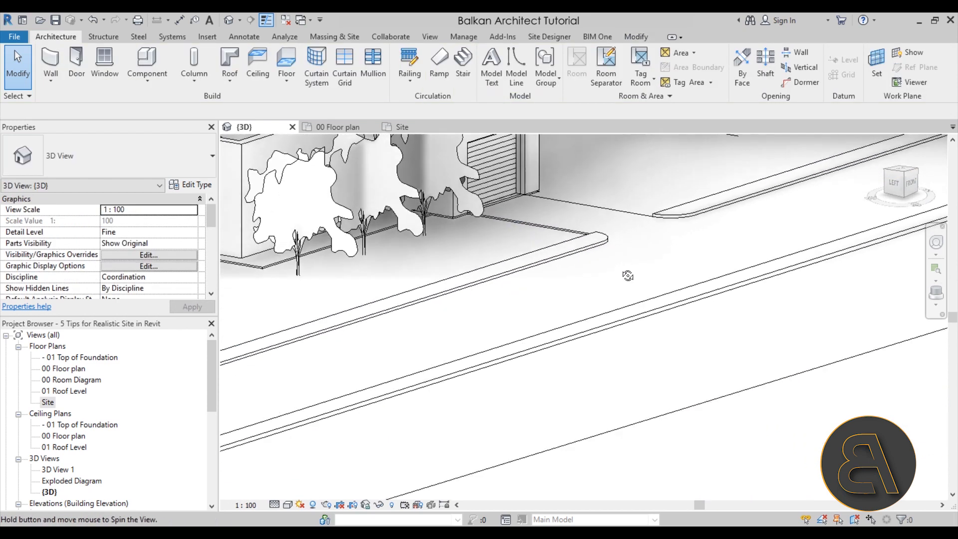
left_click_drag(627, 275, 647, 259)
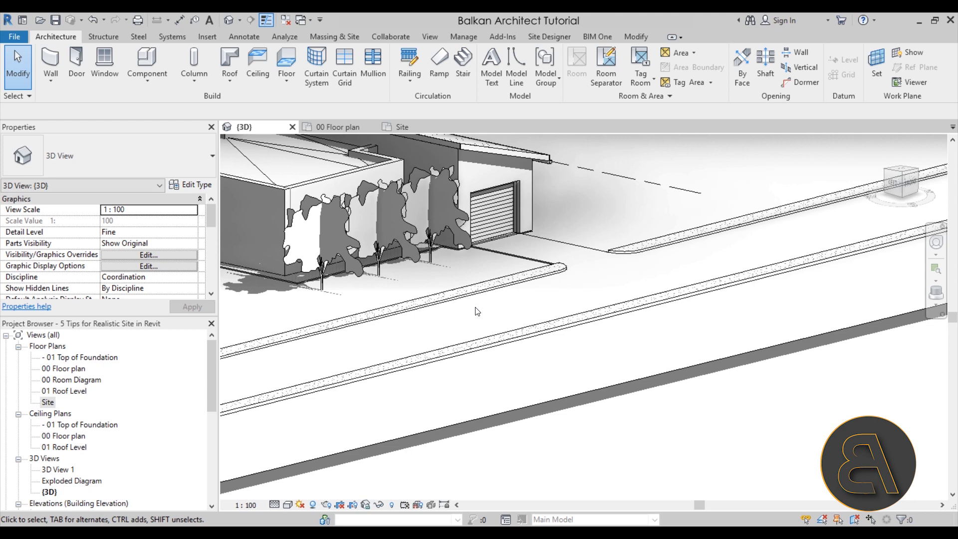
left_click_drag(477, 311, 498, 330)
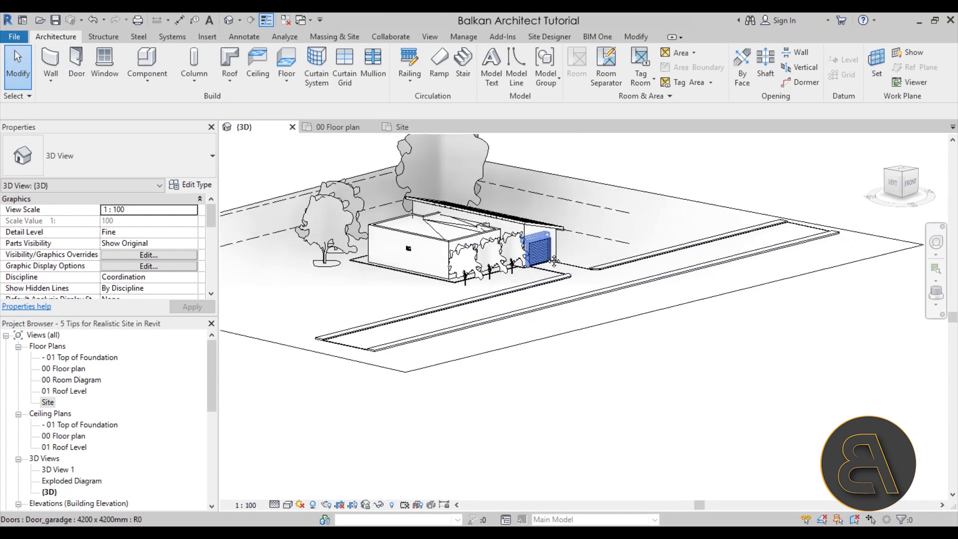
left_click(552, 261)
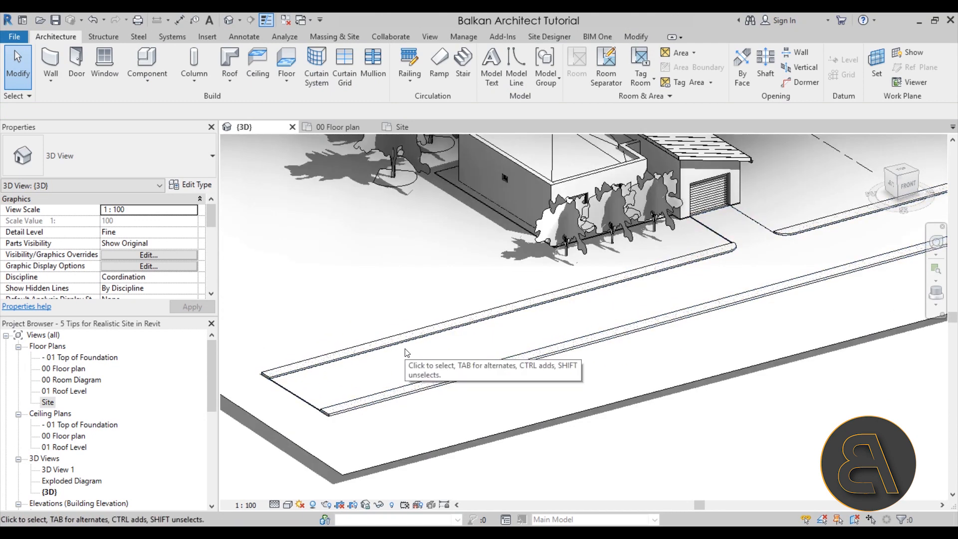
left_click(405, 353)
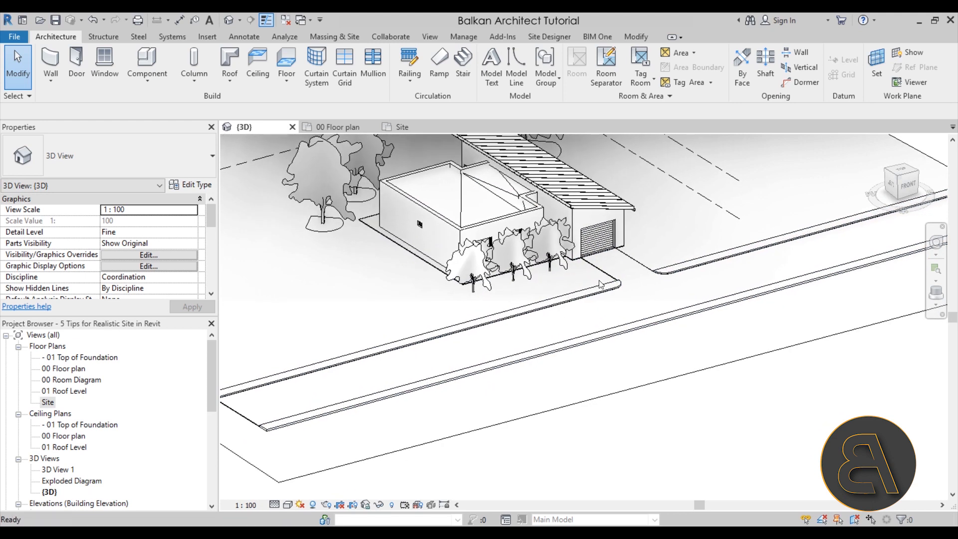
left_click(402, 126)
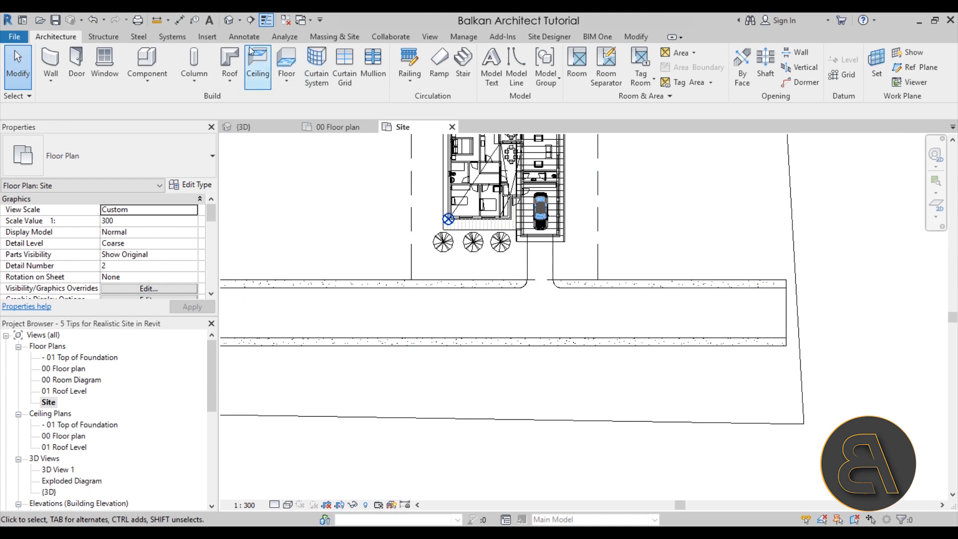
Load Bollard_Square_with_Light_15797 and Pole_light families from the Desktop into the project.
left_click(208, 36)
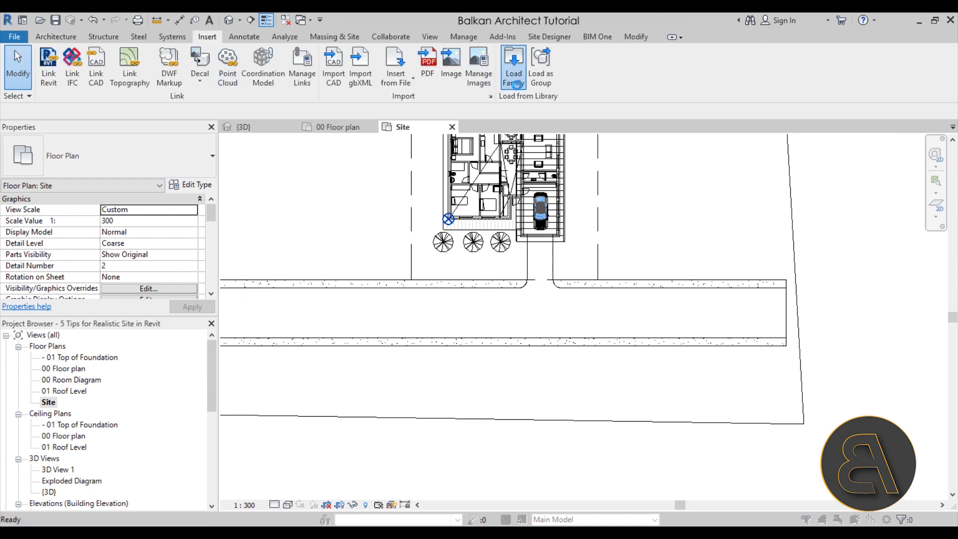
left_click(514, 62)
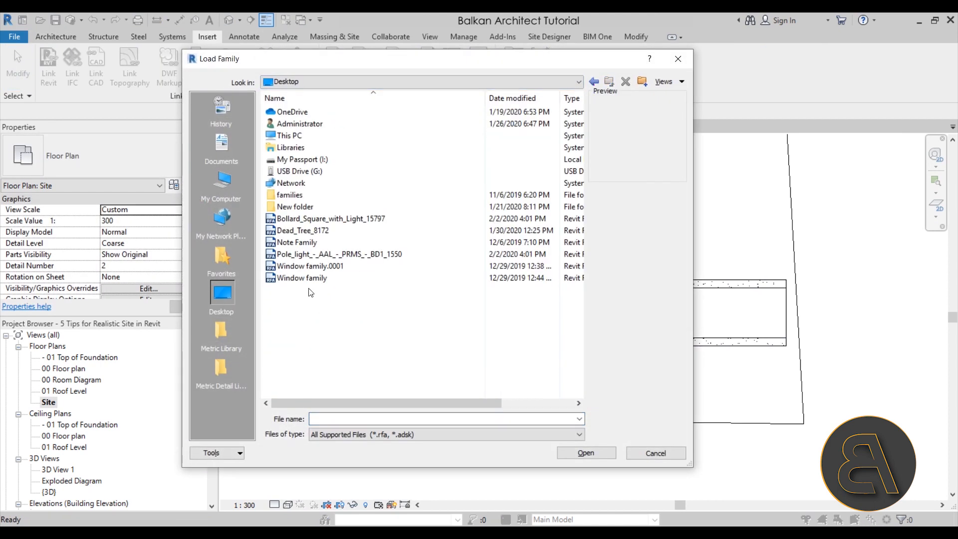
left_click(333, 254)
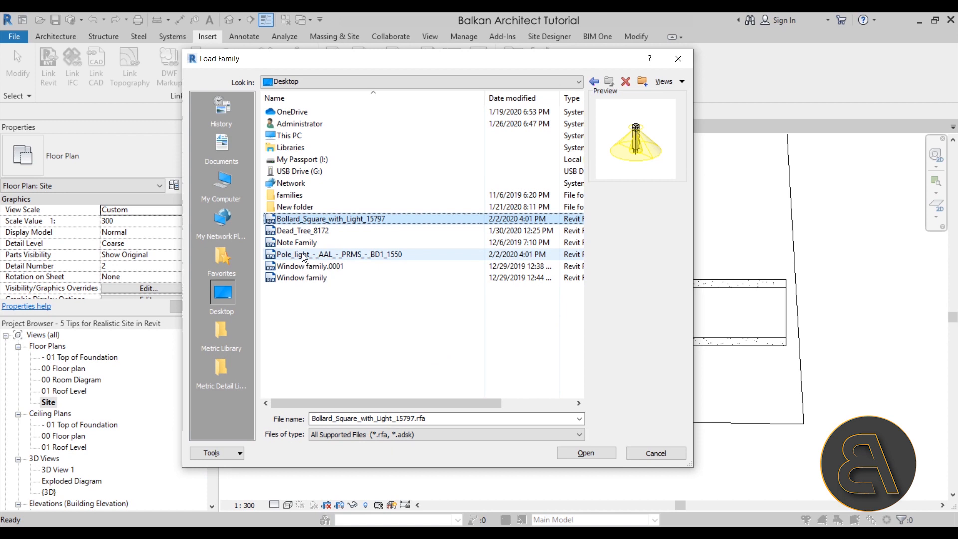
left_click(333, 254)
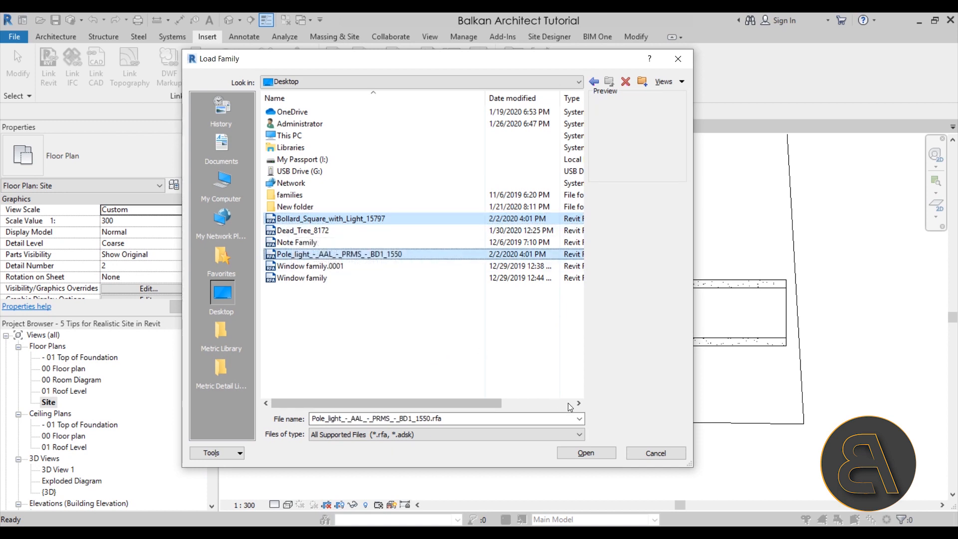
left_click(587, 453)
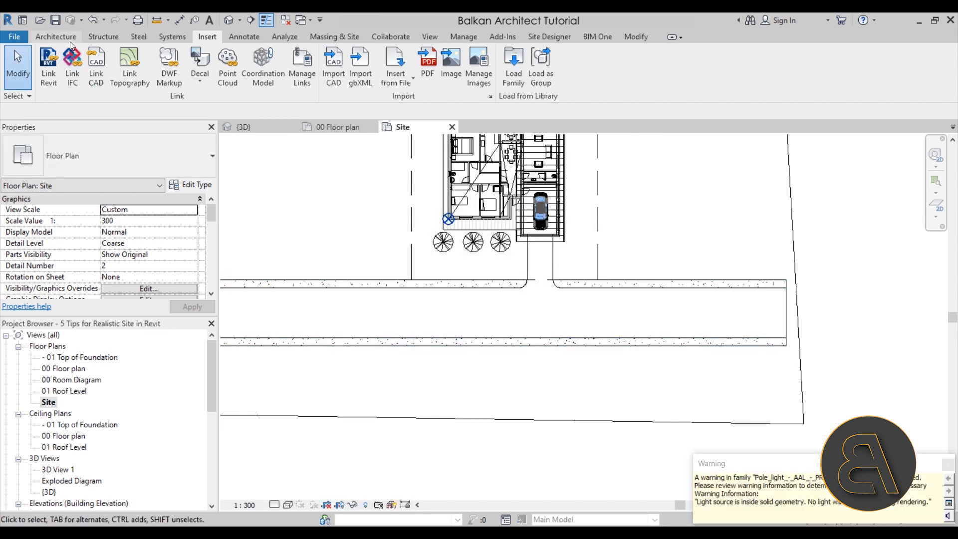
left_click(56, 36)
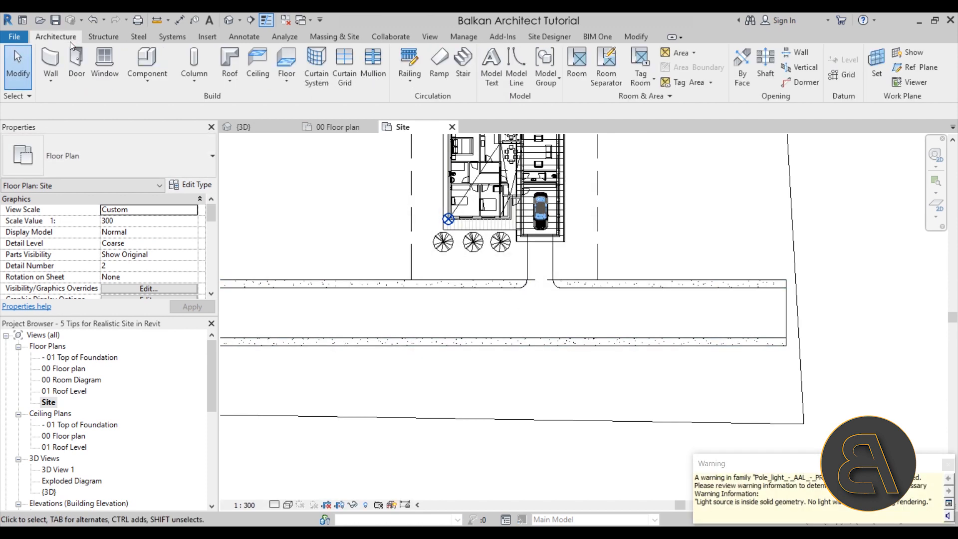
Start placing the bollard component and confirm the site view's Visibility/Graphics settings.
left_click(147, 58)
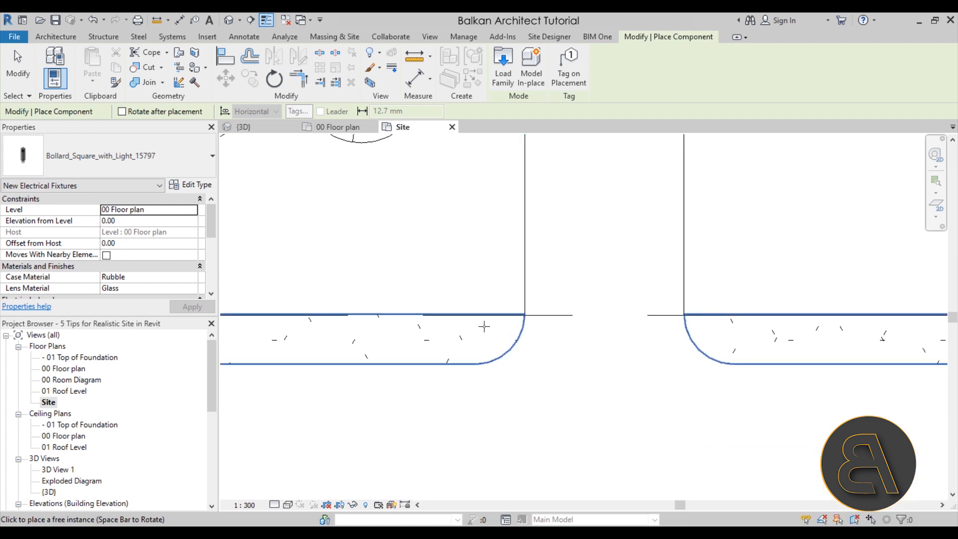
key("Escape")
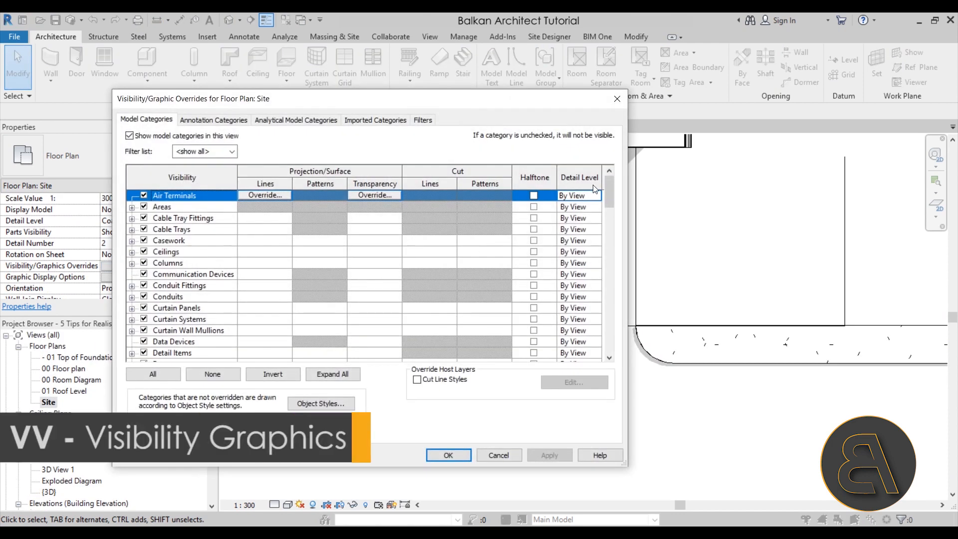
scroll("down", 3)
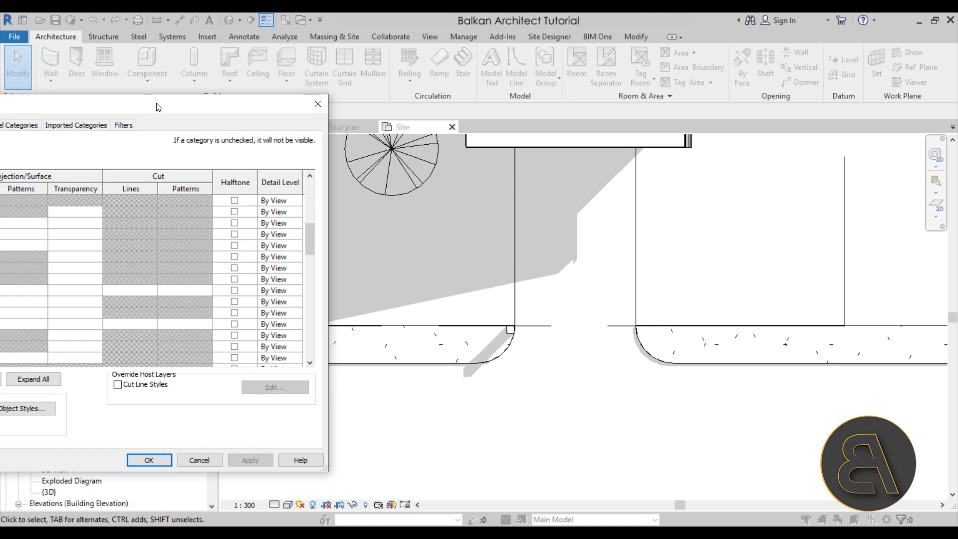
left_click(148, 460)
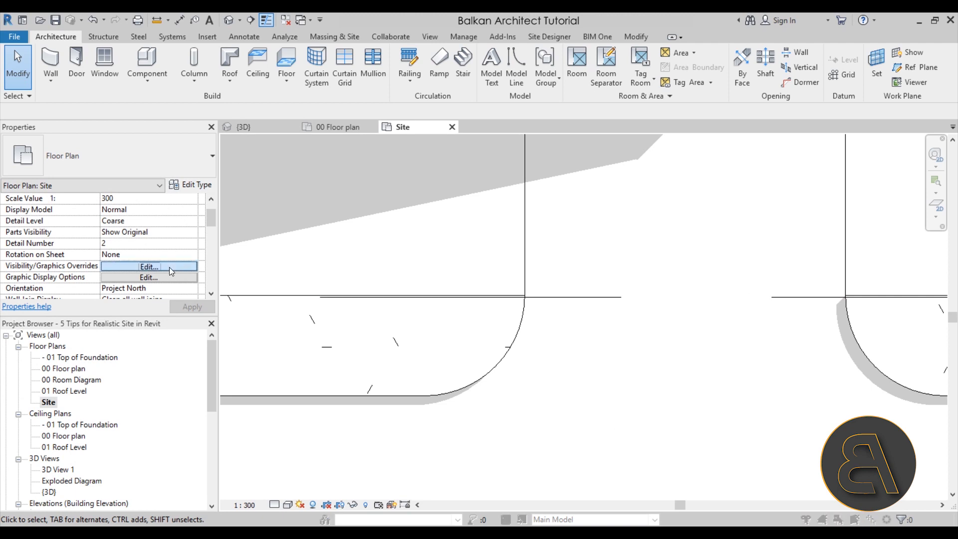
left_click(148, 266)
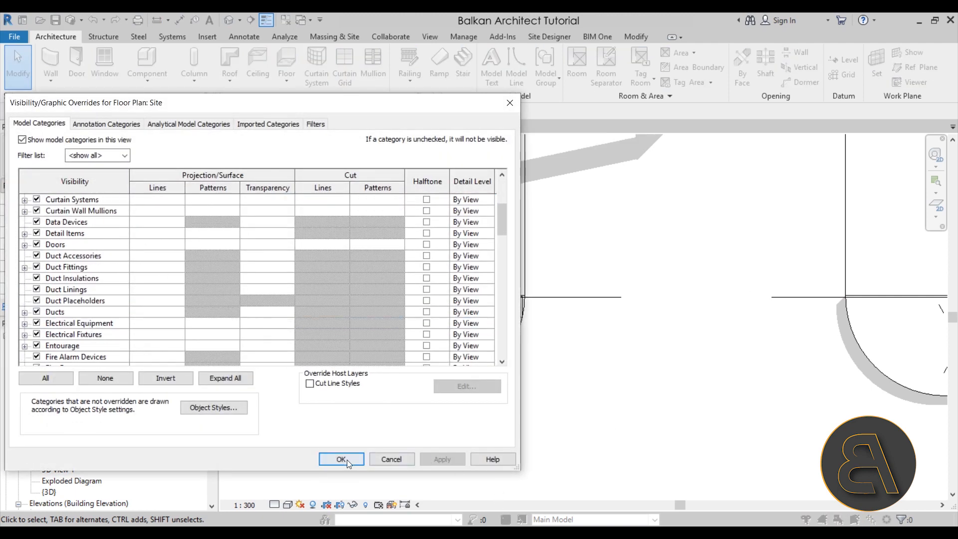
left_click(341, 459)
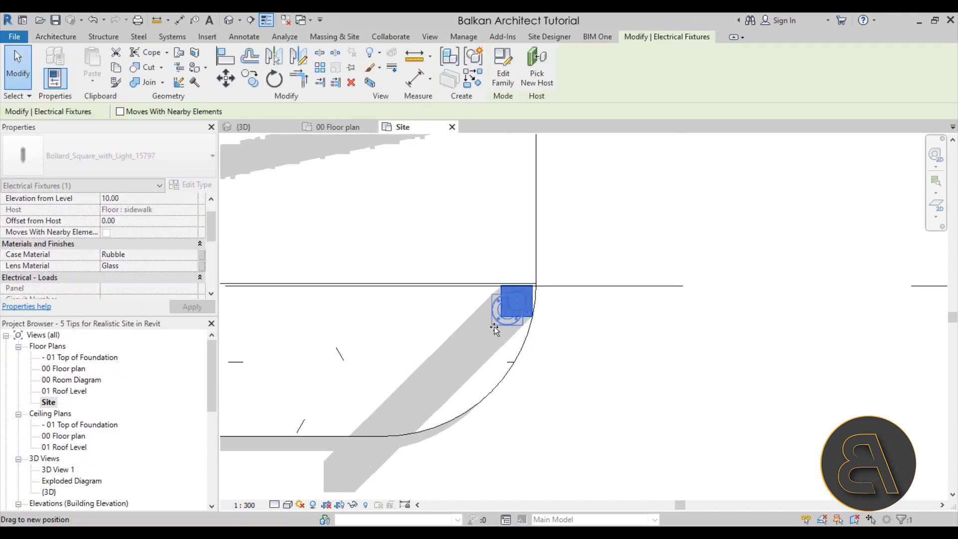
Move the square bollard onto the sidewalk corner beside the driveway.
left_click_drag(515, 302, 445, 392)
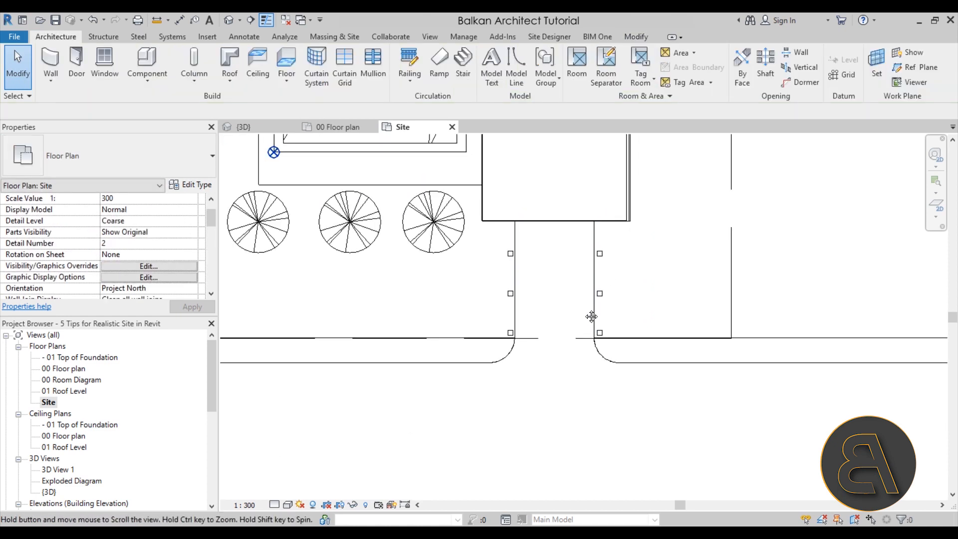
Begin another component placement after lining both driveway edges with three bollards.
left_click(146, 58)
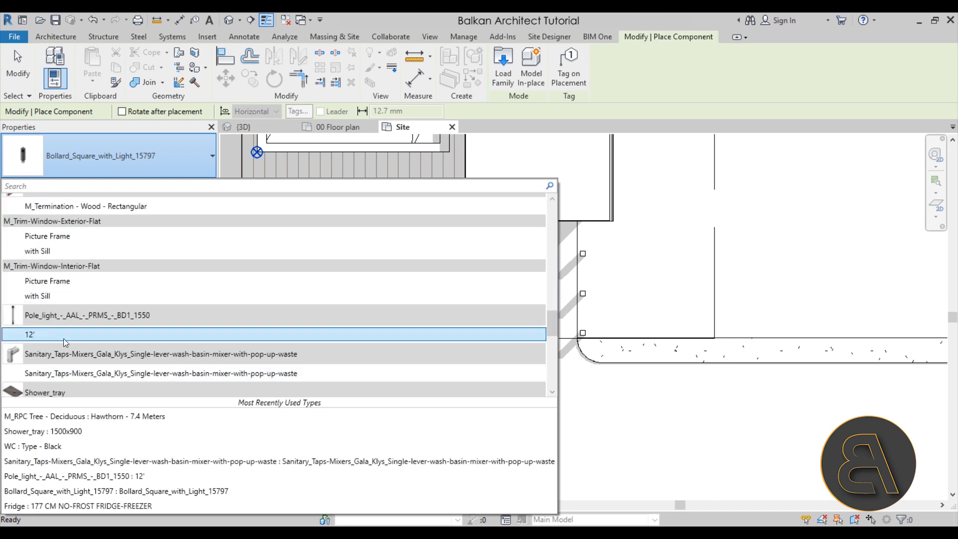
Place Pole_light 12' on the sidewalk, copy it at 1000 spacing and mirror the row to the opposite sidewalk.
left_click(29, 335)
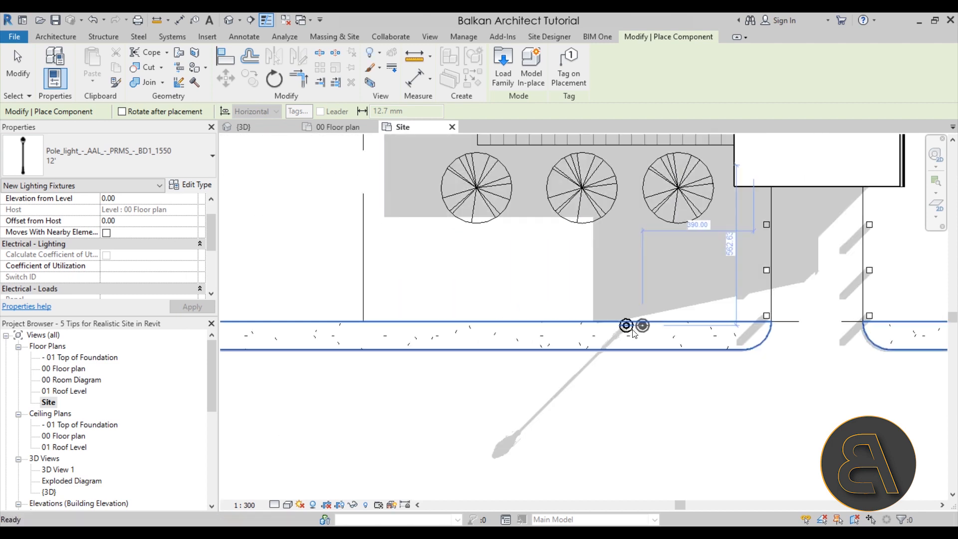
left_click(623, 325)
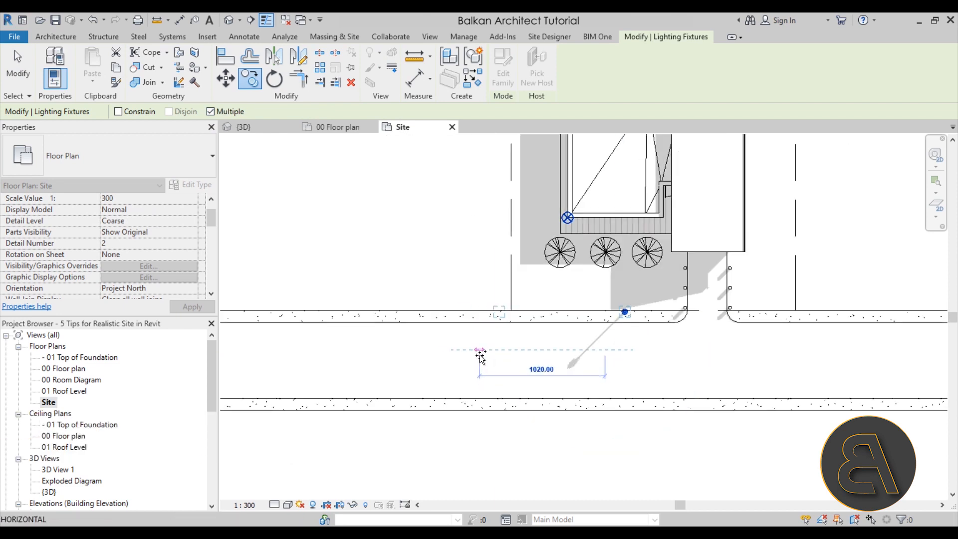
type("1000")
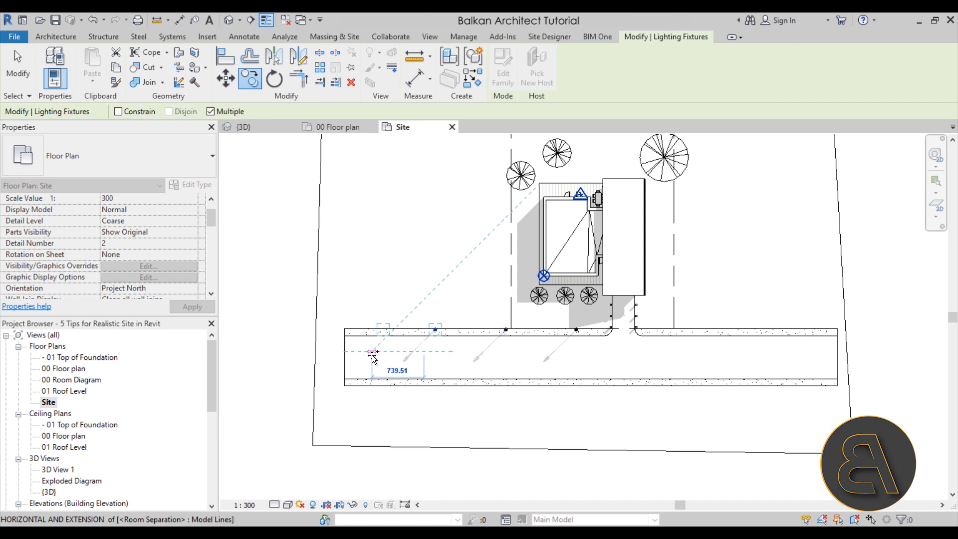
left_click_drag(371, 355, 327, 354)
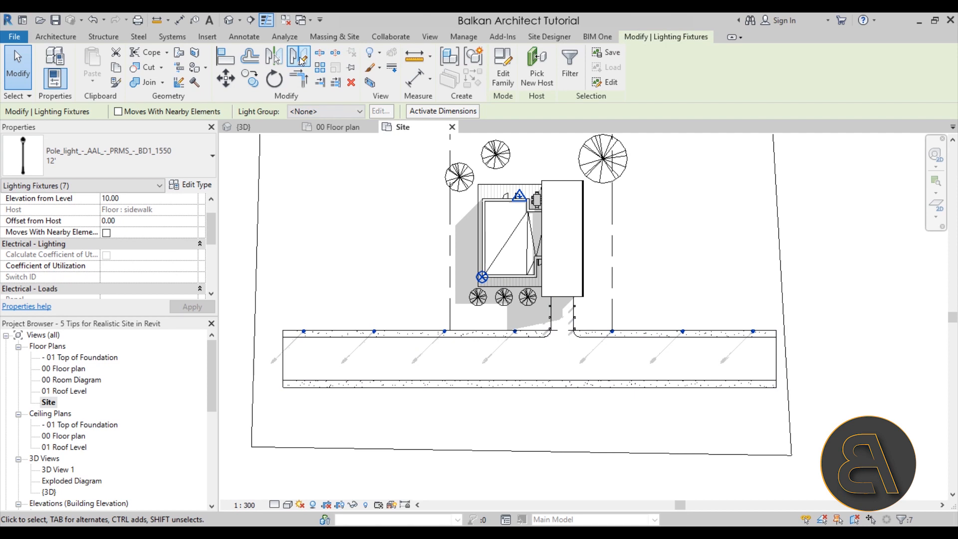
mouse_move(299, 55)
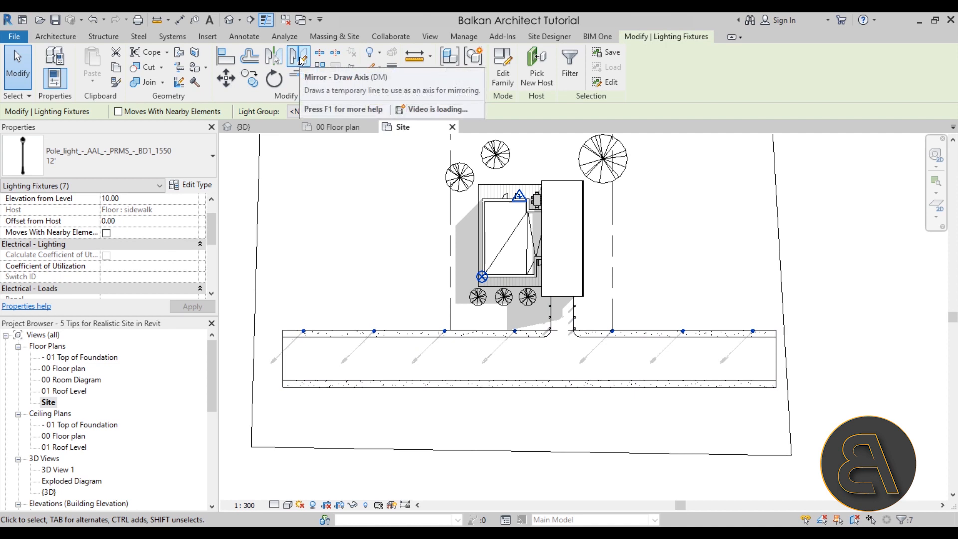
left_click(298, 56)
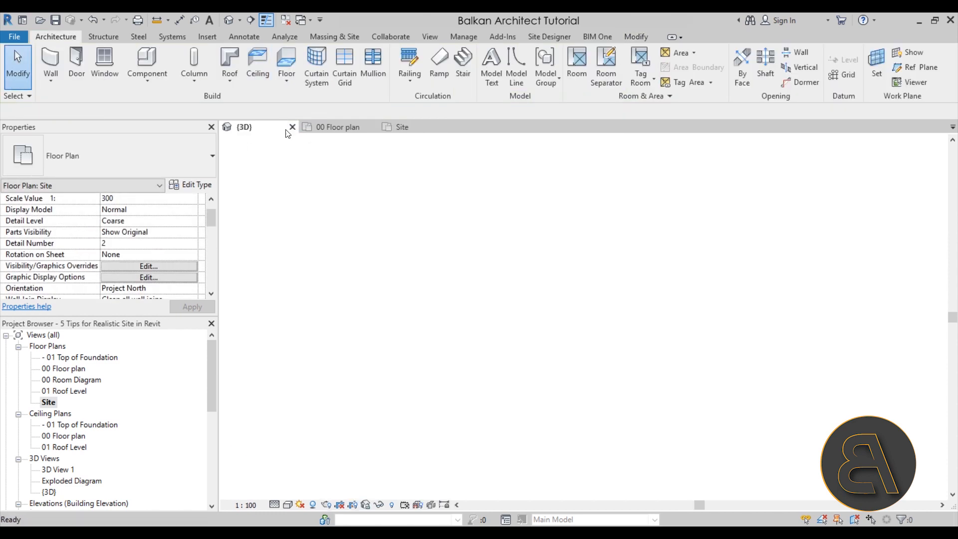
Inspect the street lights in the 3D view, then return to the Site plan.
left_click(242, 126)
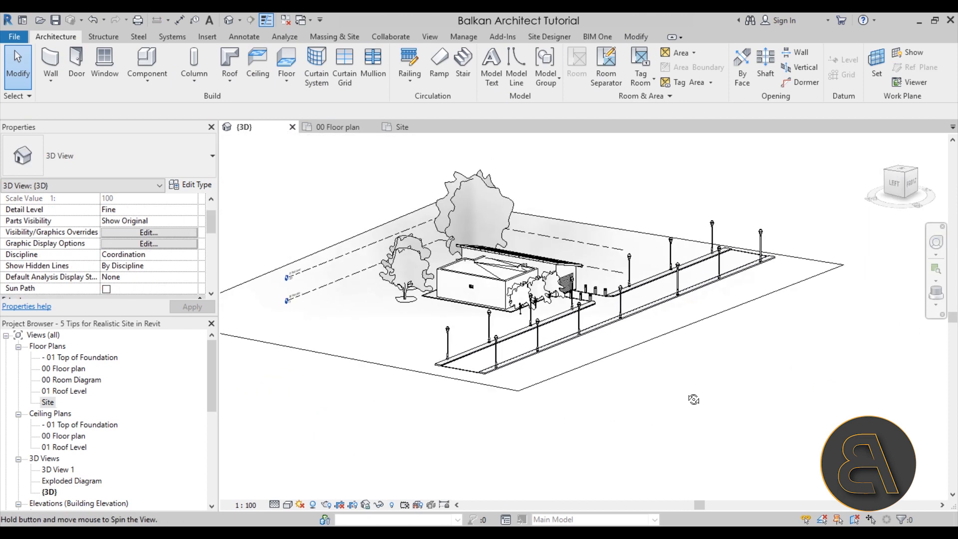
left_click_drag(694, 400, 722, 372)
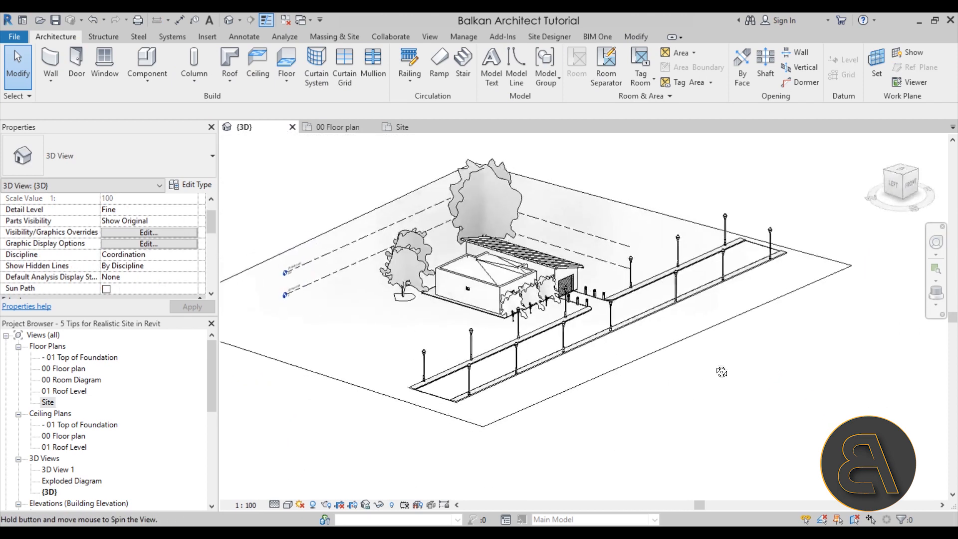
left_click(401, 127)
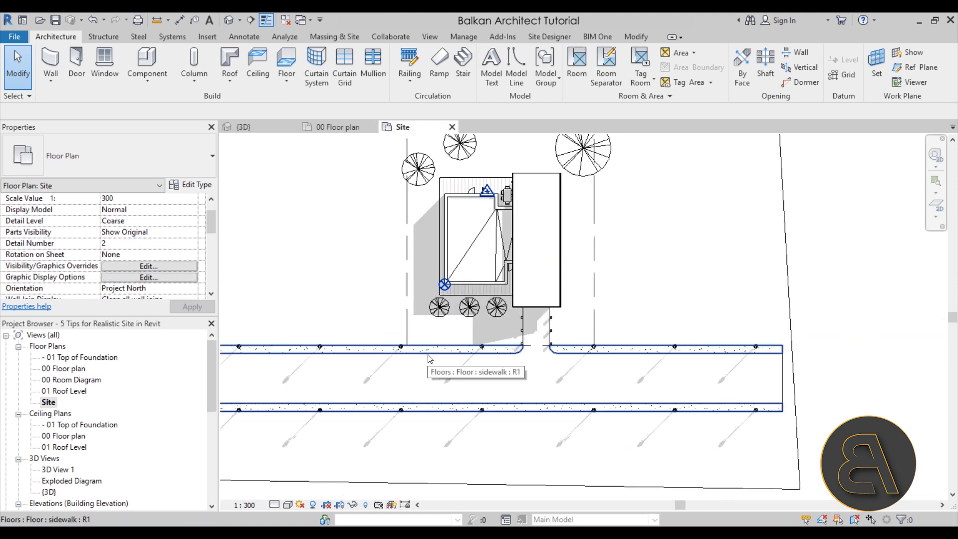
mouse_move(455, 359)
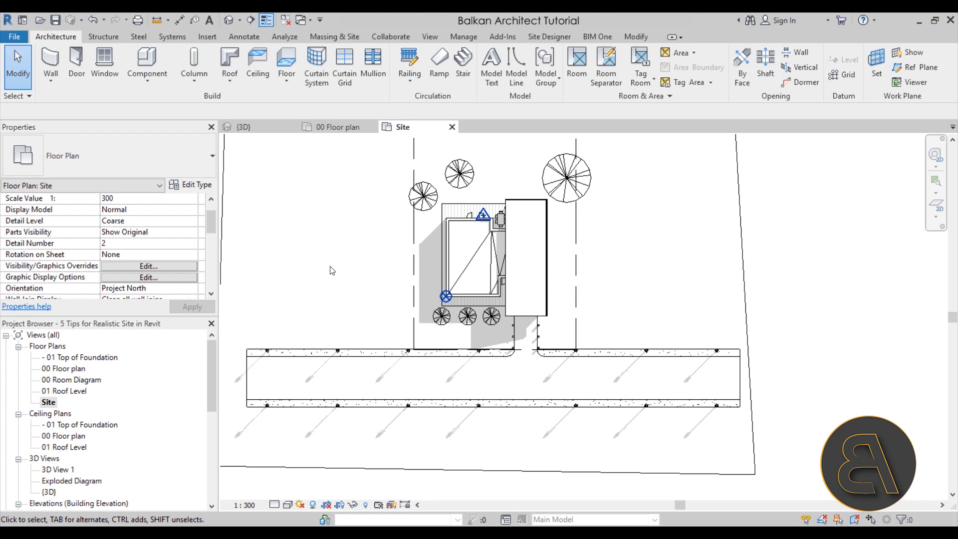
mouse_move(339, 292)
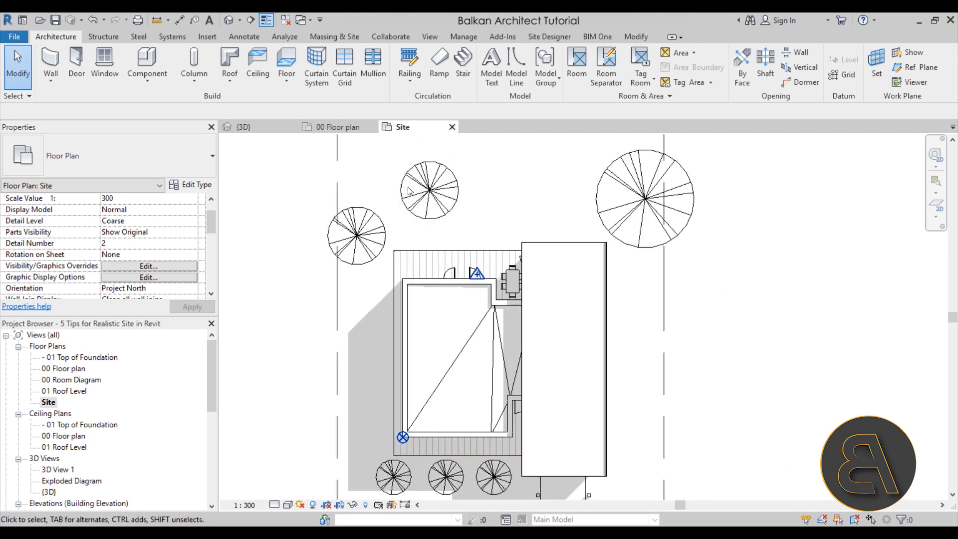
mouse_move(457, 218)
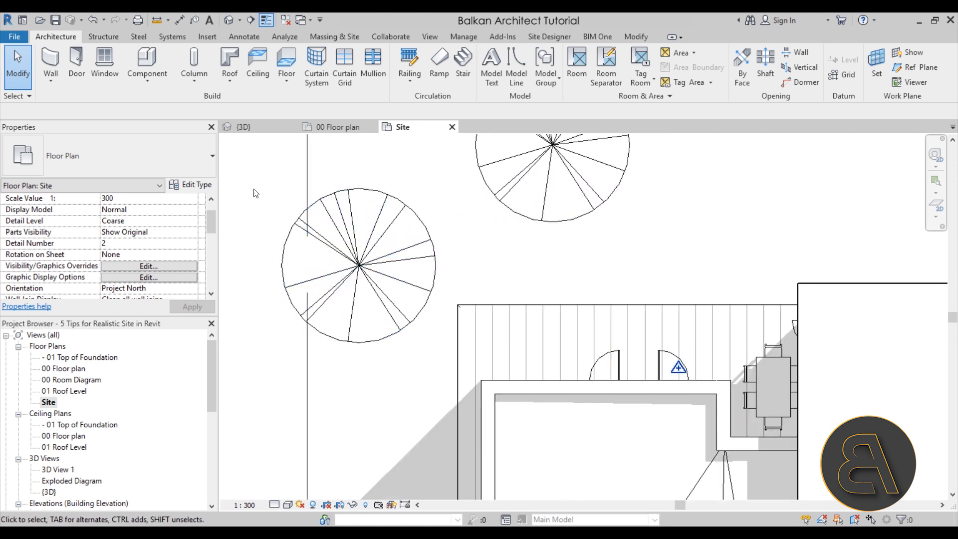
Orbit the 3D site view and switch its Visual Style to a plain uncoloured display.
left_click(242, 127)
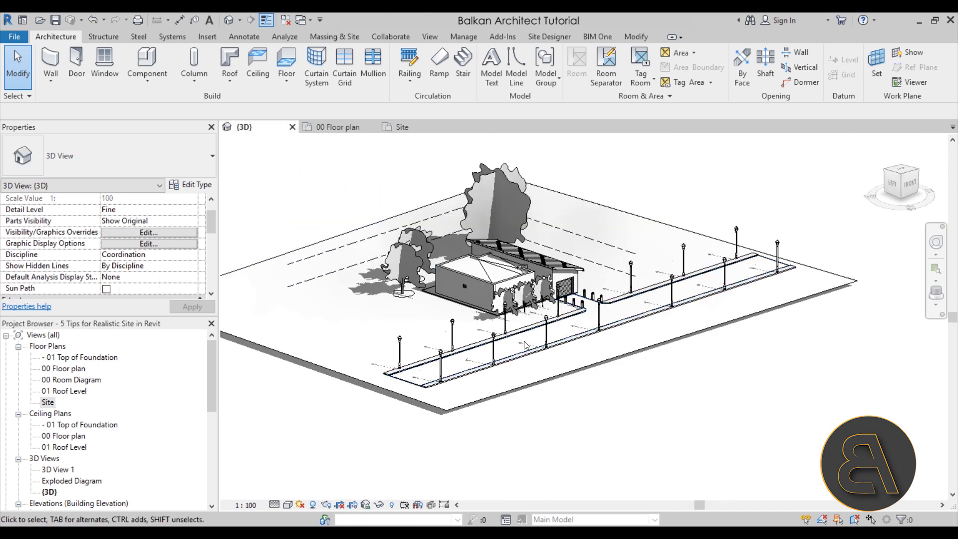
left_click_drag(526, 342, 668, 409)
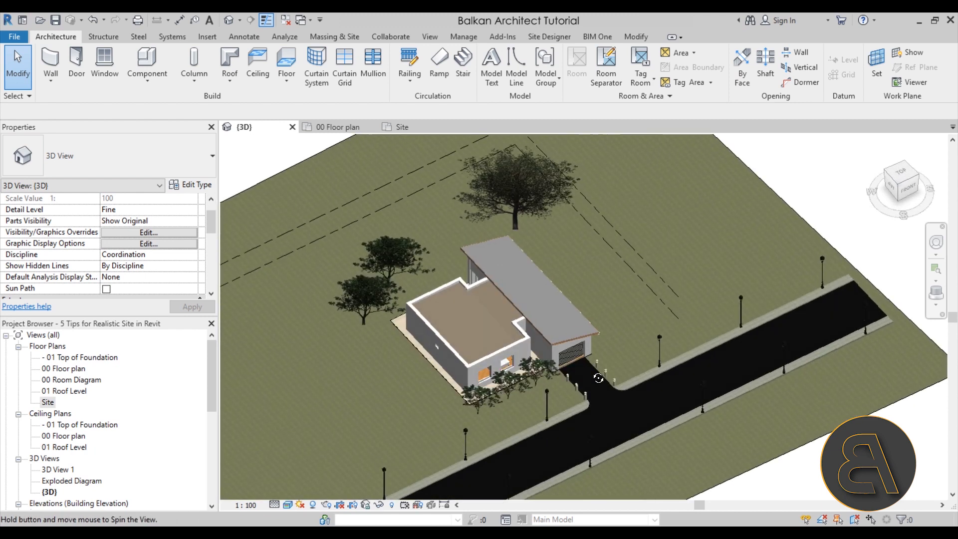
left_click_drag(598, 377, 503, 214)
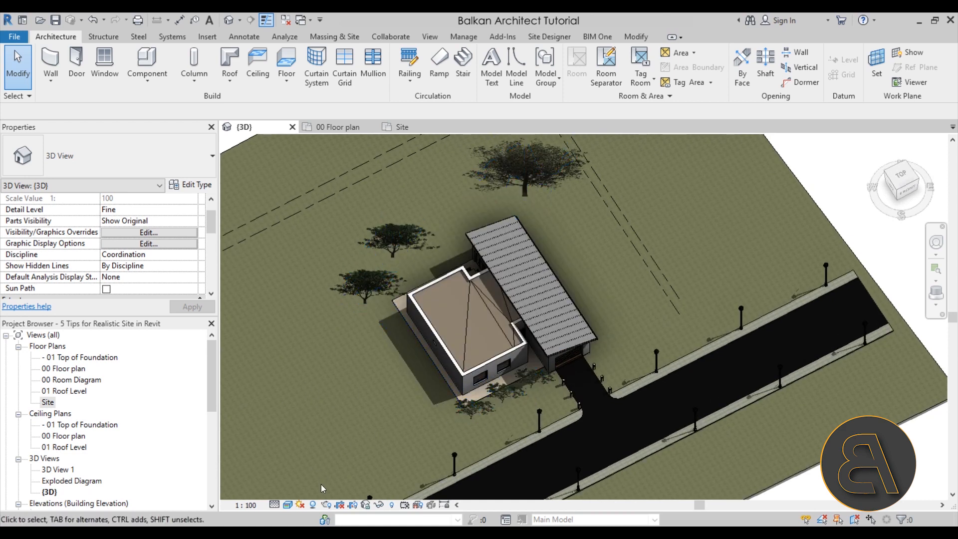
left_click(285, 505)
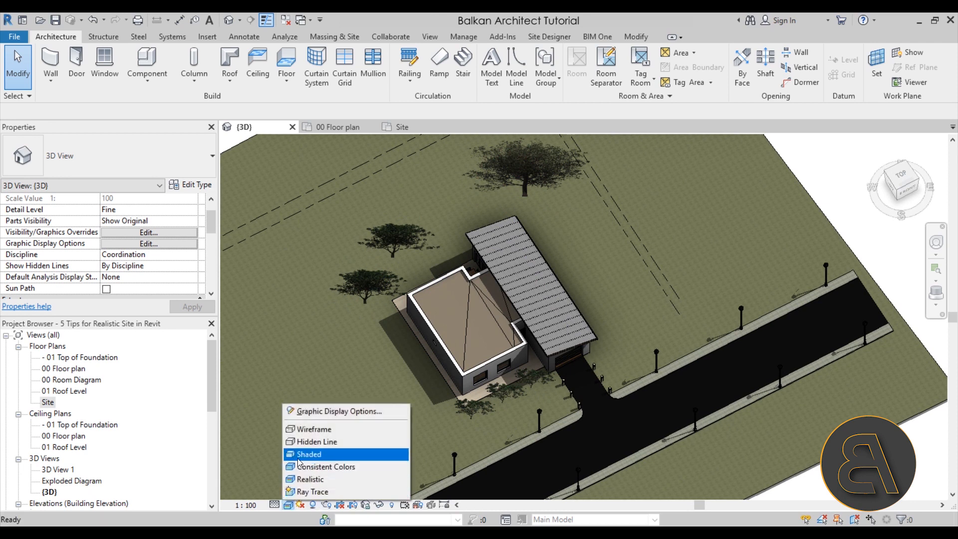
left_click(314, 441)
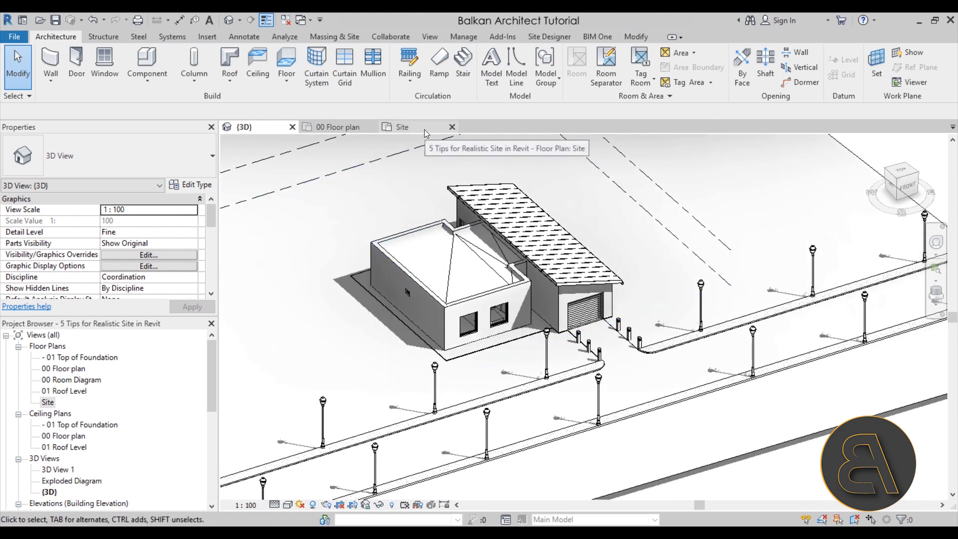
Return to the Site plan, start a Component placement and bring up the Load Family dialog.
left_click(401, 126)
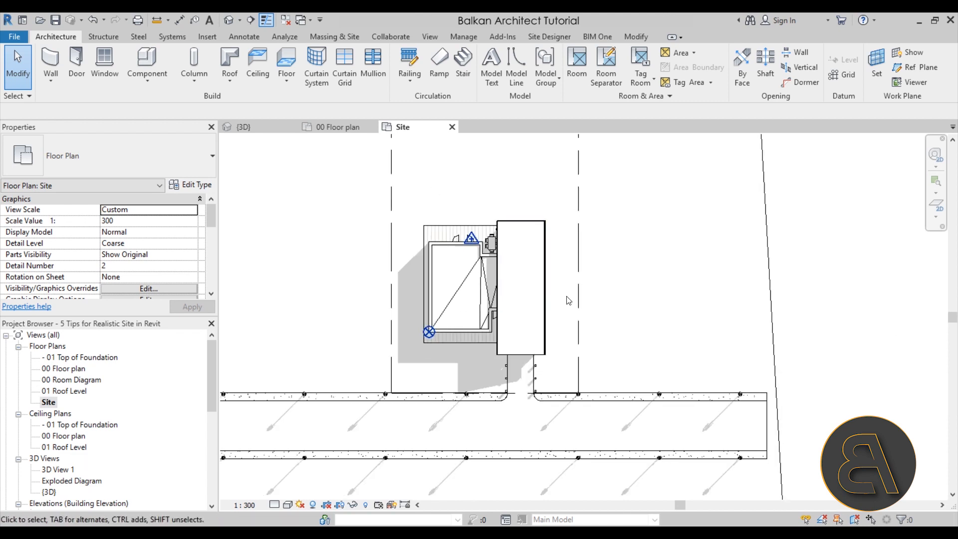
left_click(489, 249)
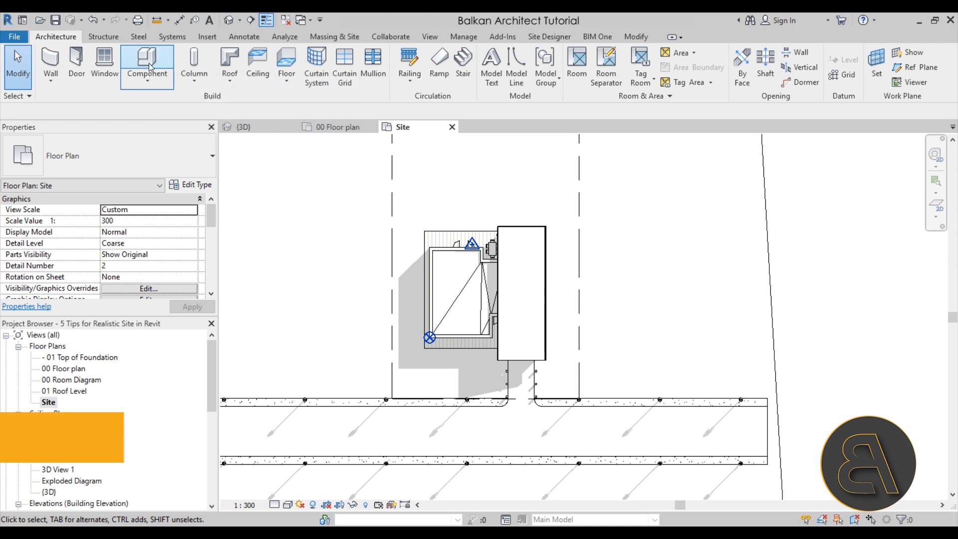
left_click(147, 60)
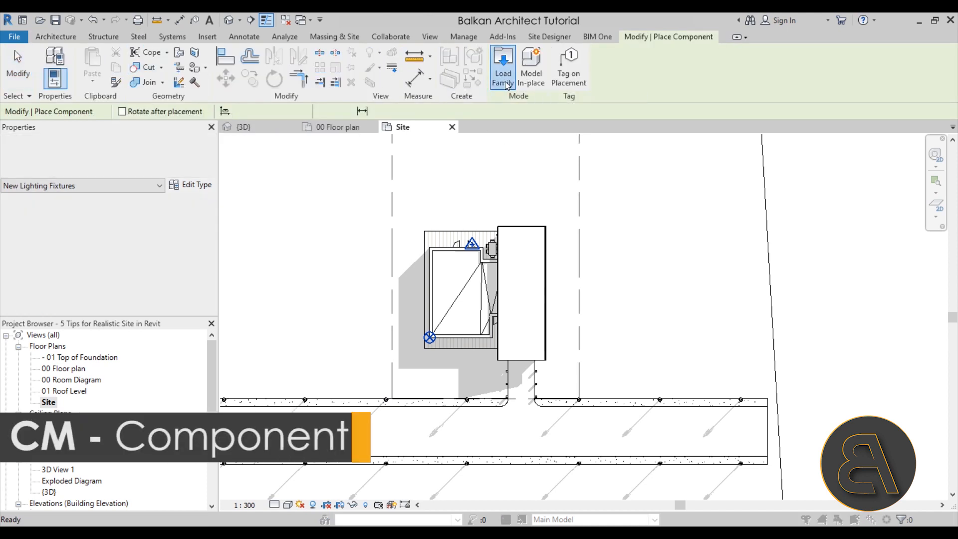
left_click(503, 59)
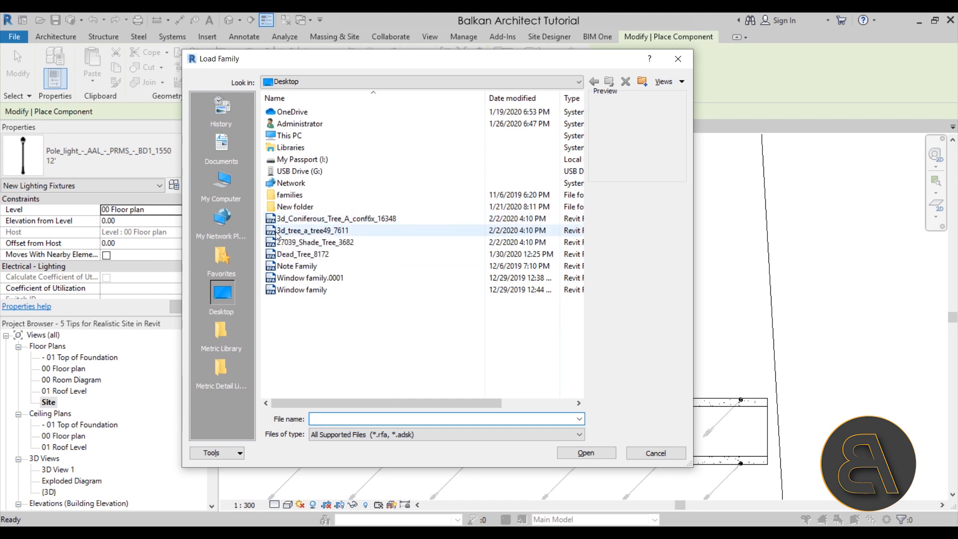
Load the 3D tree .rfa families and plant a tree beside the house.
left_click(335, 218)
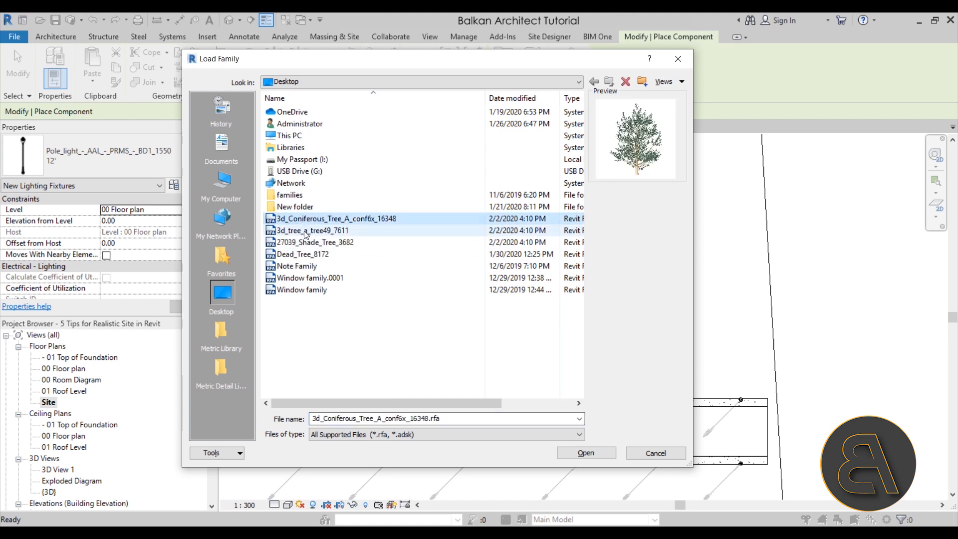
left_click(587, 452)
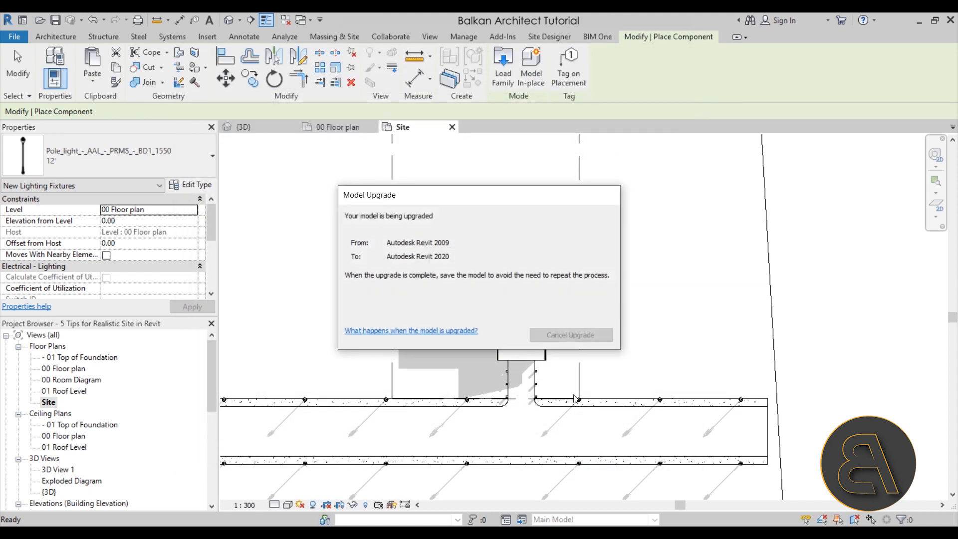
left_click(570, 335)
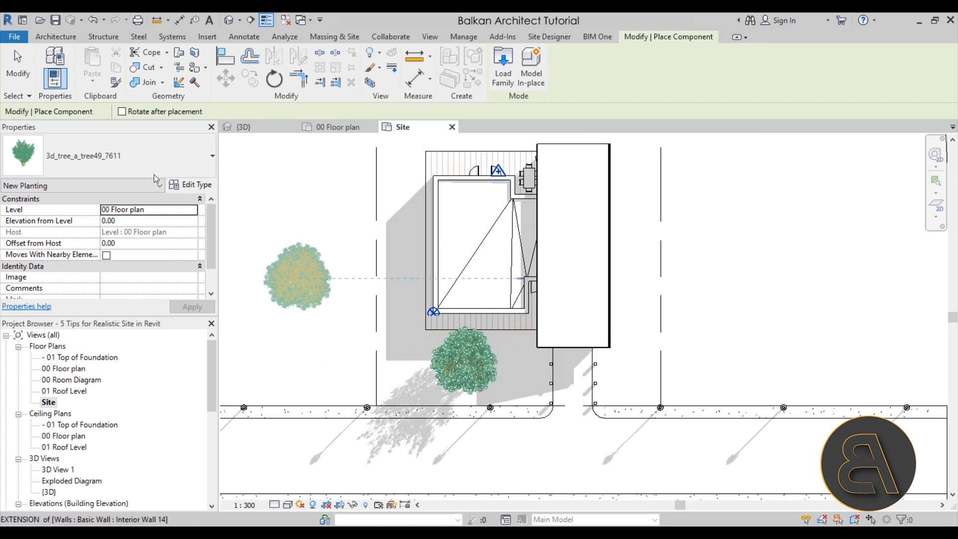
left_click(209, 155)
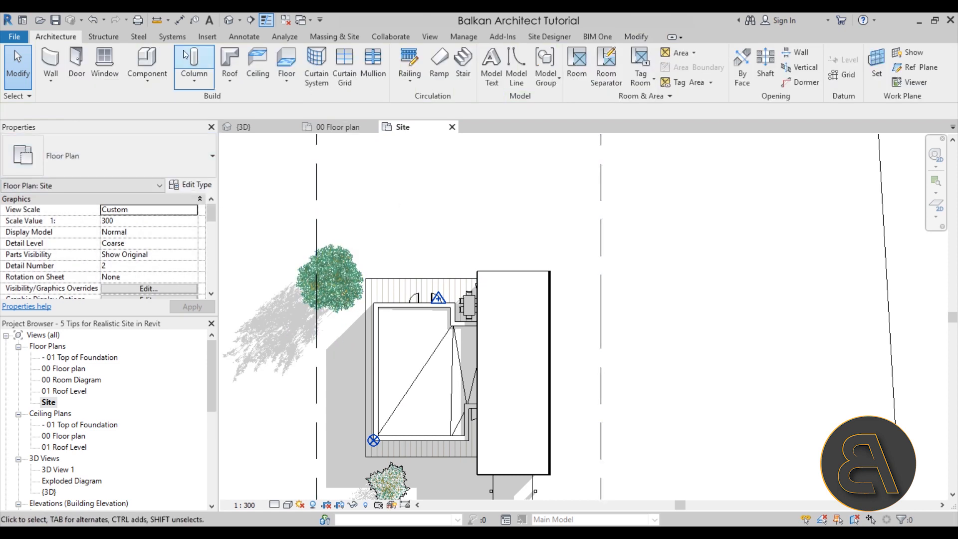
Place a 27039_Shade_Tree_3682 behind the house.
left_click(147, 60)
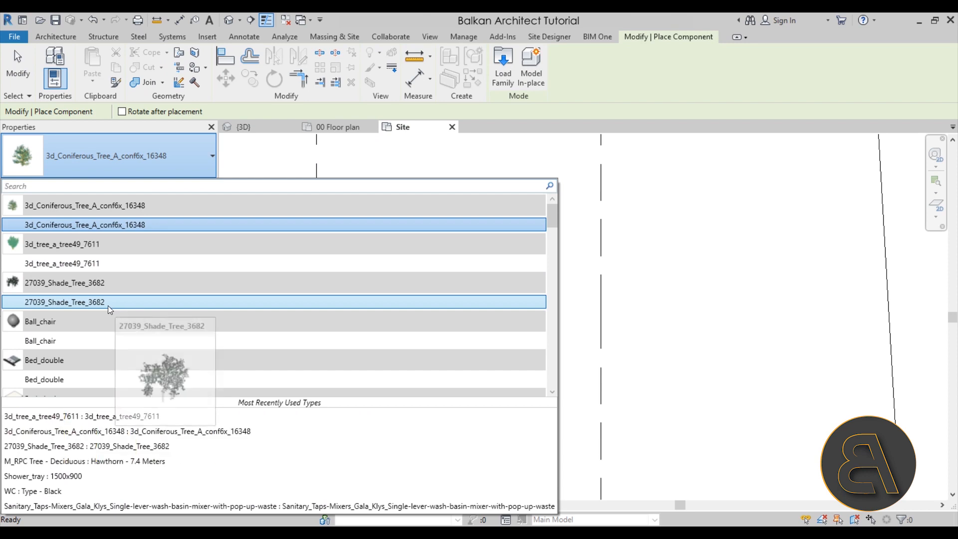
left_click(58, 301)
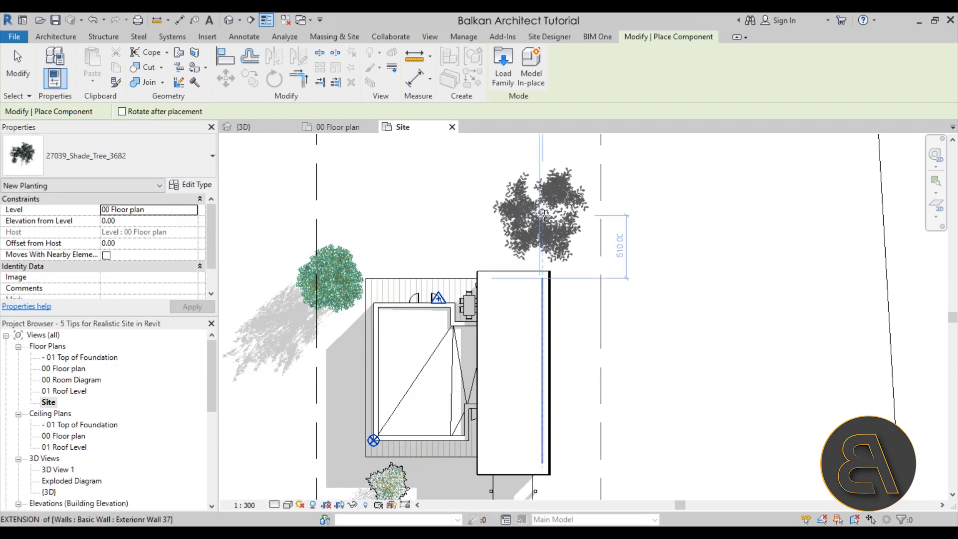
left_click(606, 330)
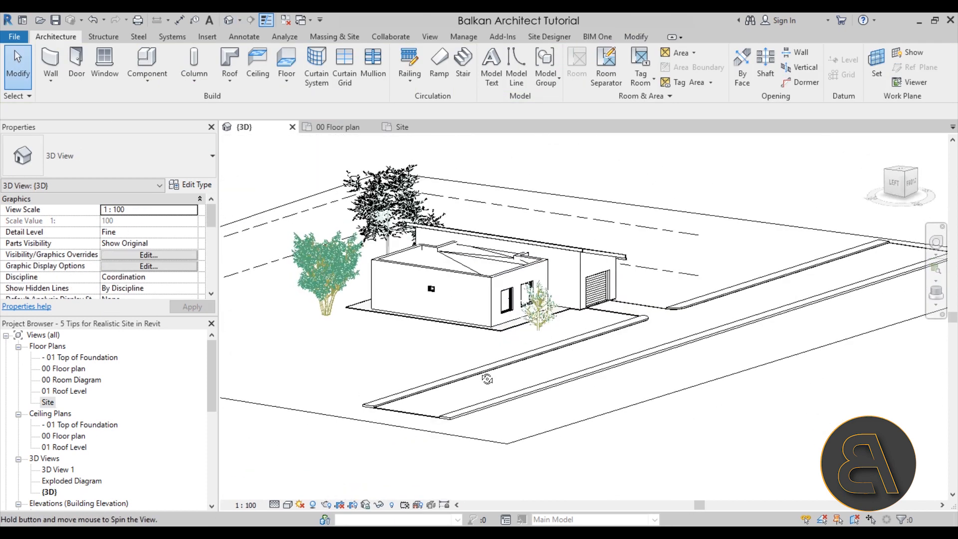
Review the house with trees in 3D and Site plan, then set the 3D Visual Style to Realistic.
left_click_drag(486, 378, 475, 351)
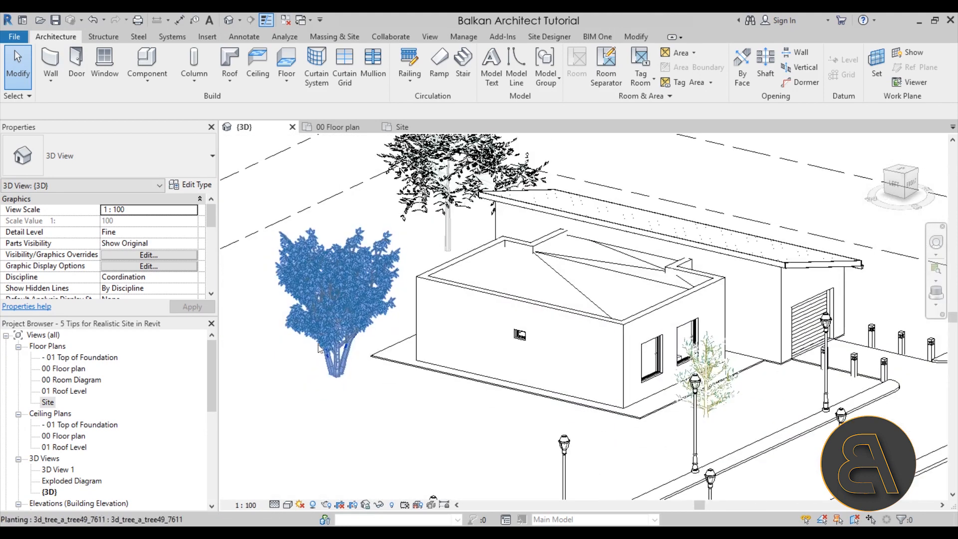
left_click(401, 127)
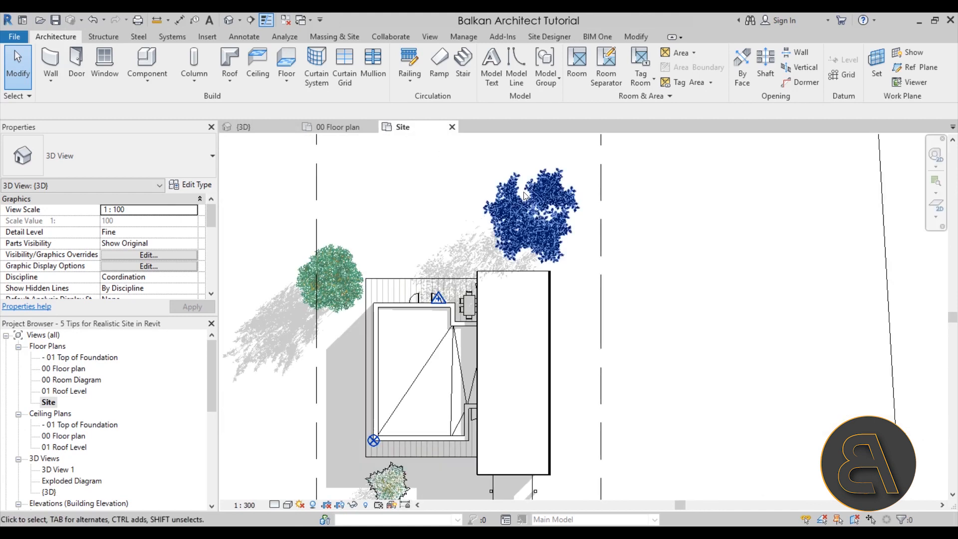
double_click(48, 402)
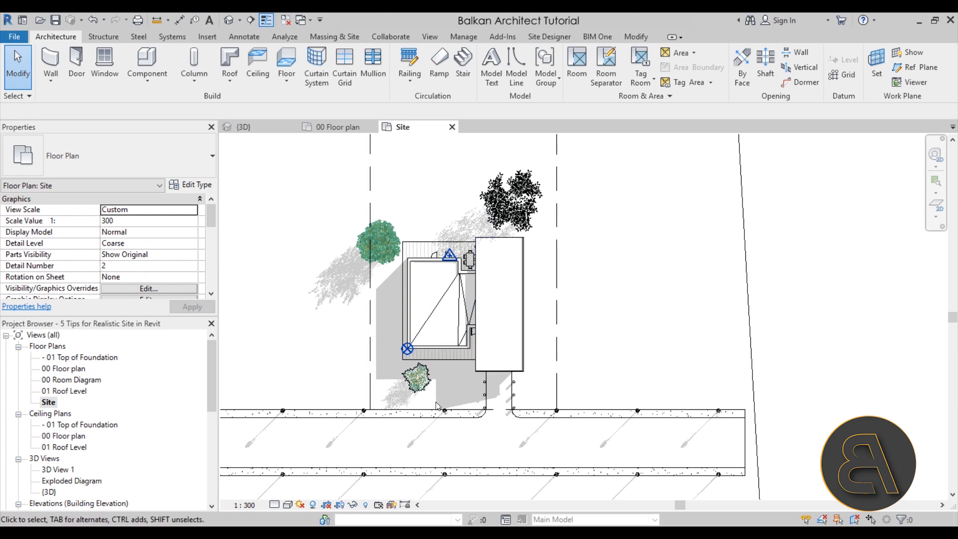
mouse_move(355, 172)
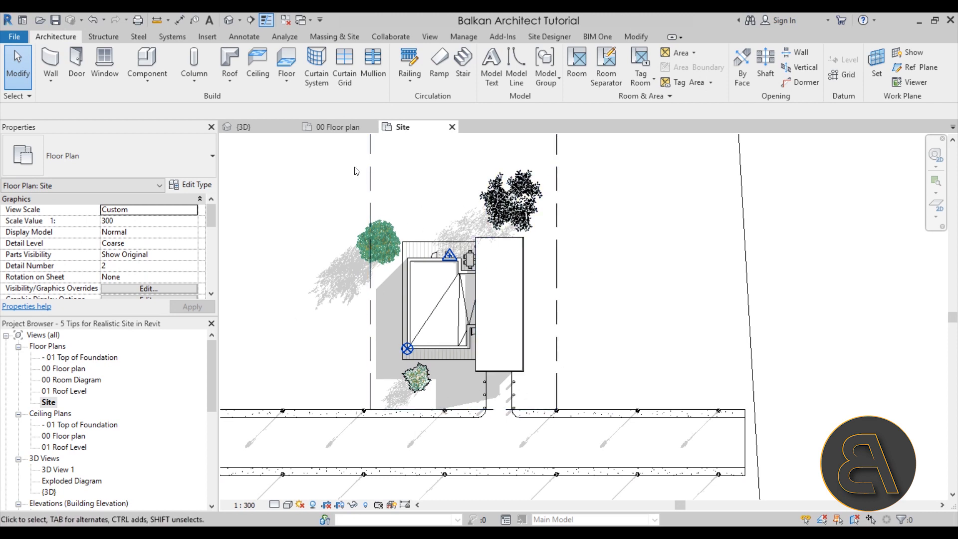
left_click(241, 126)
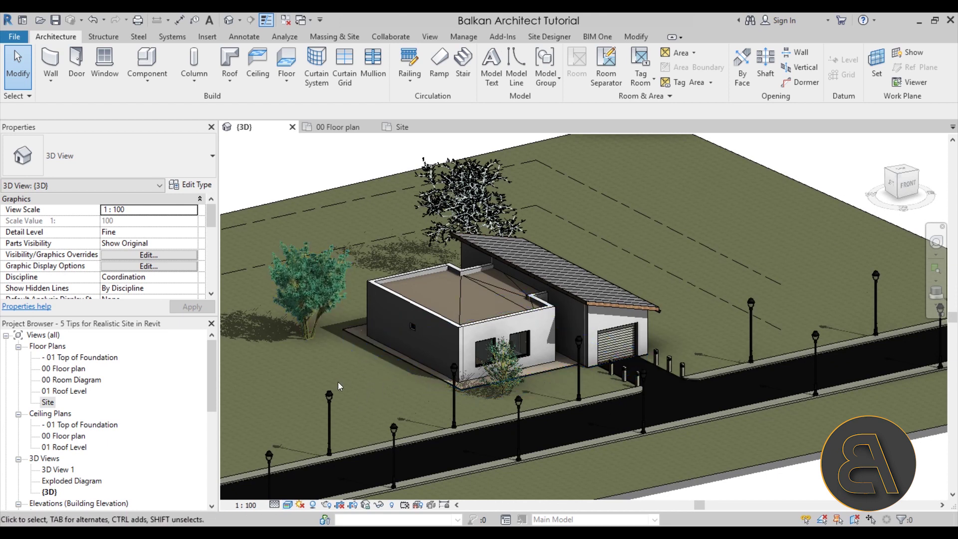
left_click(400, 290)
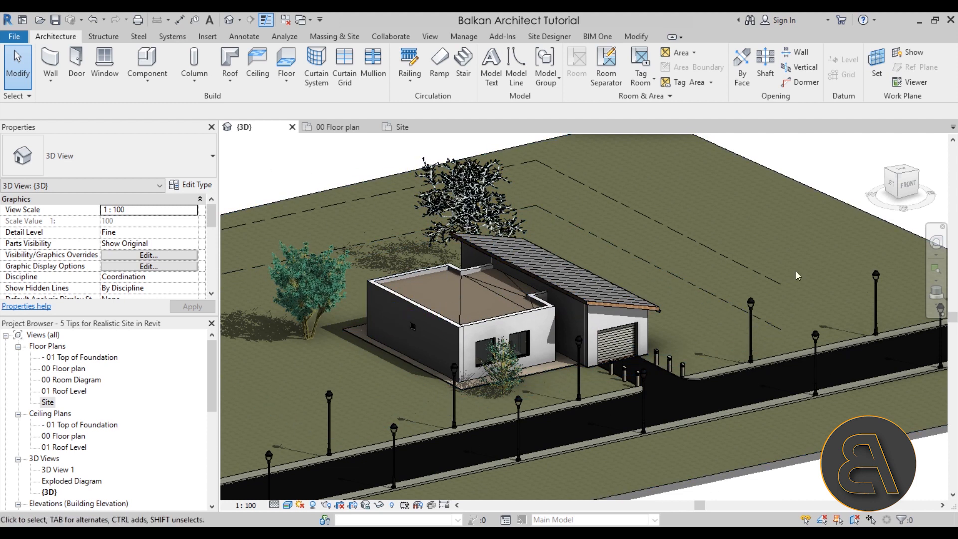
mouse_move(285, 191)
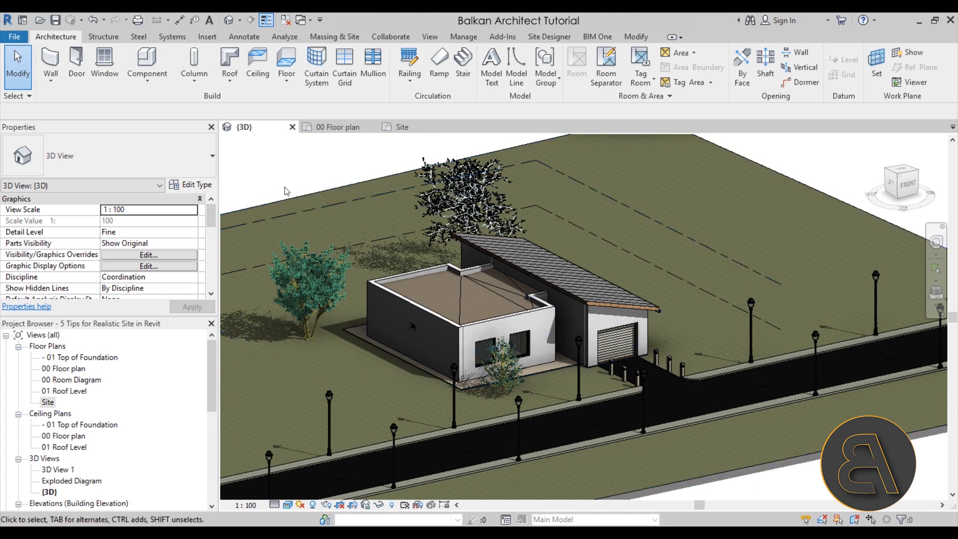
mouse_move(422, 134)
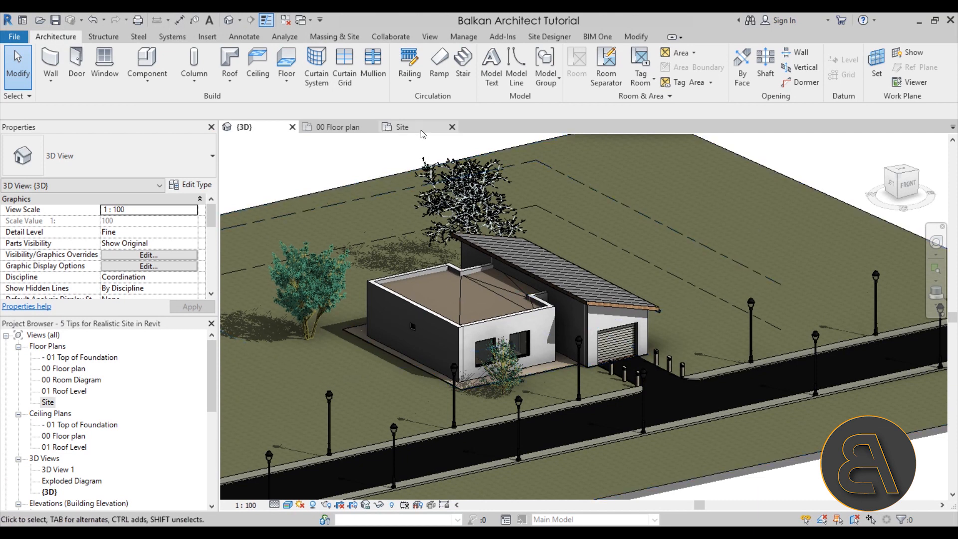
From Metric Library > Entourage, select M_RPC Female and M_RPC Male families to load.
left_click(401, 127)
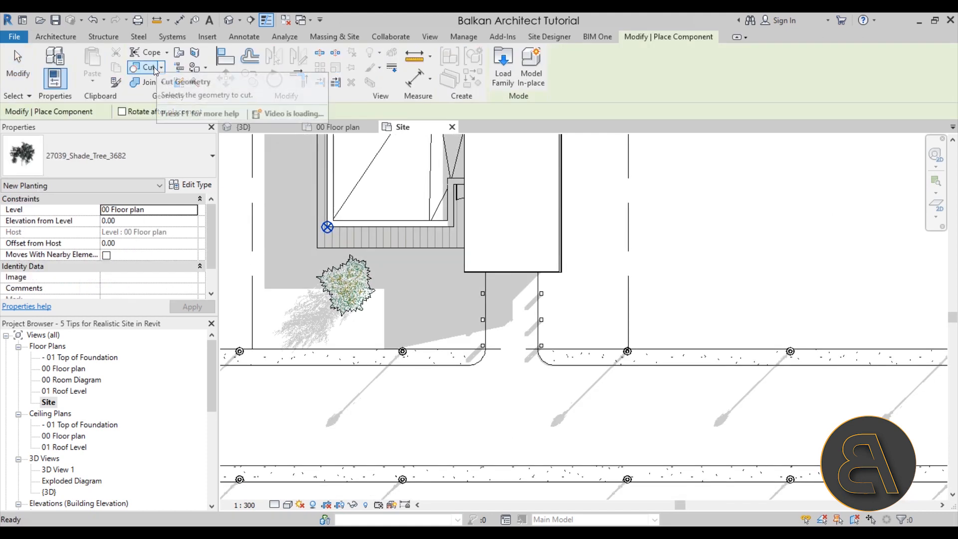
left_click(503, 60)
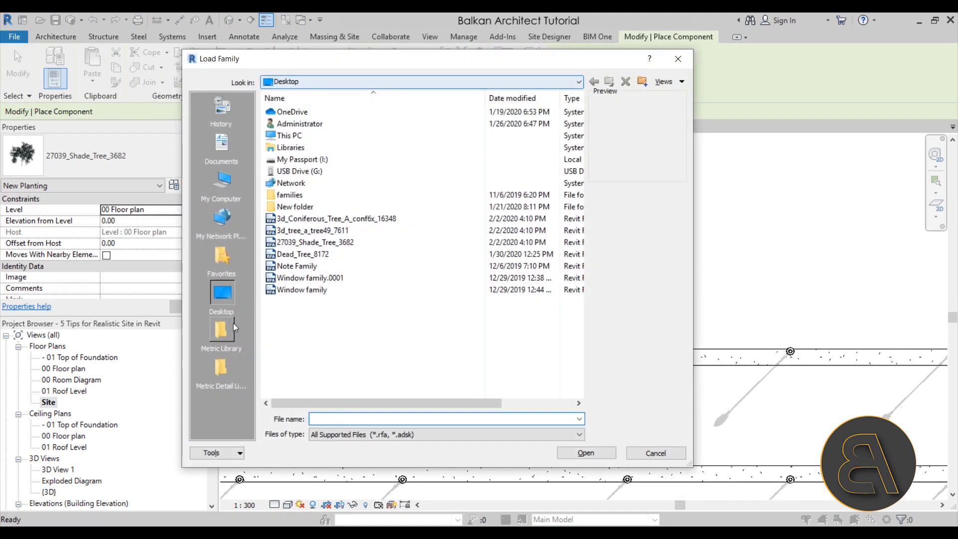
left_click(222, 332)
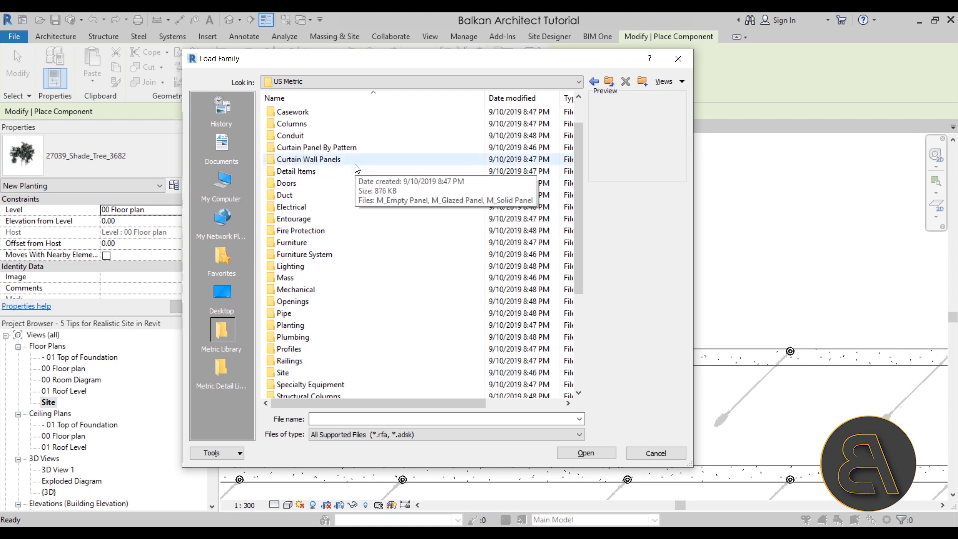
double_click(302, 218)
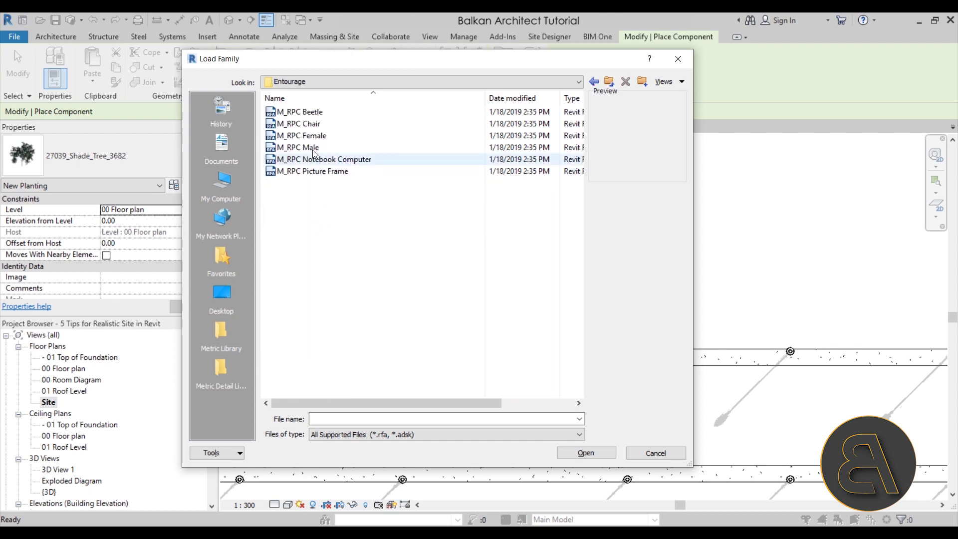
left_click(299, 124)
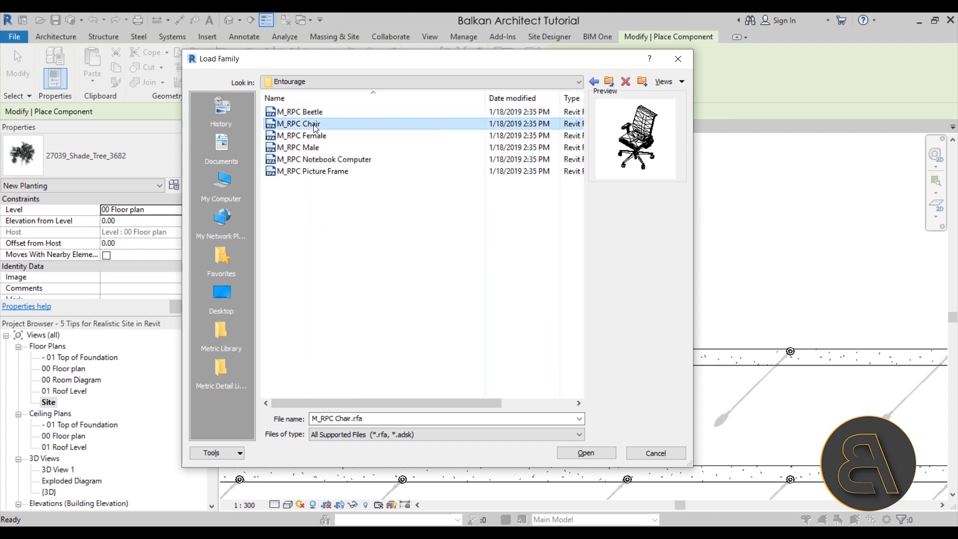
left_click(307, 136)
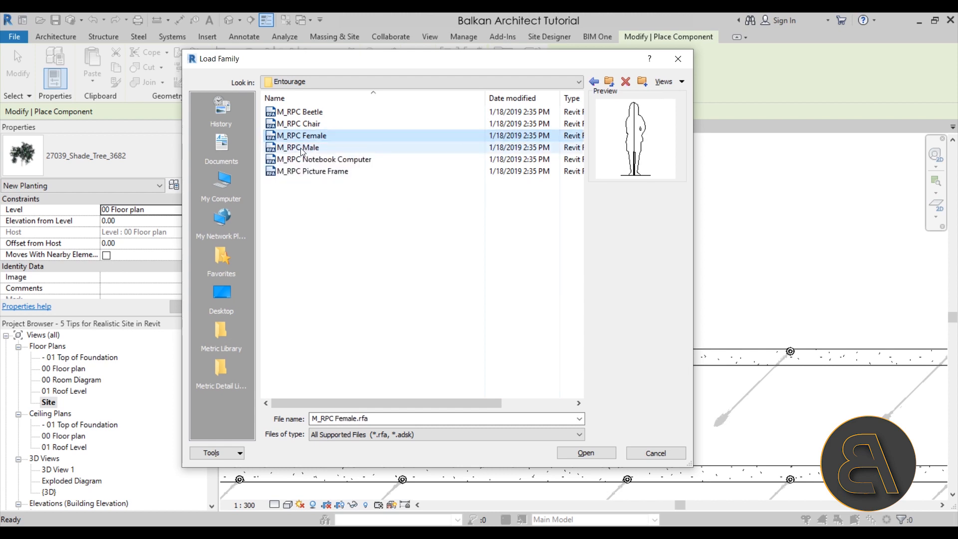
left_click(656, 453)
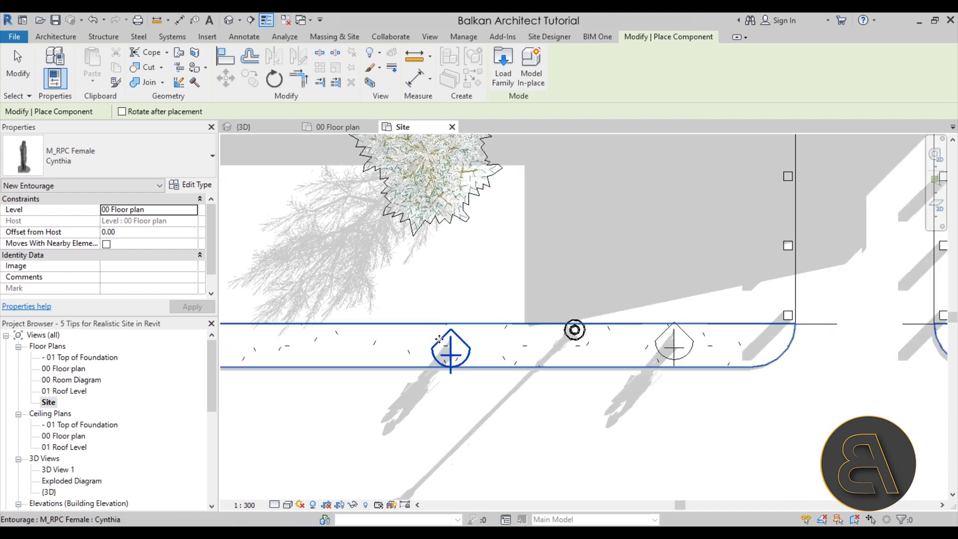
Place an M_RPC Female on the sidewalk and choose an M_RPC Male type for beside the house.
left_click(205, 154)
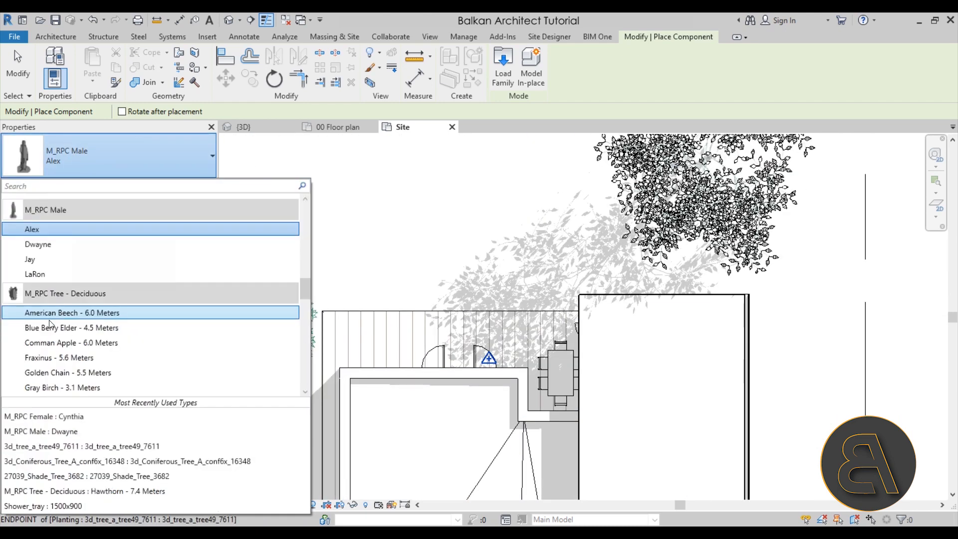
mouse_move(58, 267)
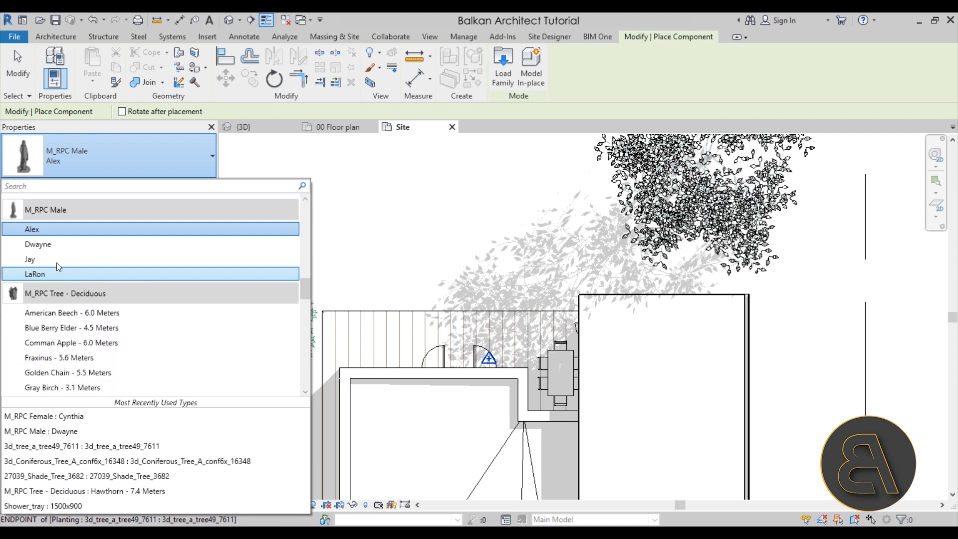
left_click(30, 259)
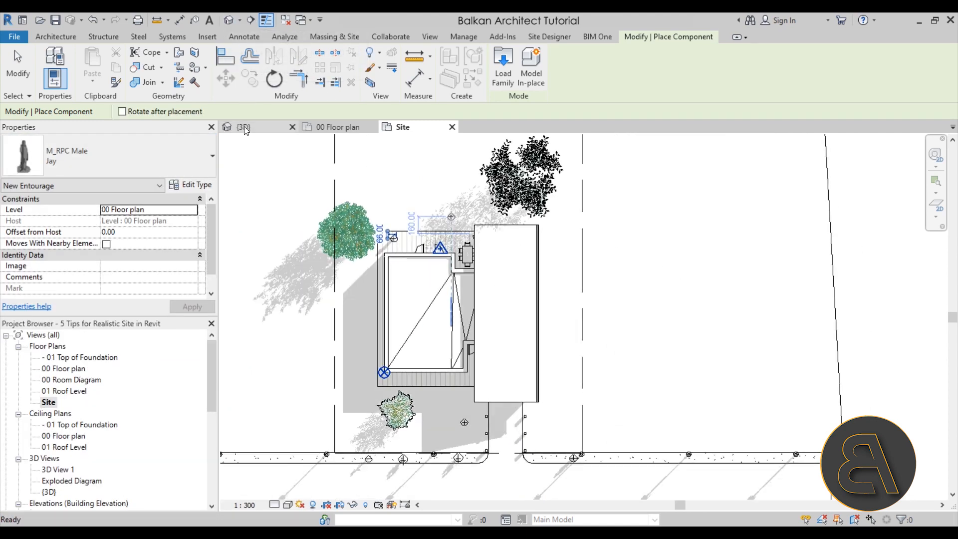
Go to the 3D view and zoom in on a person standing on the sidewalk.
left_click(243, 127)
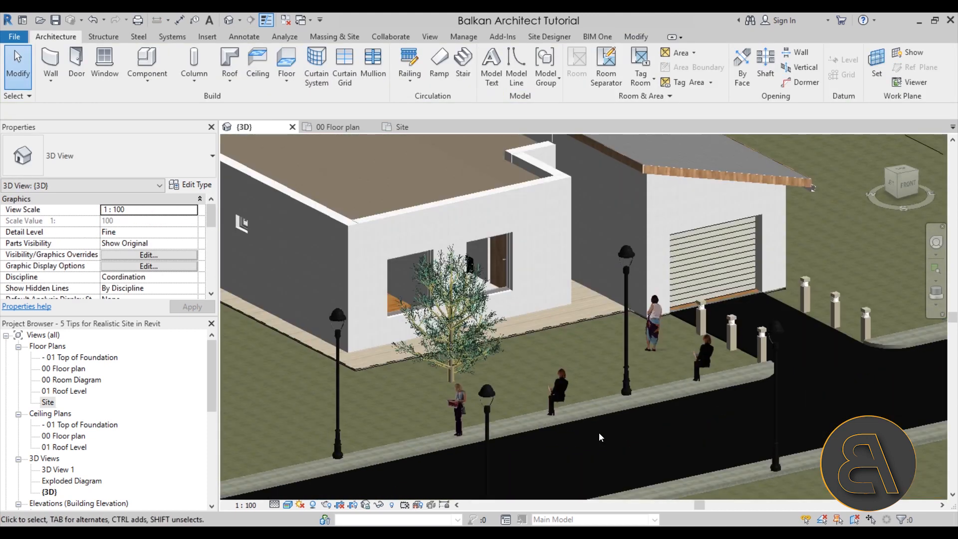
left_click(554, 395)
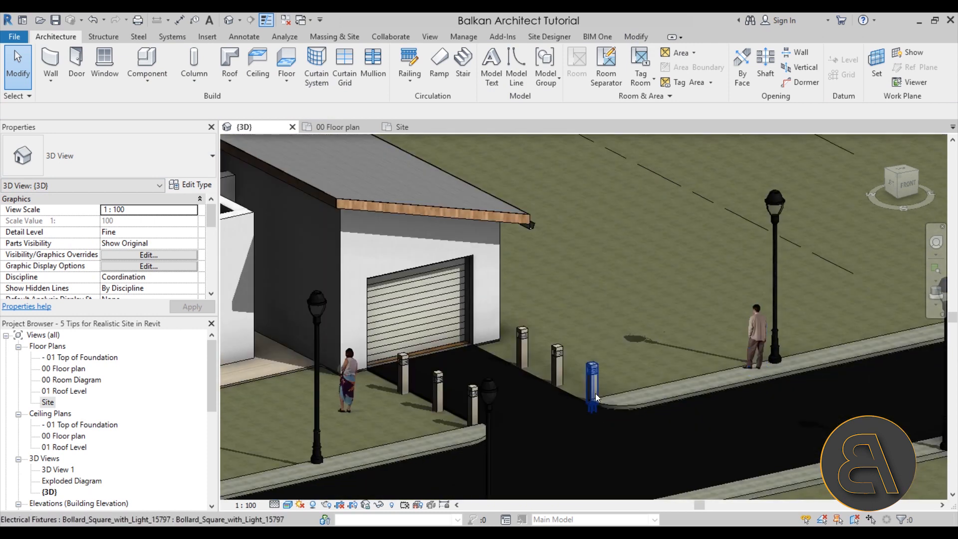
left_click_drag(596, 397, 680, 383)
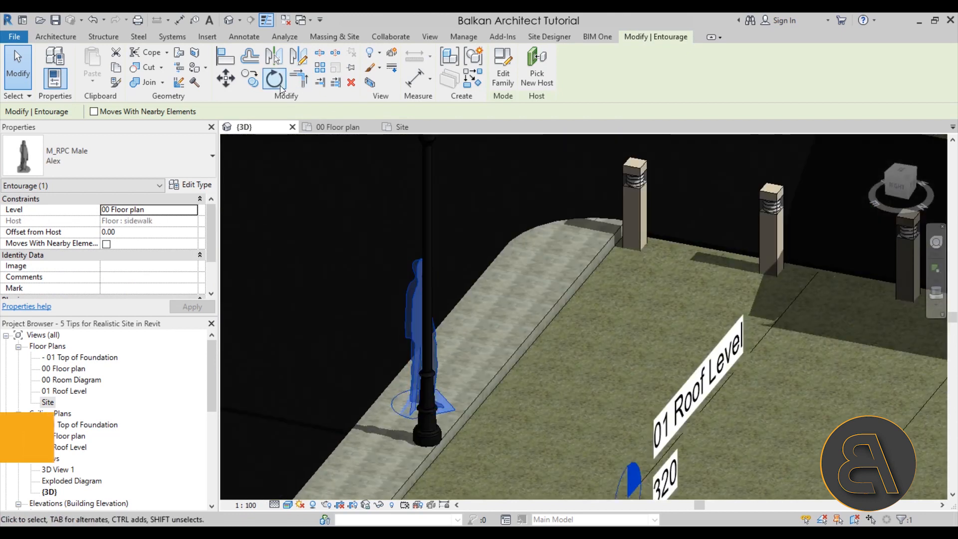
Rotate the male and female RPC figures to face new directions.
left_click(274, 79)
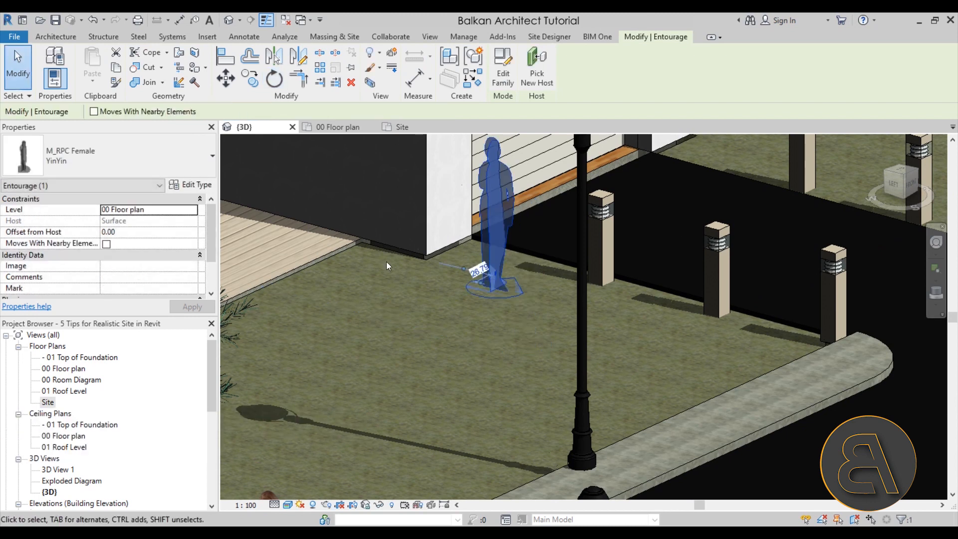
left_click(499, 270)
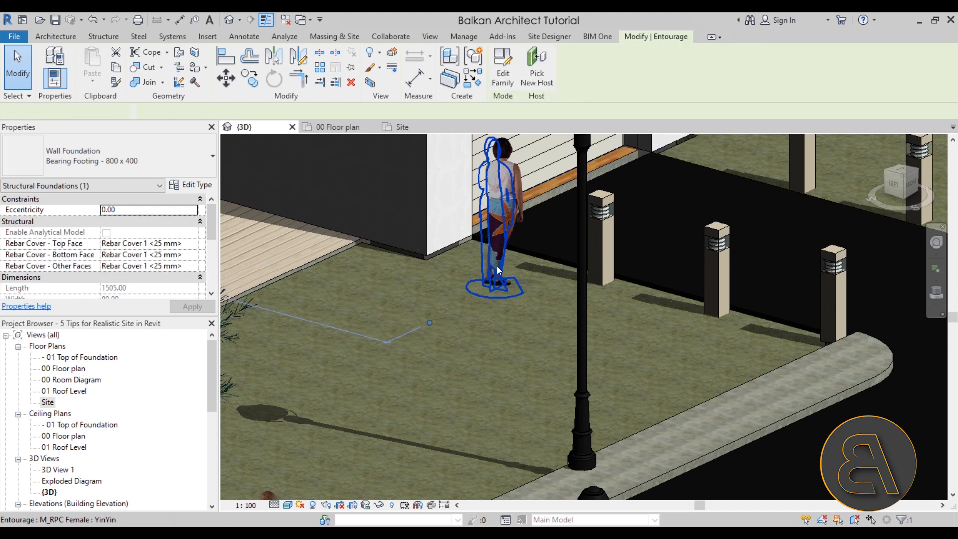
left_click(497, 269)
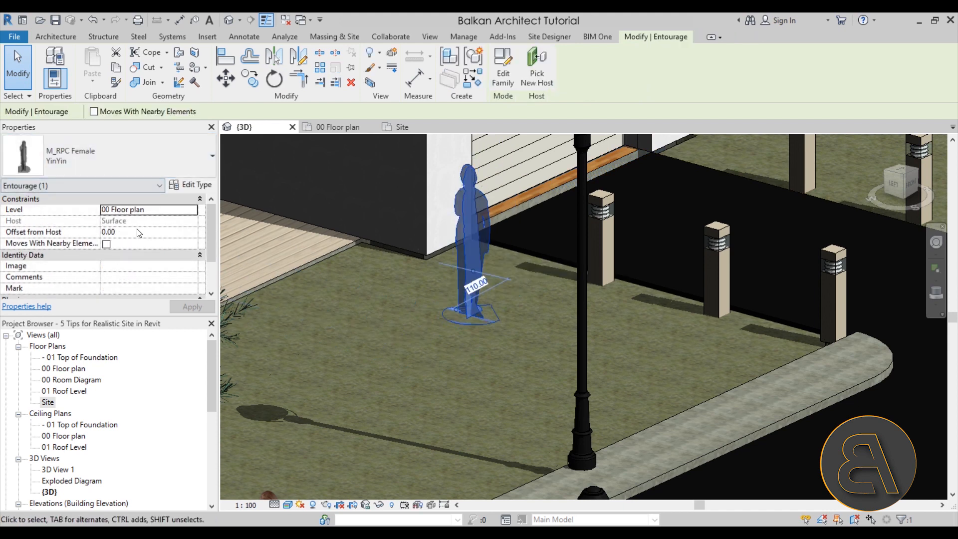
left_click(274, 79)
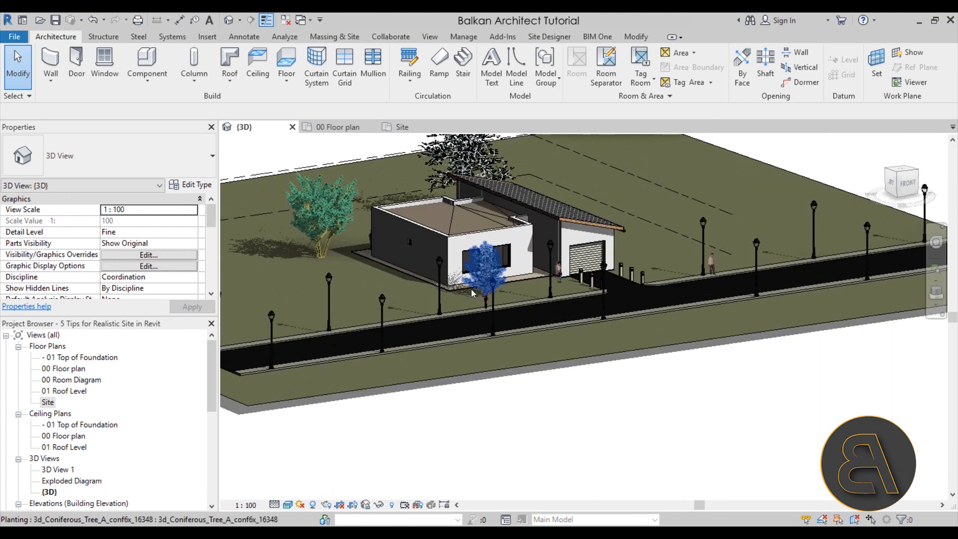
Return to the Site floor plan and start placing another component.
left_click_drag(470, 293, 281, 389)
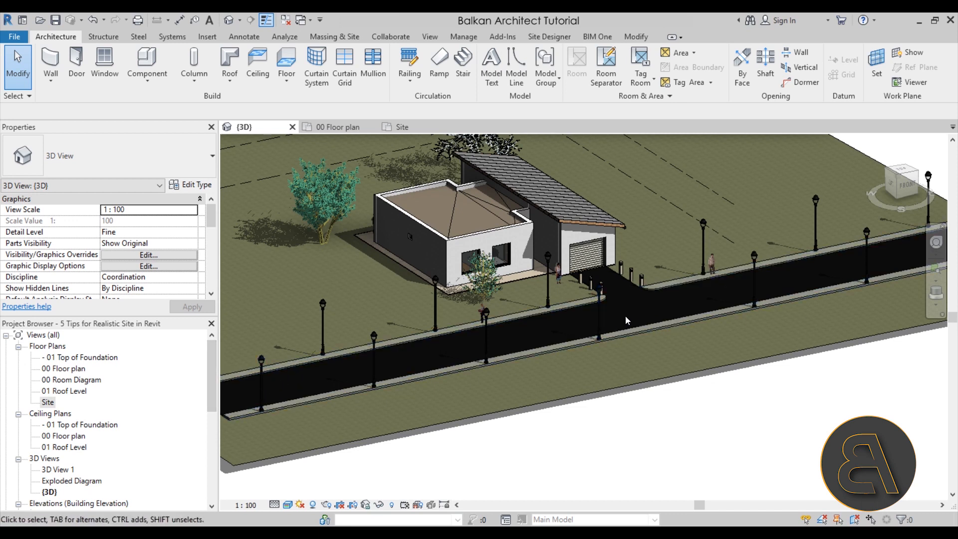
left_click(600, 309)
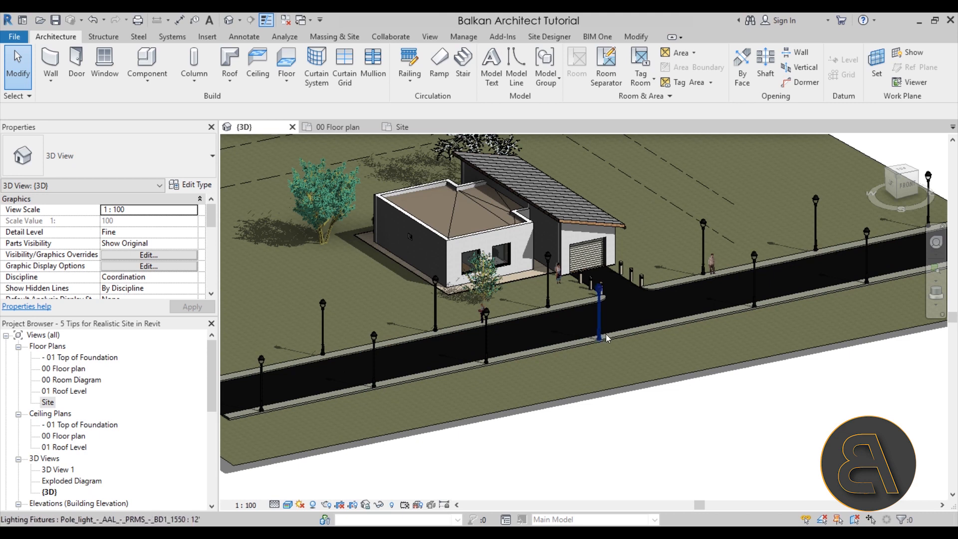
left_click(402, 127)
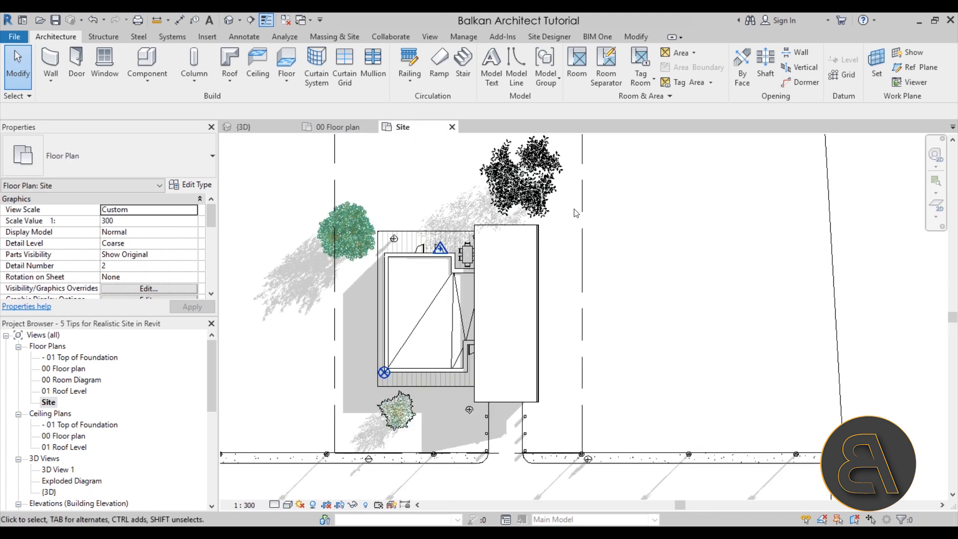
left_click(147, 60)
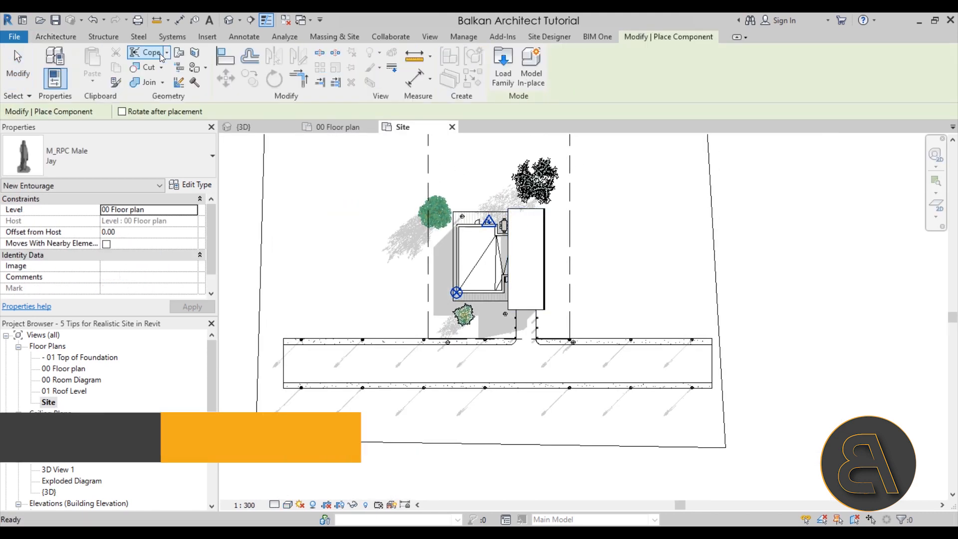
Browse the Load Family dialog to US Metric > Site > Parking.
left_click(503, 60)
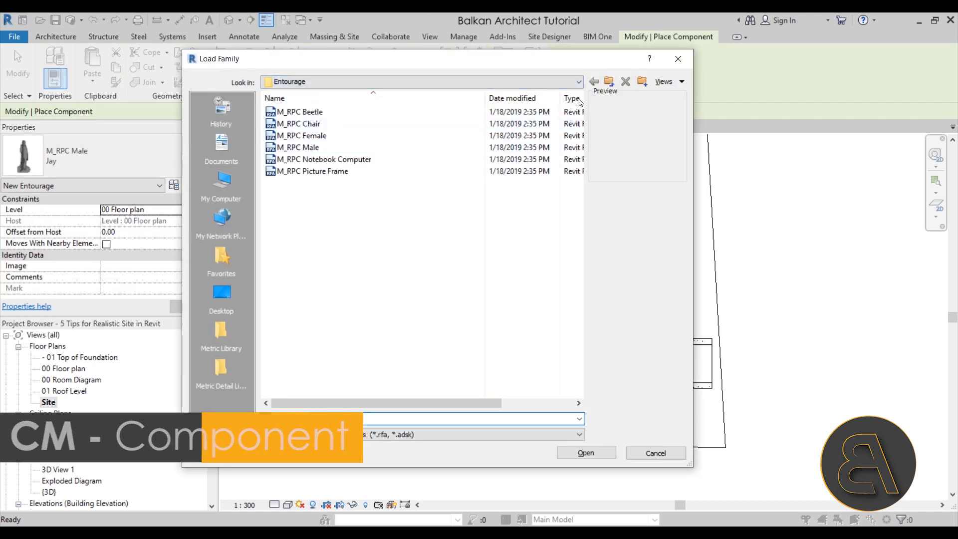
left_click(609, 82)
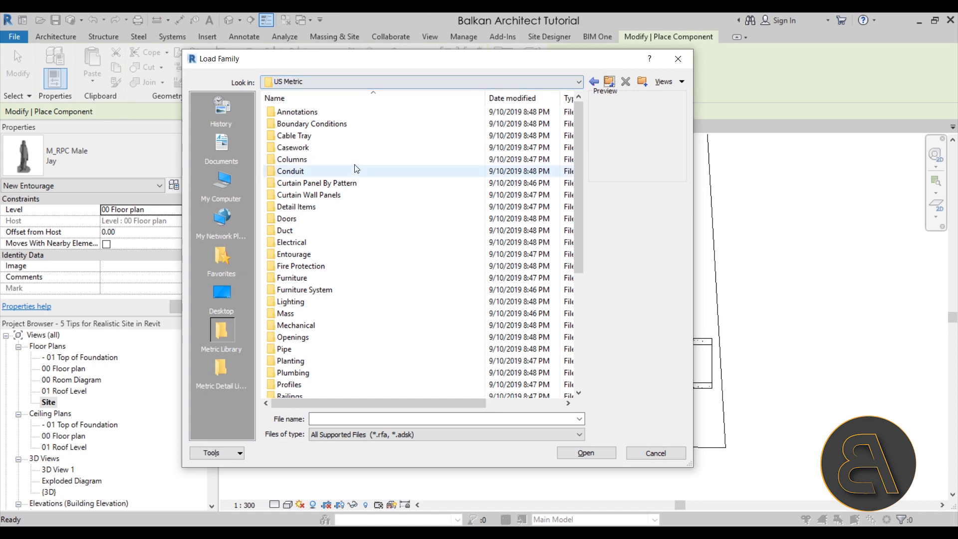
scroll("down", 3)
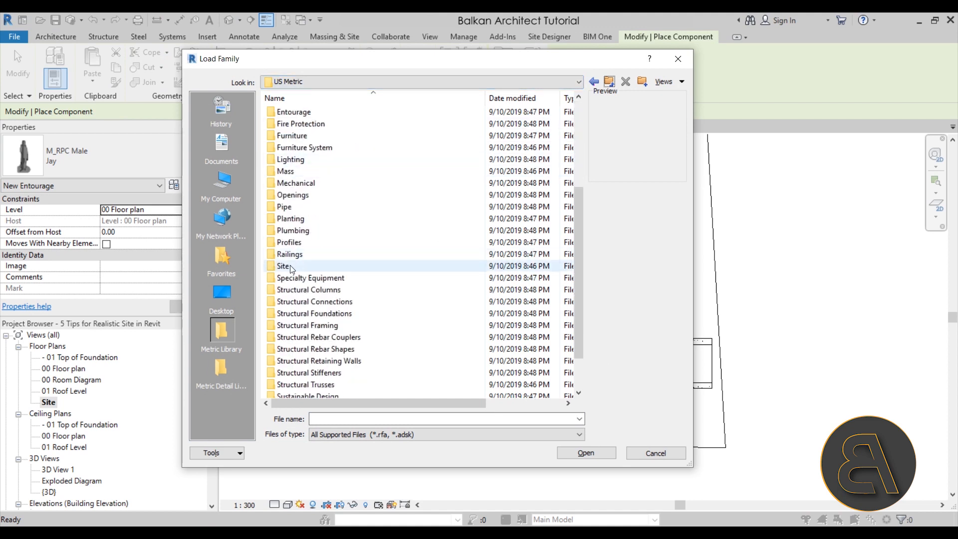
mouse_move(289, 271)
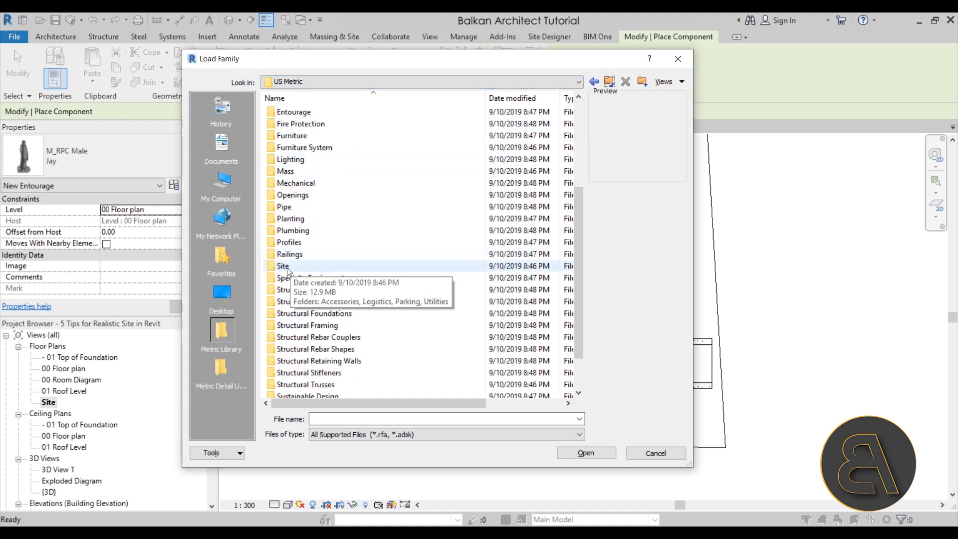
double_click(283, 265)
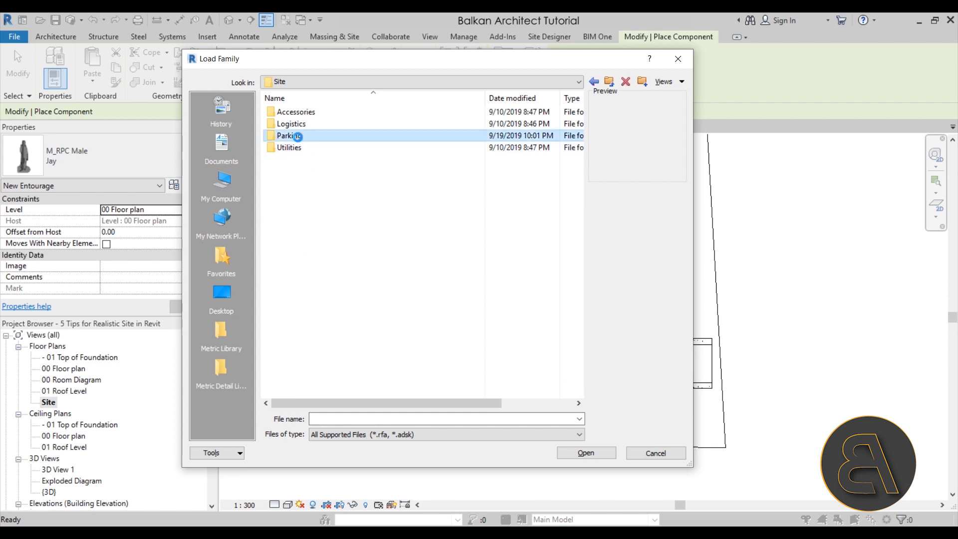
double_click(292, 135)
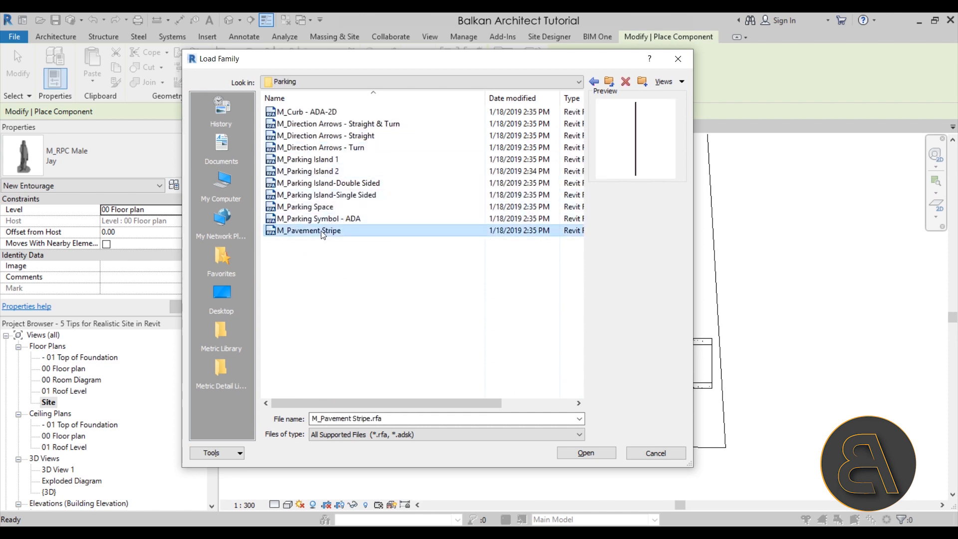
Load M_Direction Arrows - Straight & Turn and M_Pavement Stripe families.
left_click(329, 136)
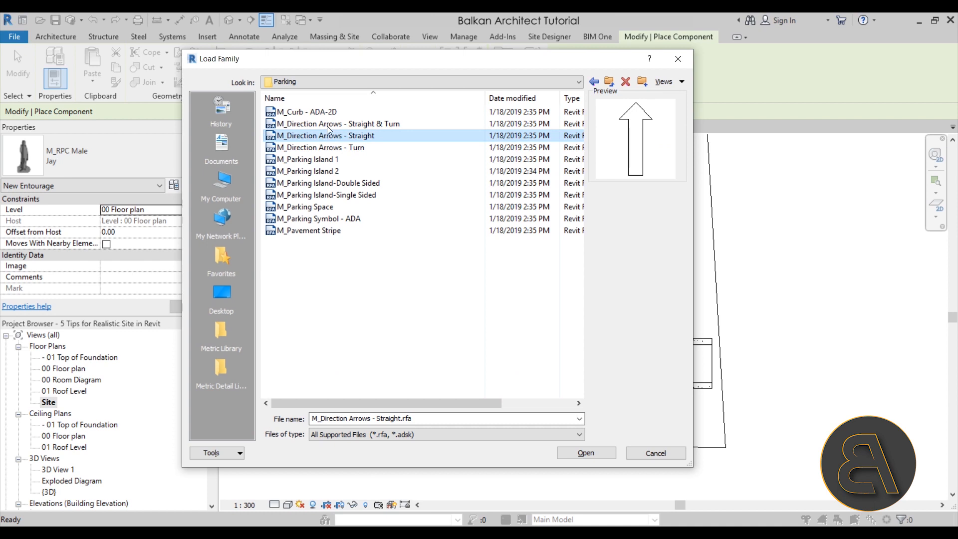
left_click(327, 124)
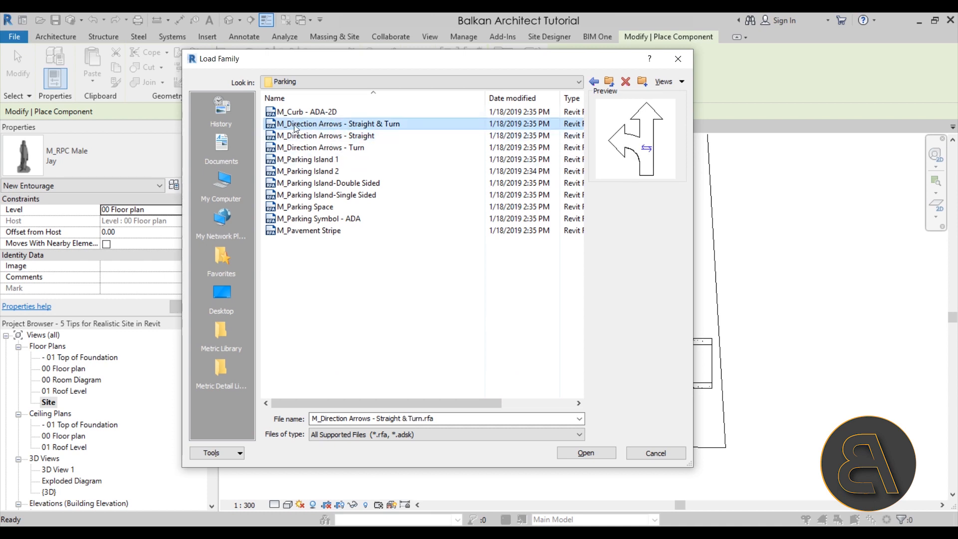
left_click(307, 230)
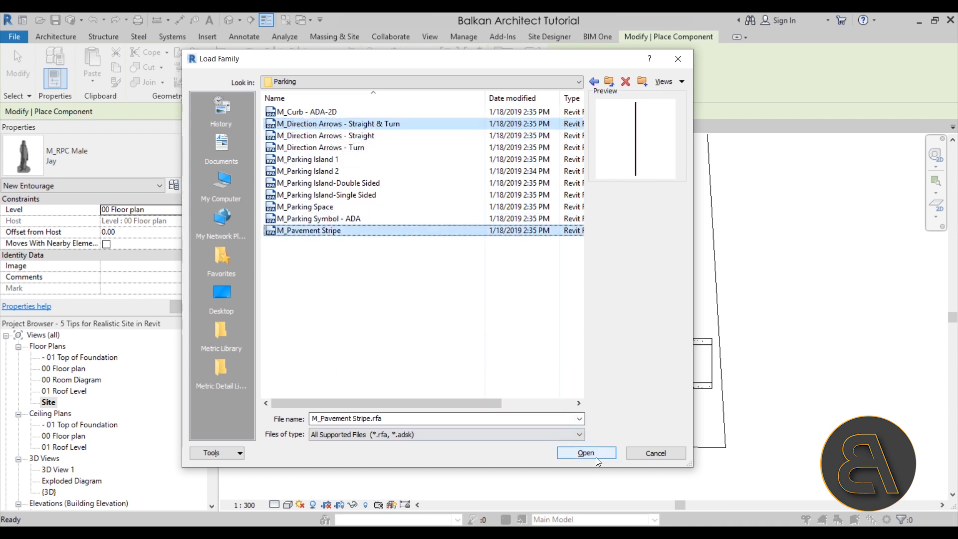
left_click(586, 453)
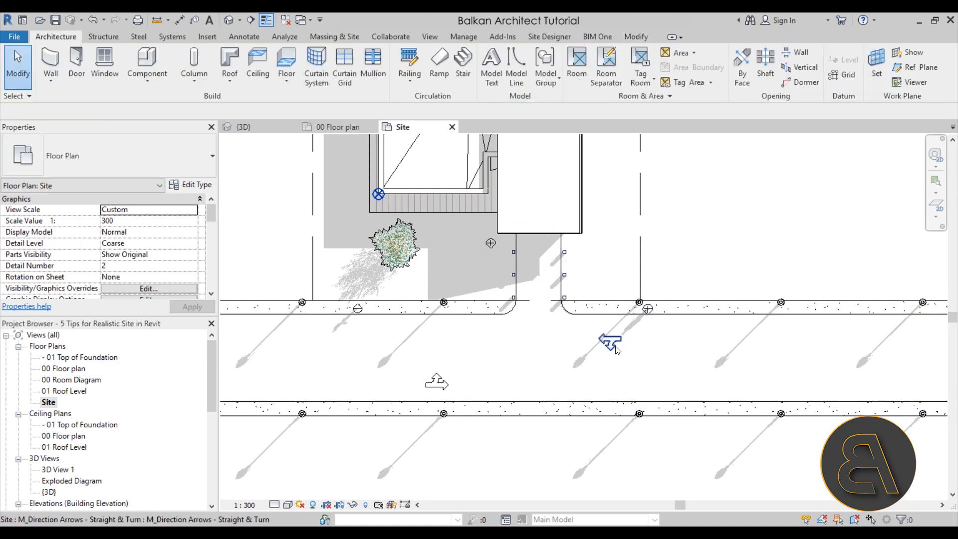
Place Straight & Turn arrows in both lanes and a pavement stripe along the centre line.
left_click(609, 345)
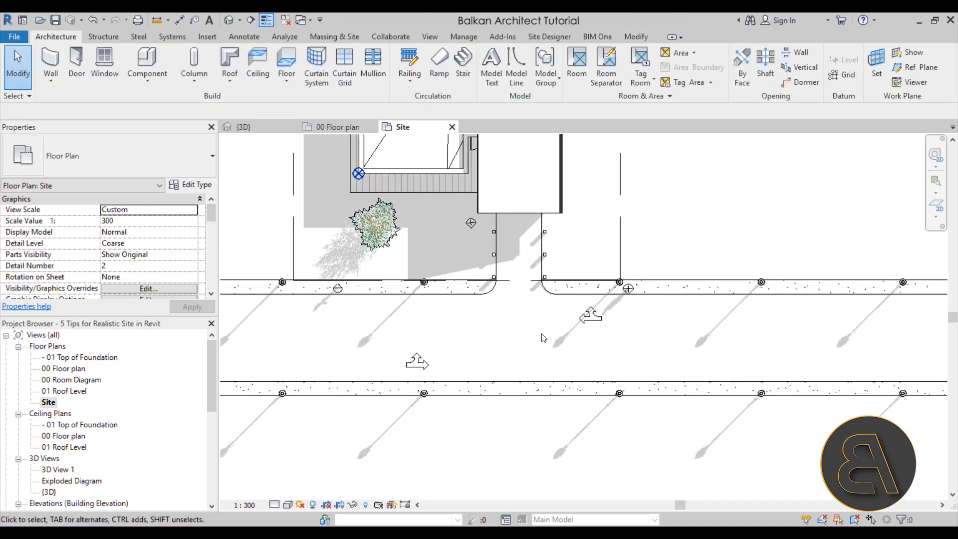
left_click(147, 60)
type("1")
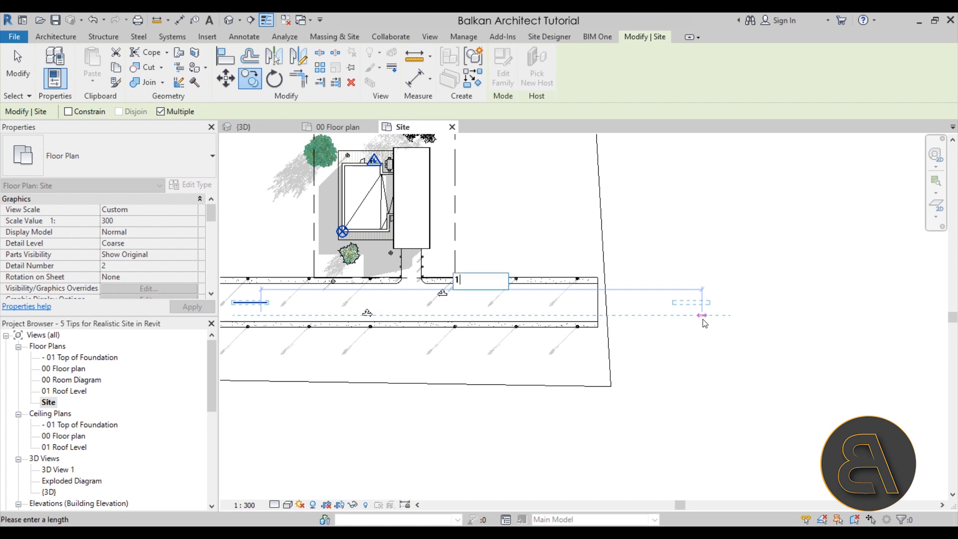
type("0")
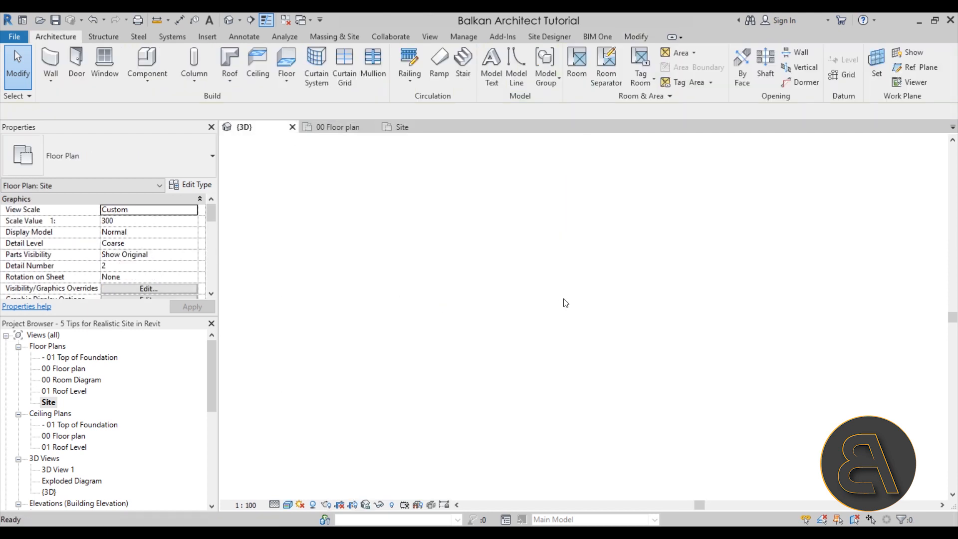
left_click(243, 127)
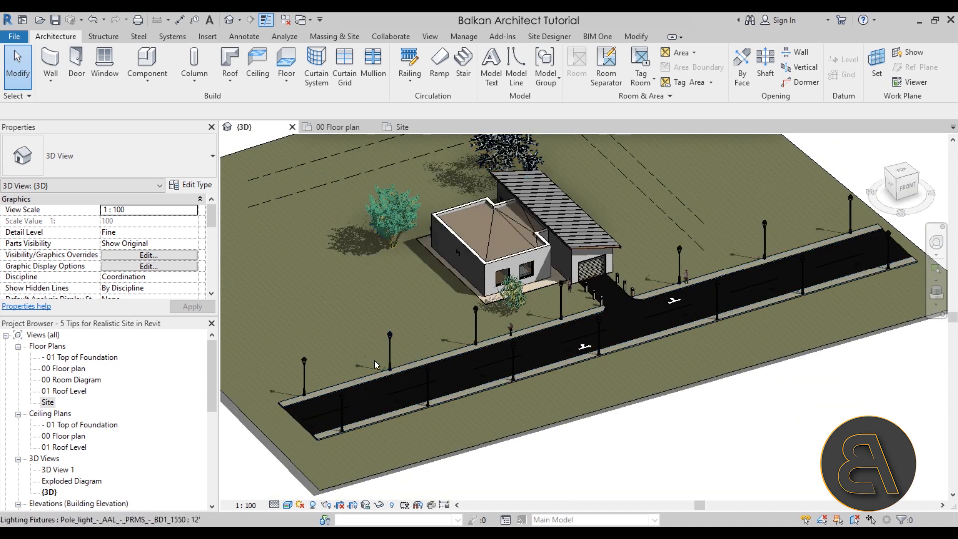
mouse_move(744, 393)
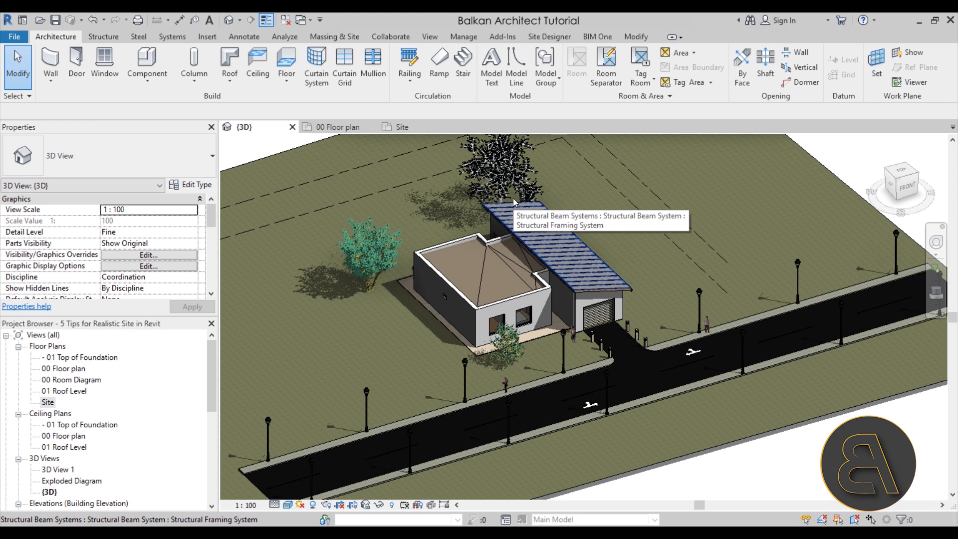
mouse_move(515, 201)
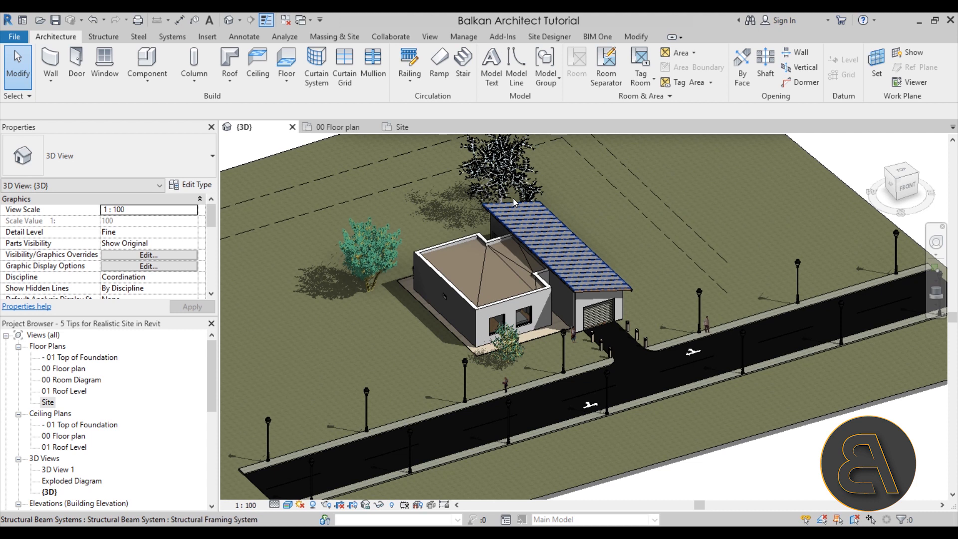